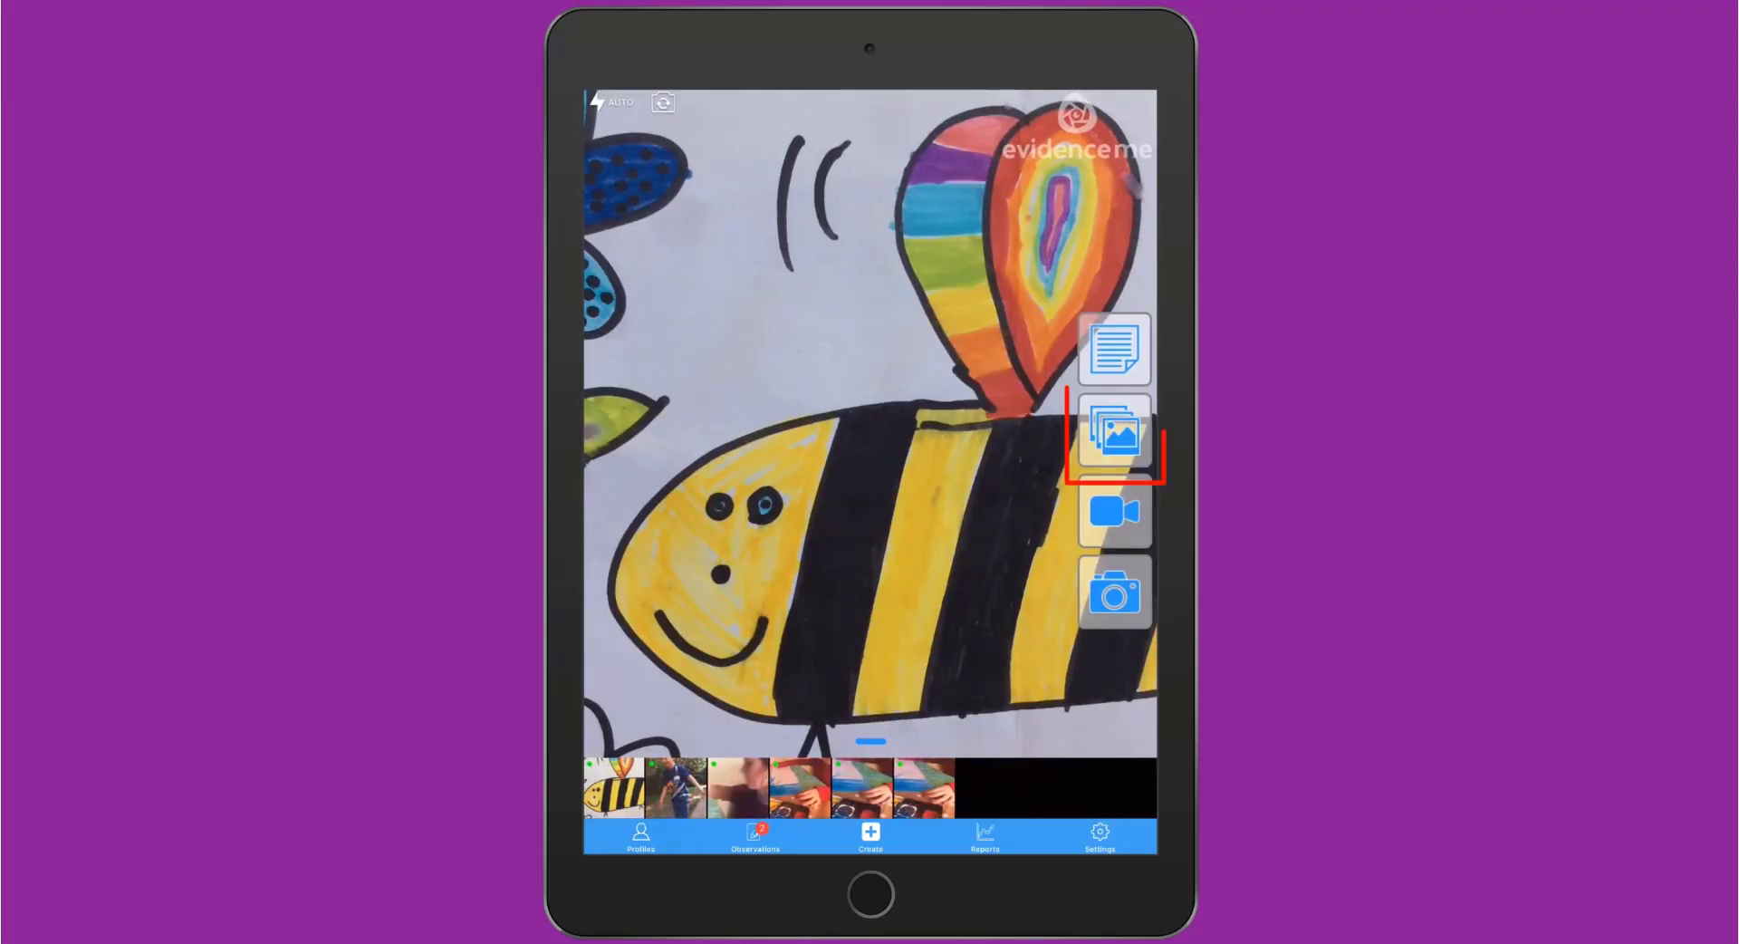
# Add a library photo, a video and a bee-drawing photo, then create the observation.
pyautogui.click(1115, 433)
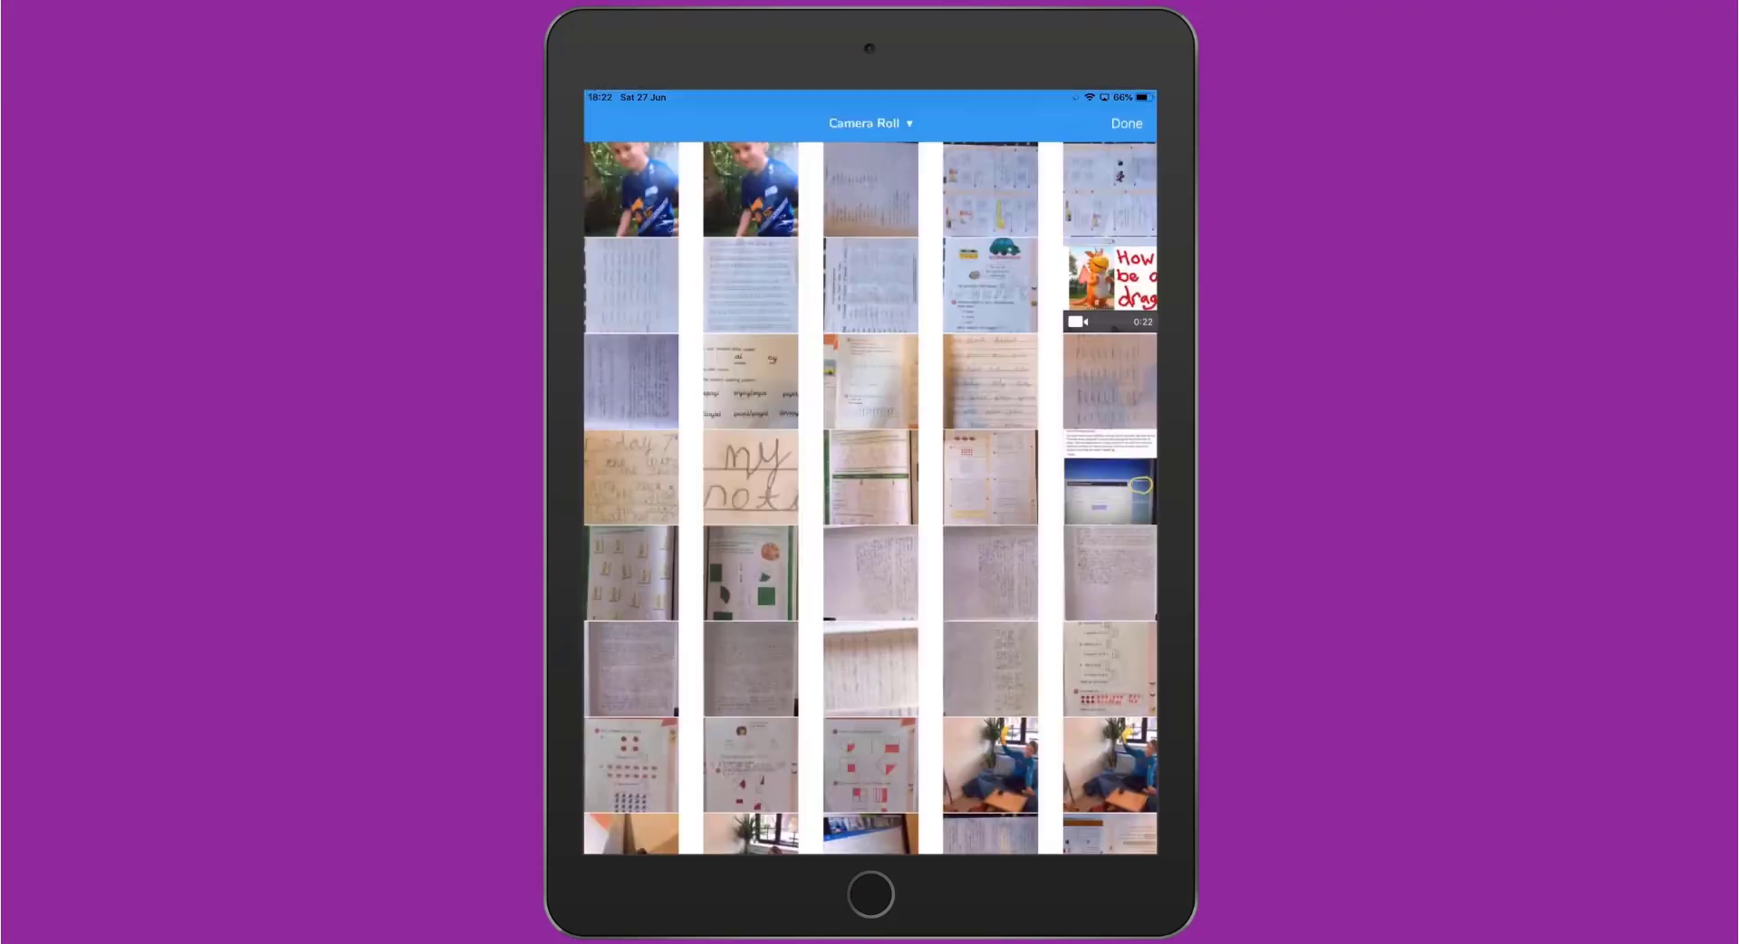
pyautogui.click(1125, 124)
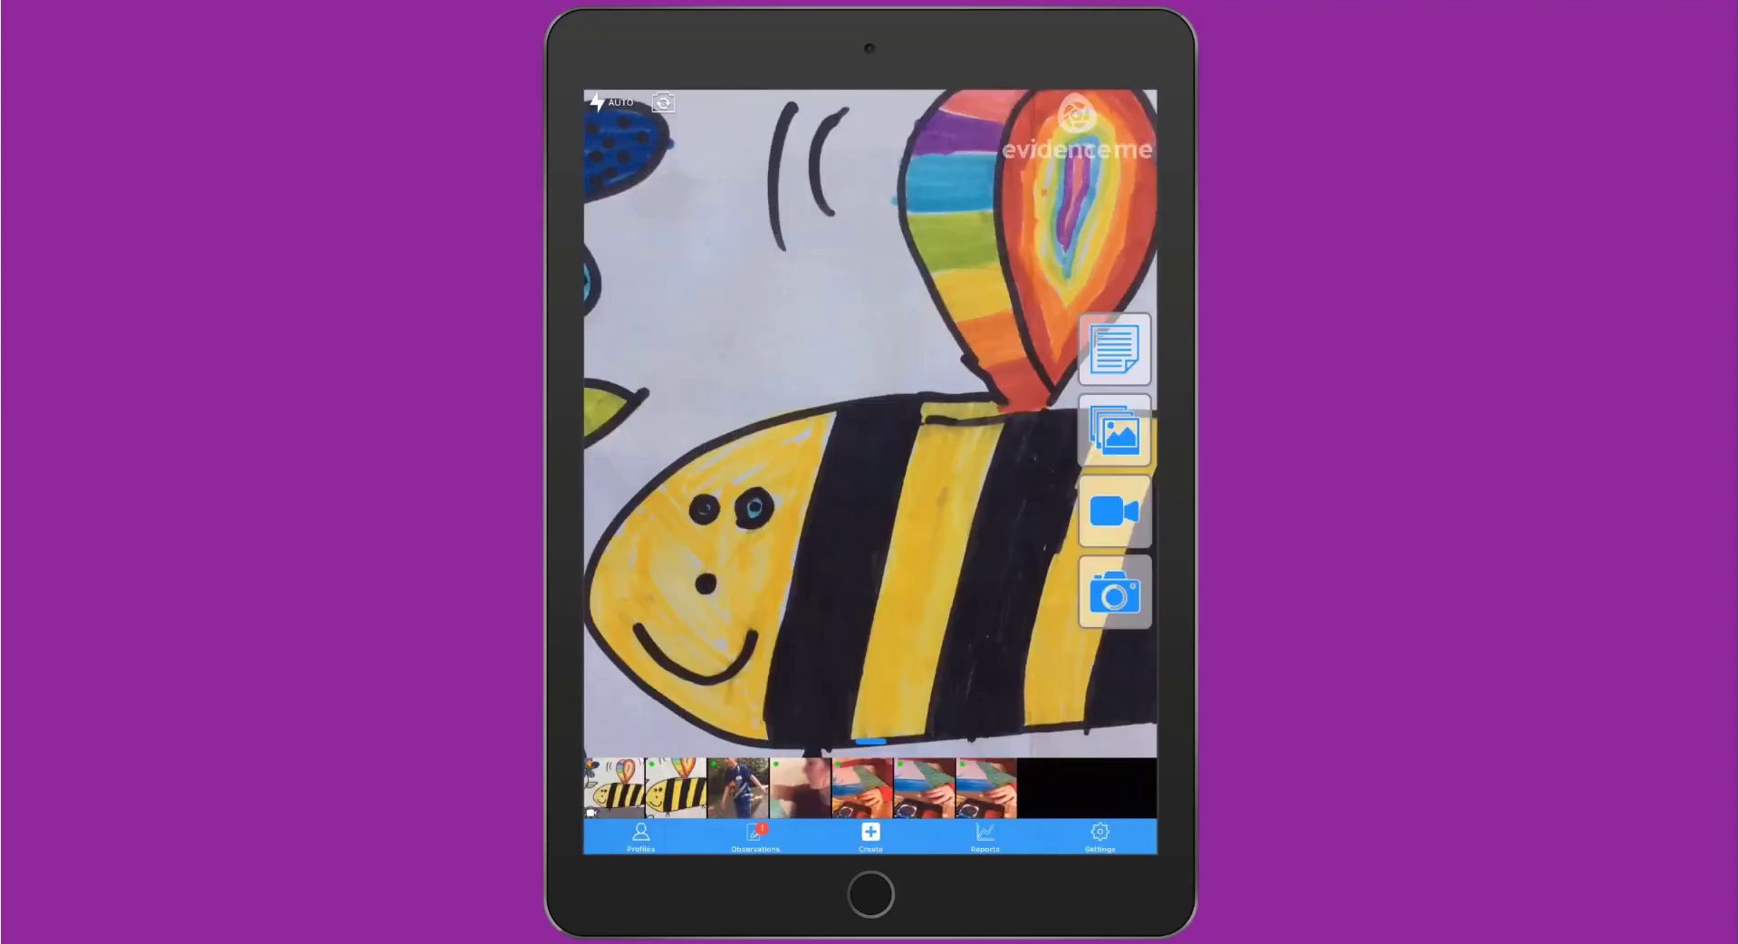
pyautogui.click(1113, 512)
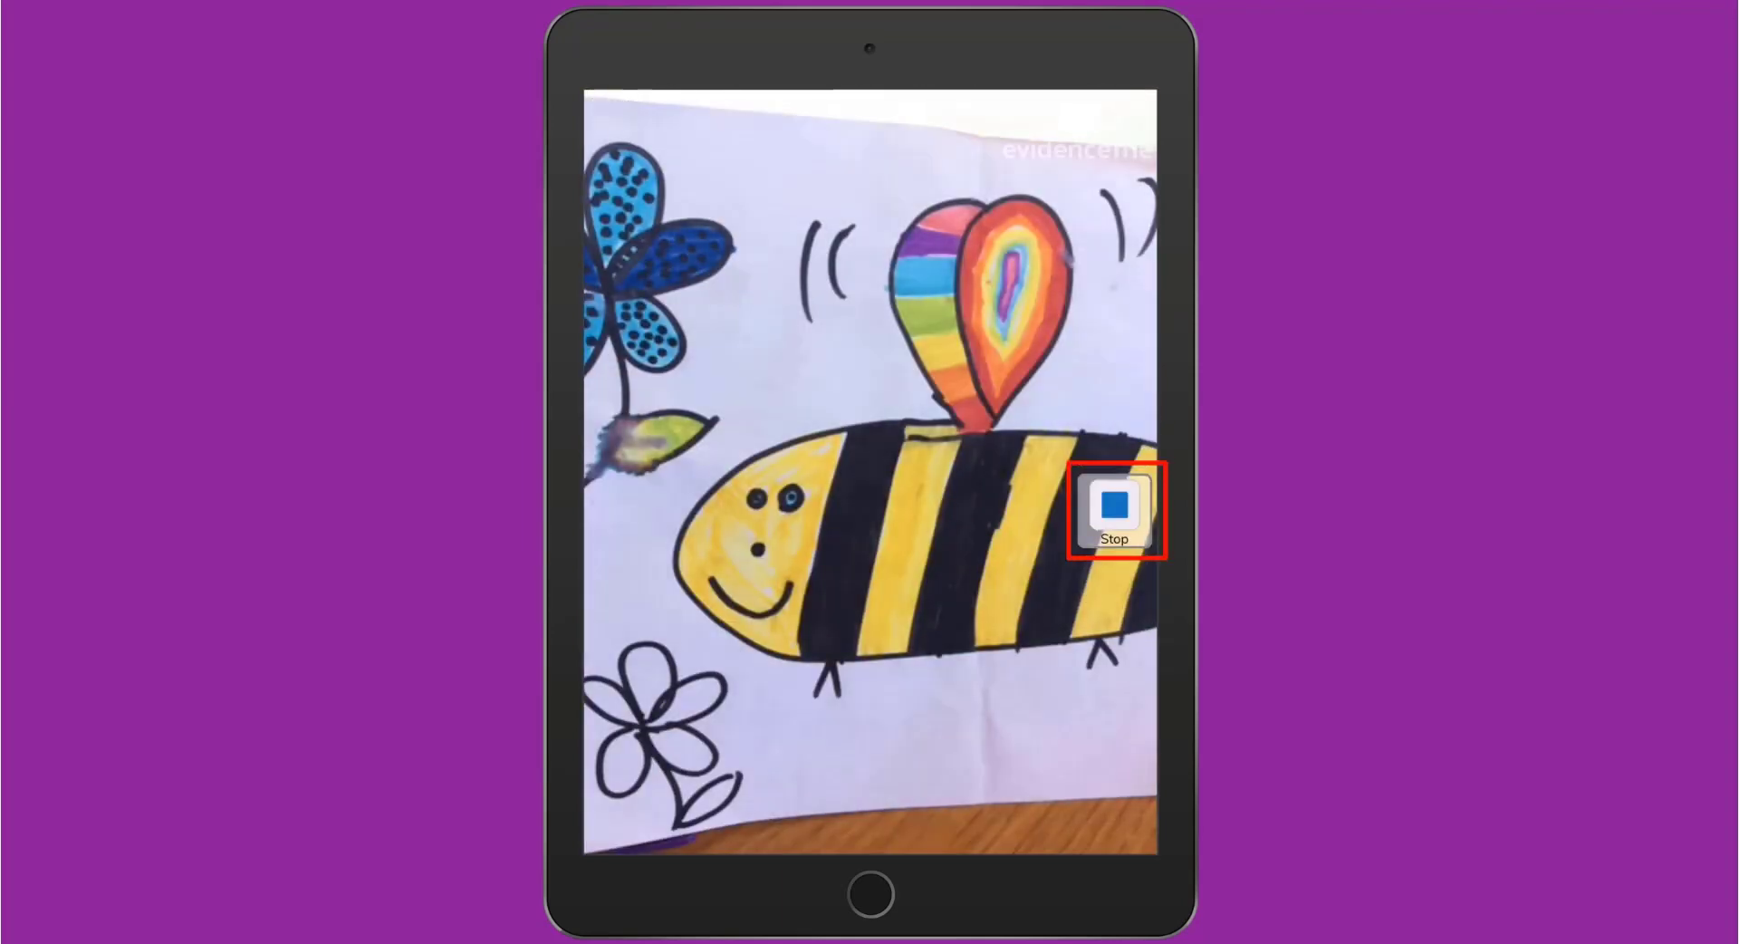
pyautogui.click(1113, 510)
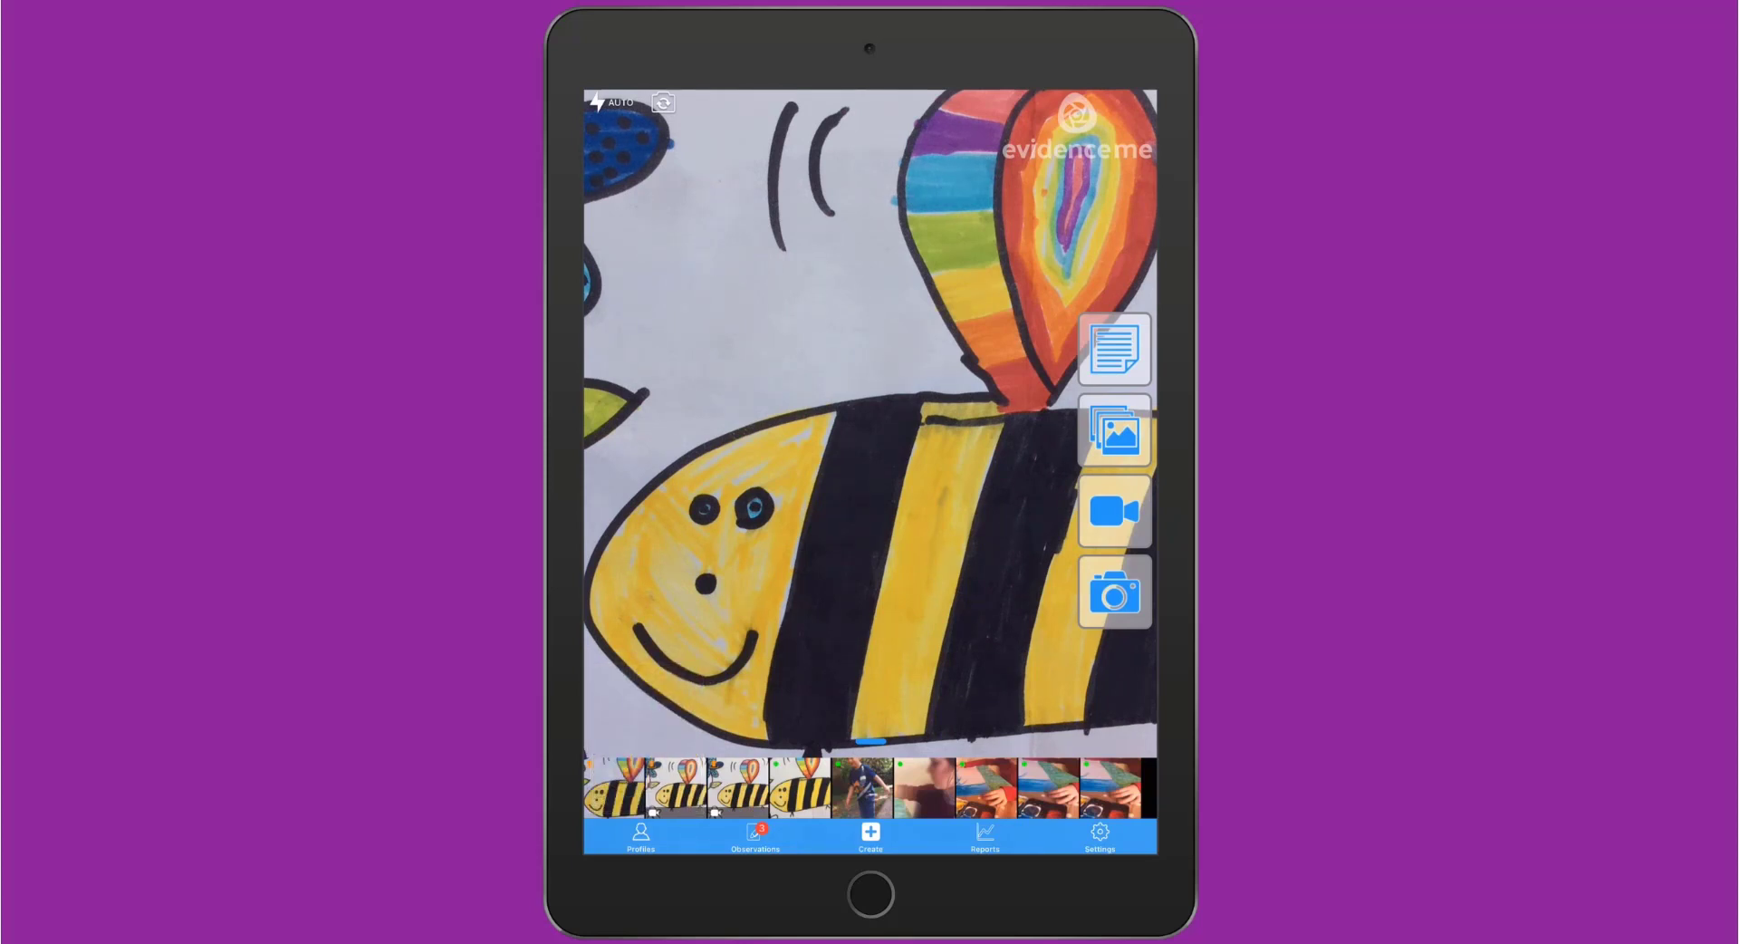
pyautogui.click(1115, 592)
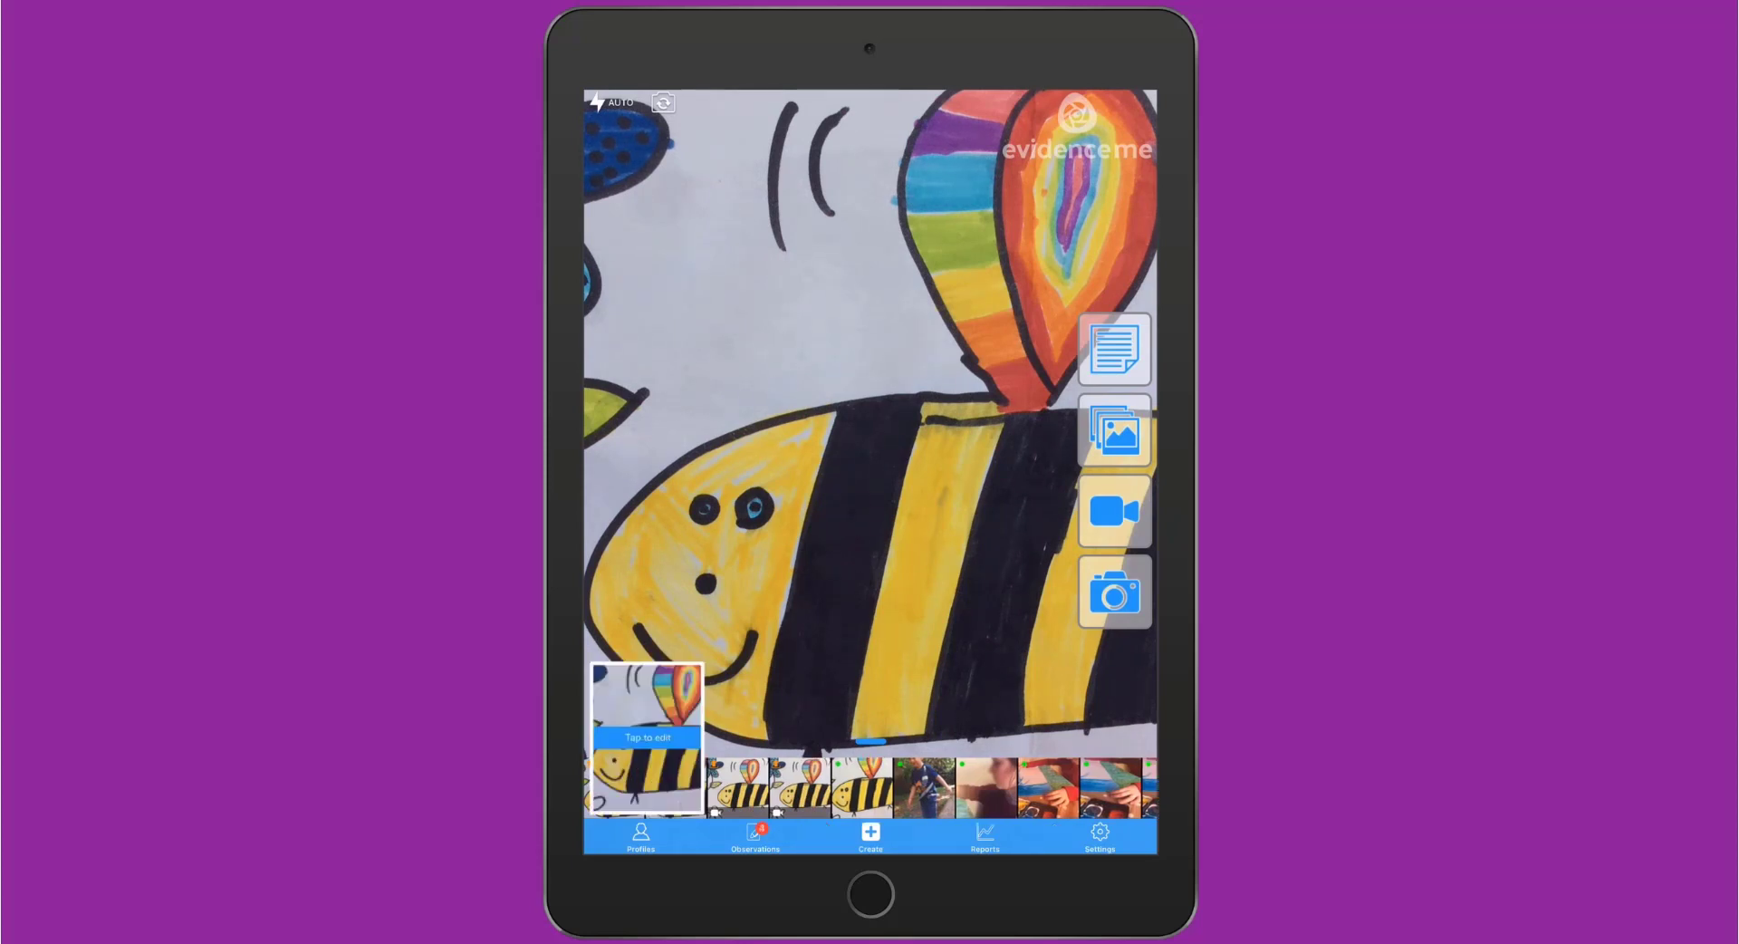
pyautogui.click(647, 737)
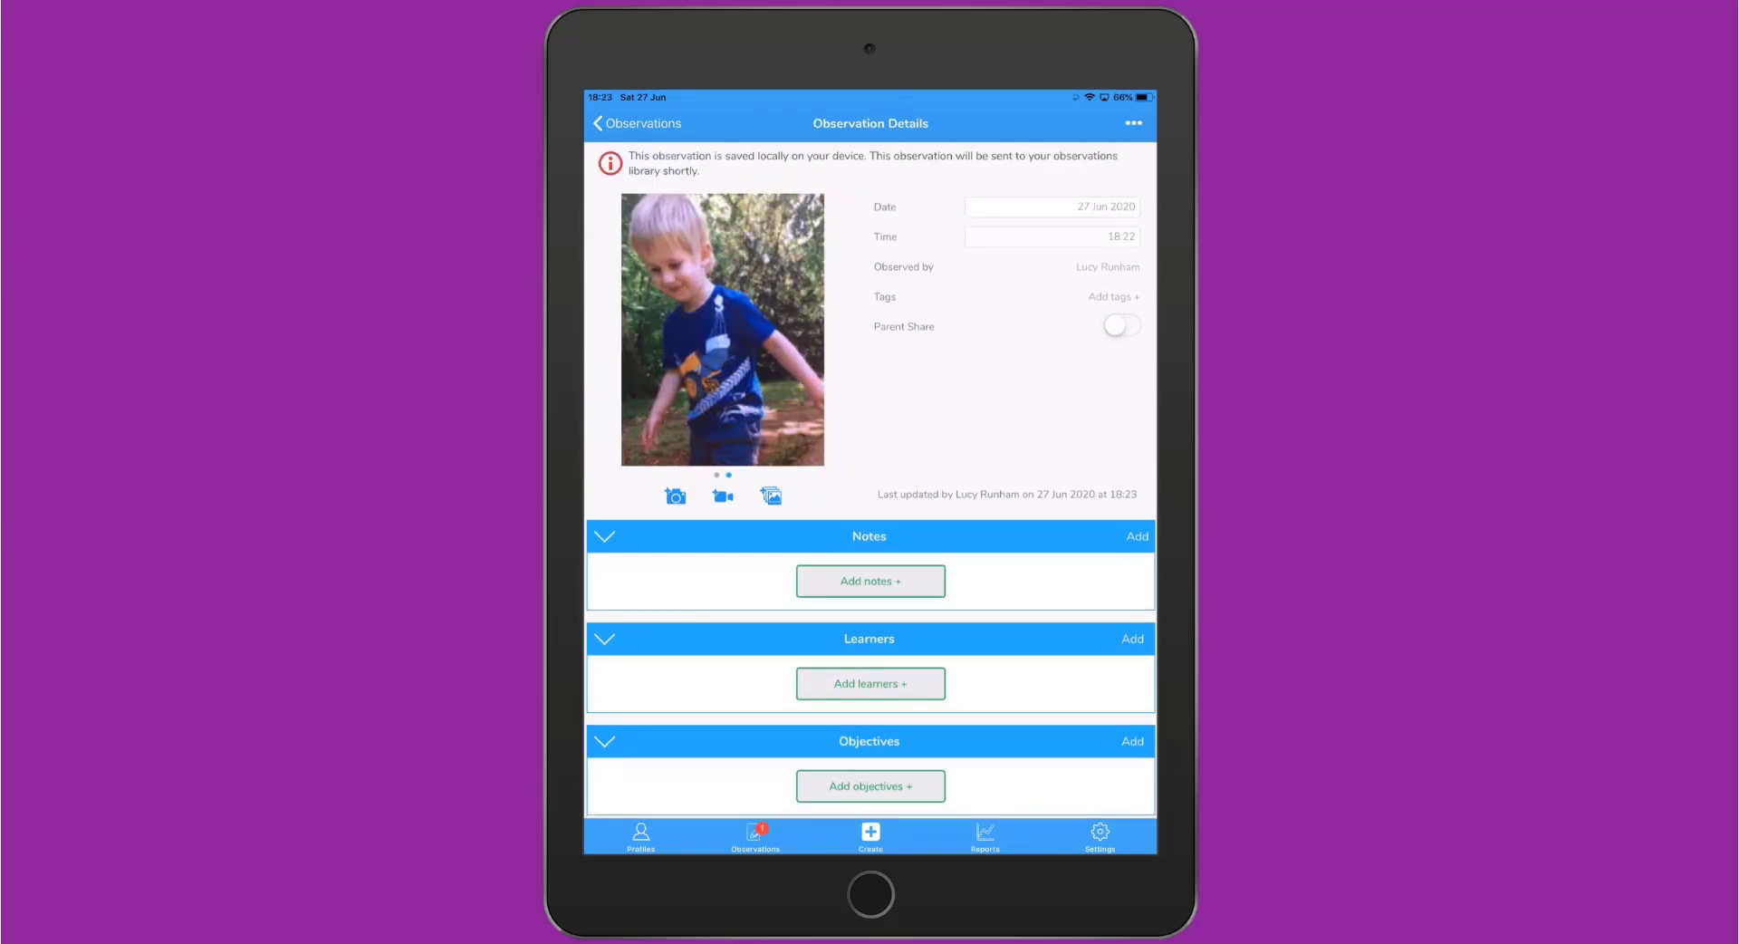
# Annotate the bee drawing with a wing circle, an arrow and a highlight box, then view the boy's photo.
pyautogui.moveTo(776, 333); pyautogui.dragTo(665, 332)
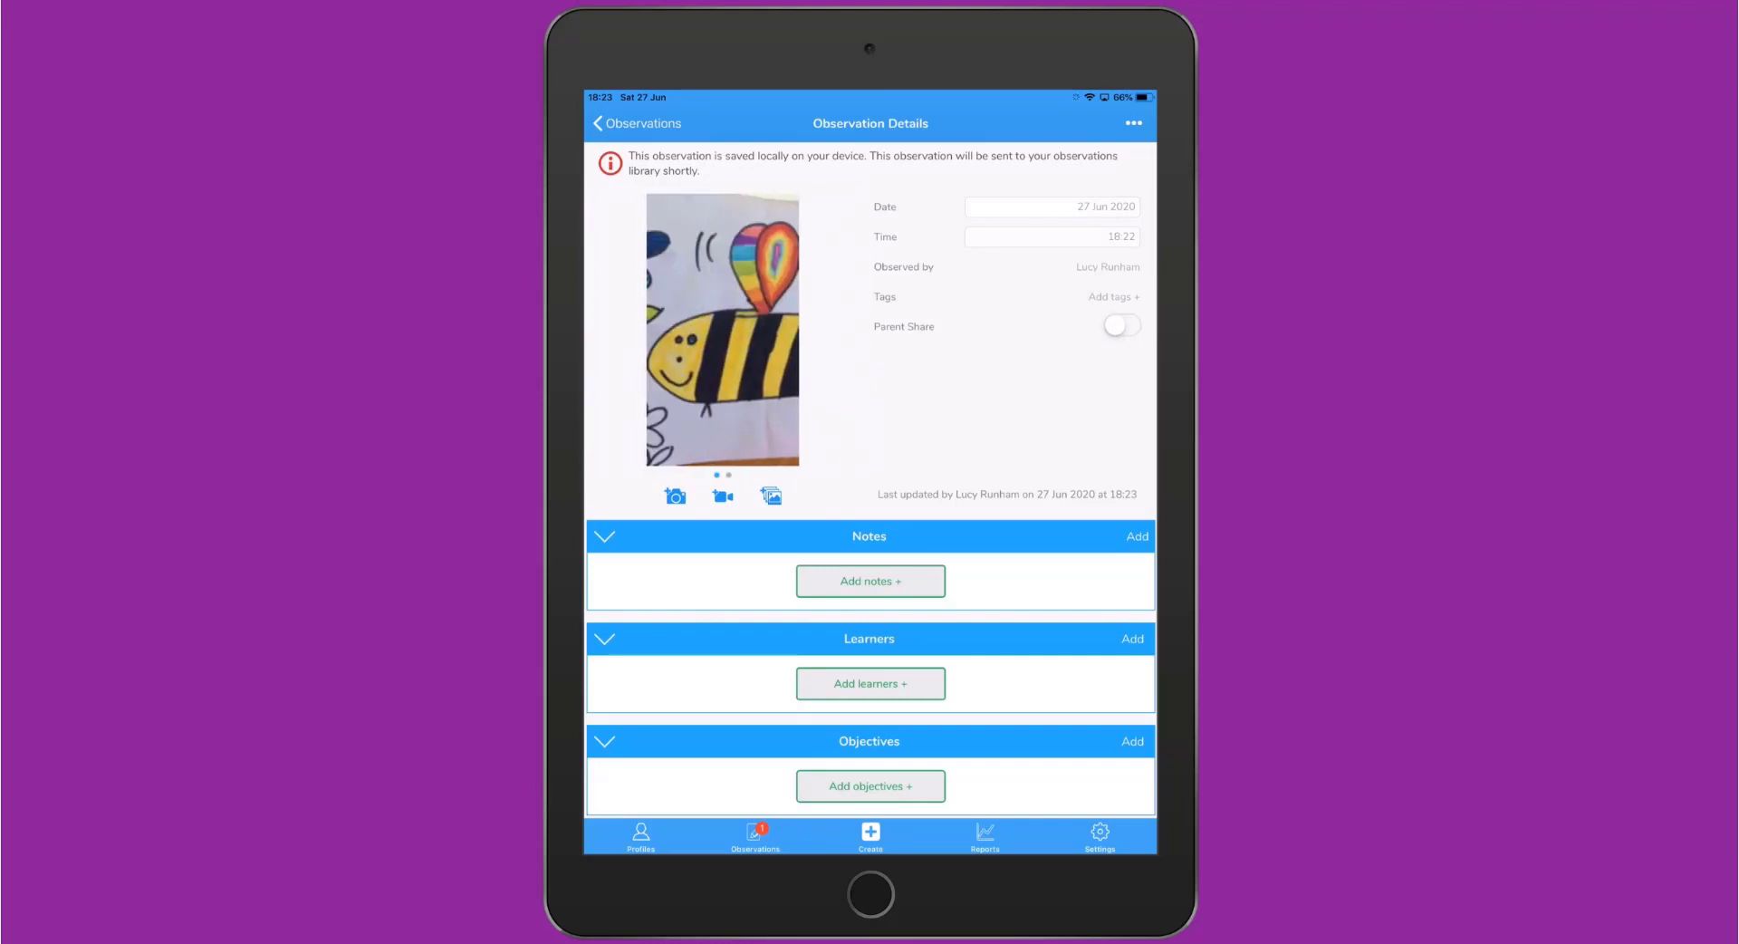
pyautogui.click(721, 330)
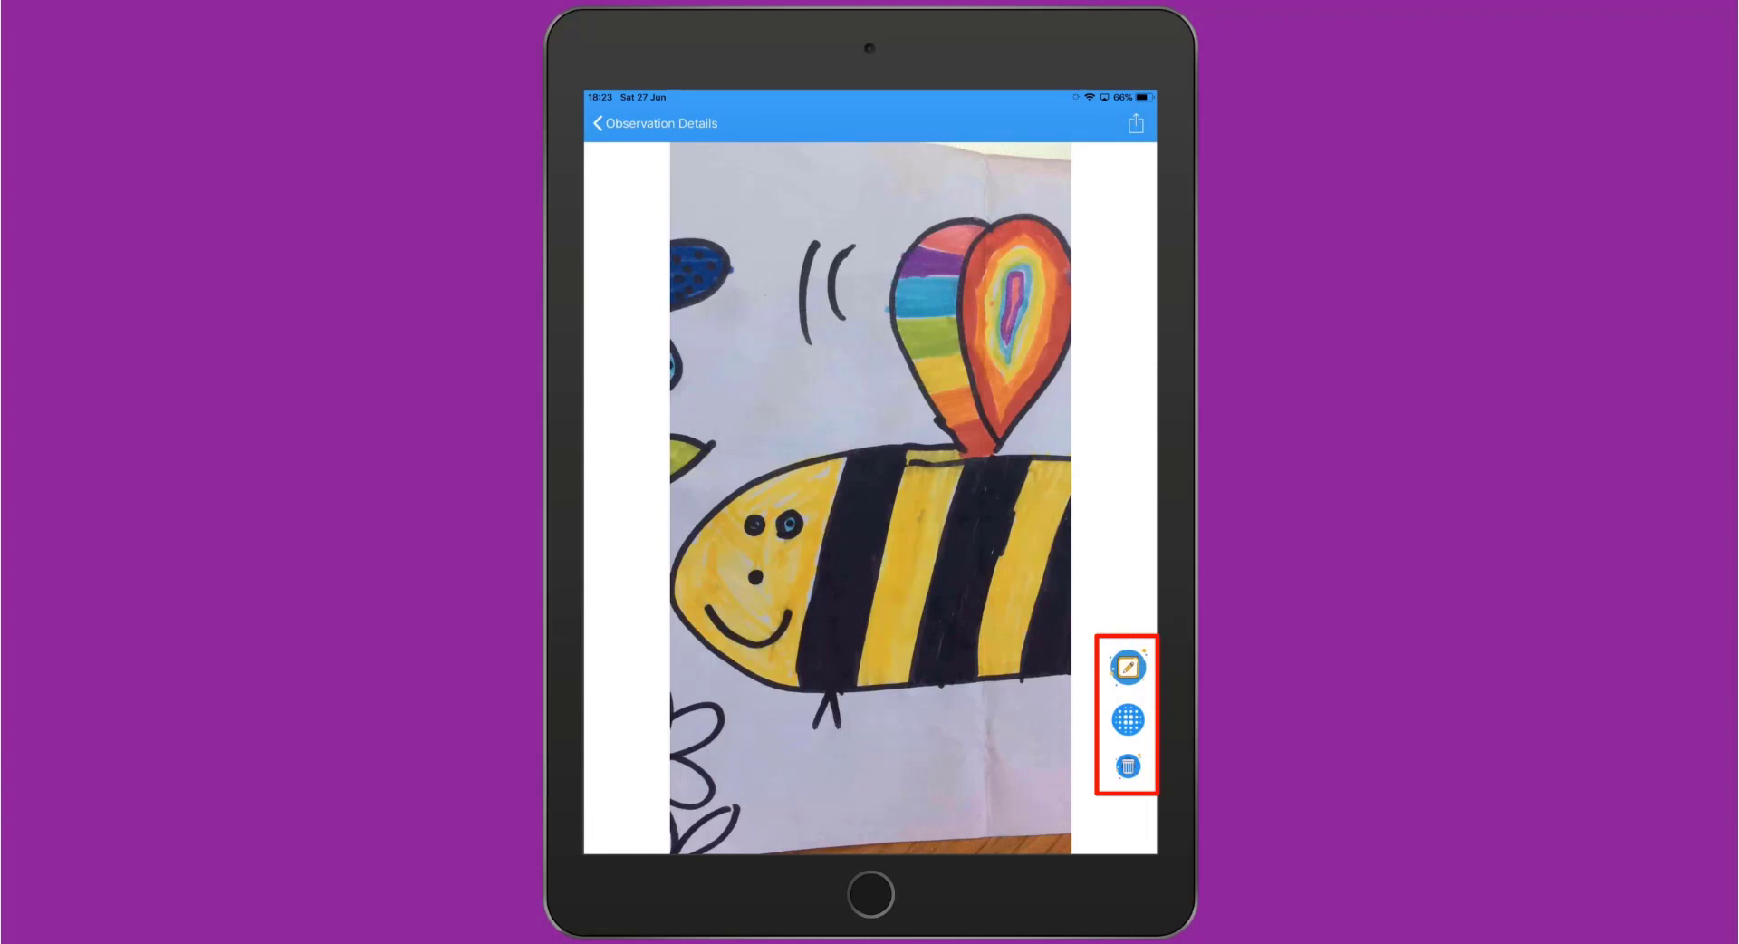
pyautogui.click(1126, 667)
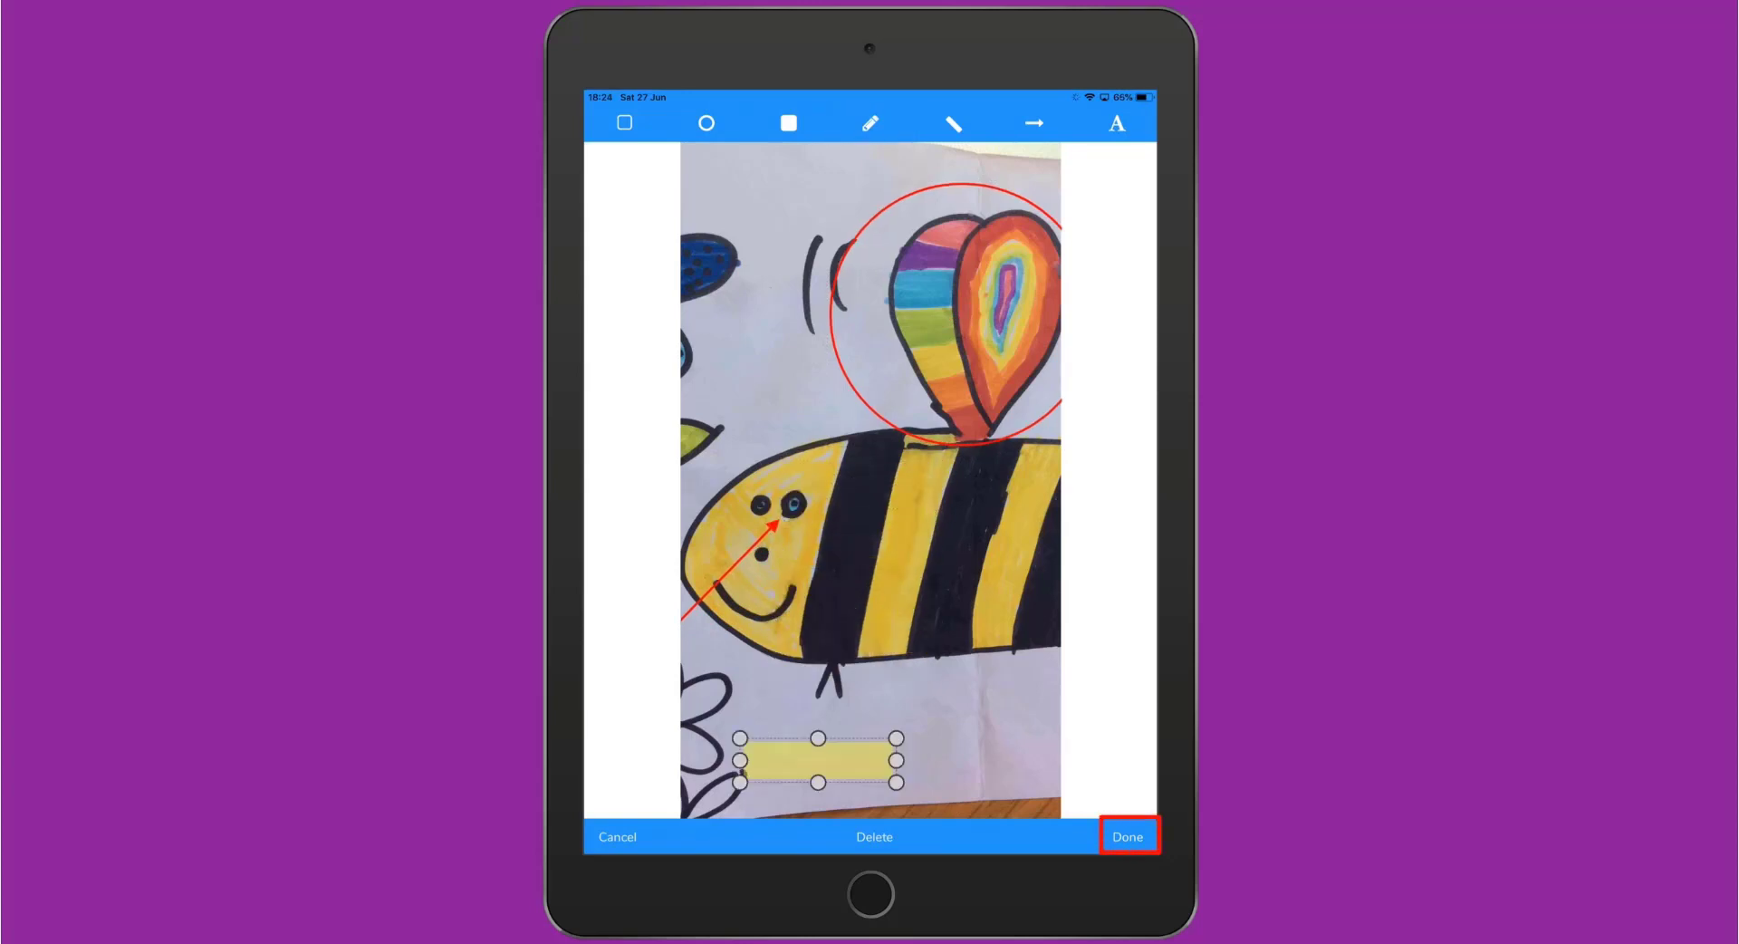
pyautogui.click(1126, 835)
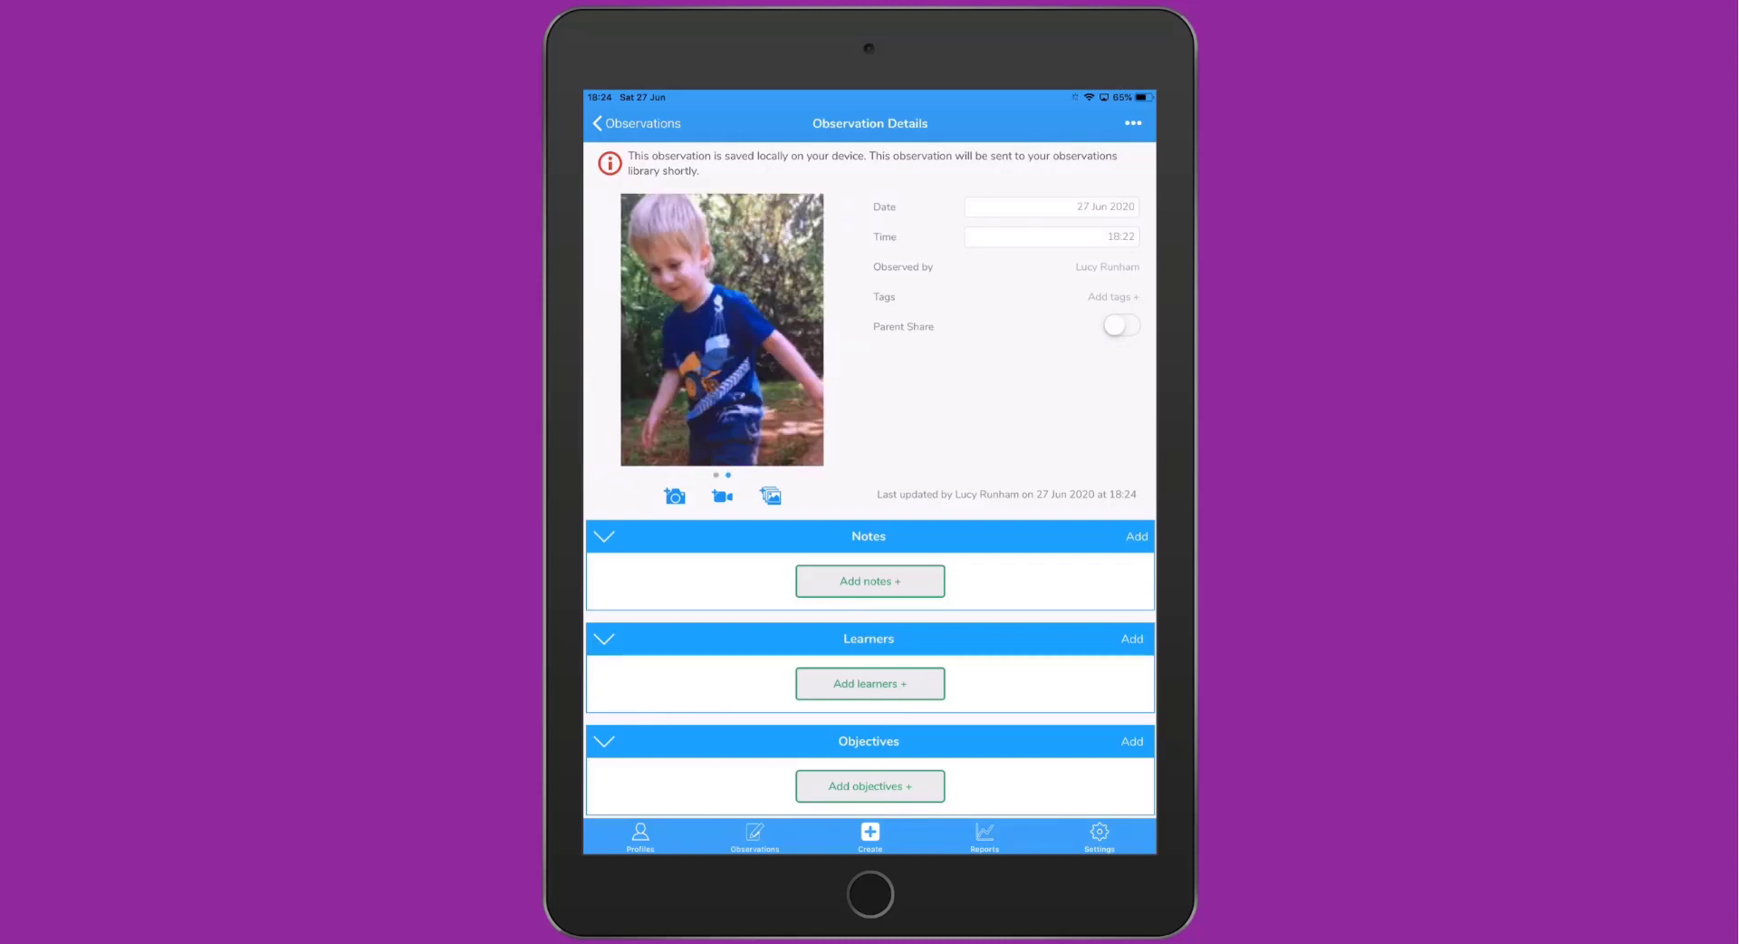
pyautogui.click(720, 330)
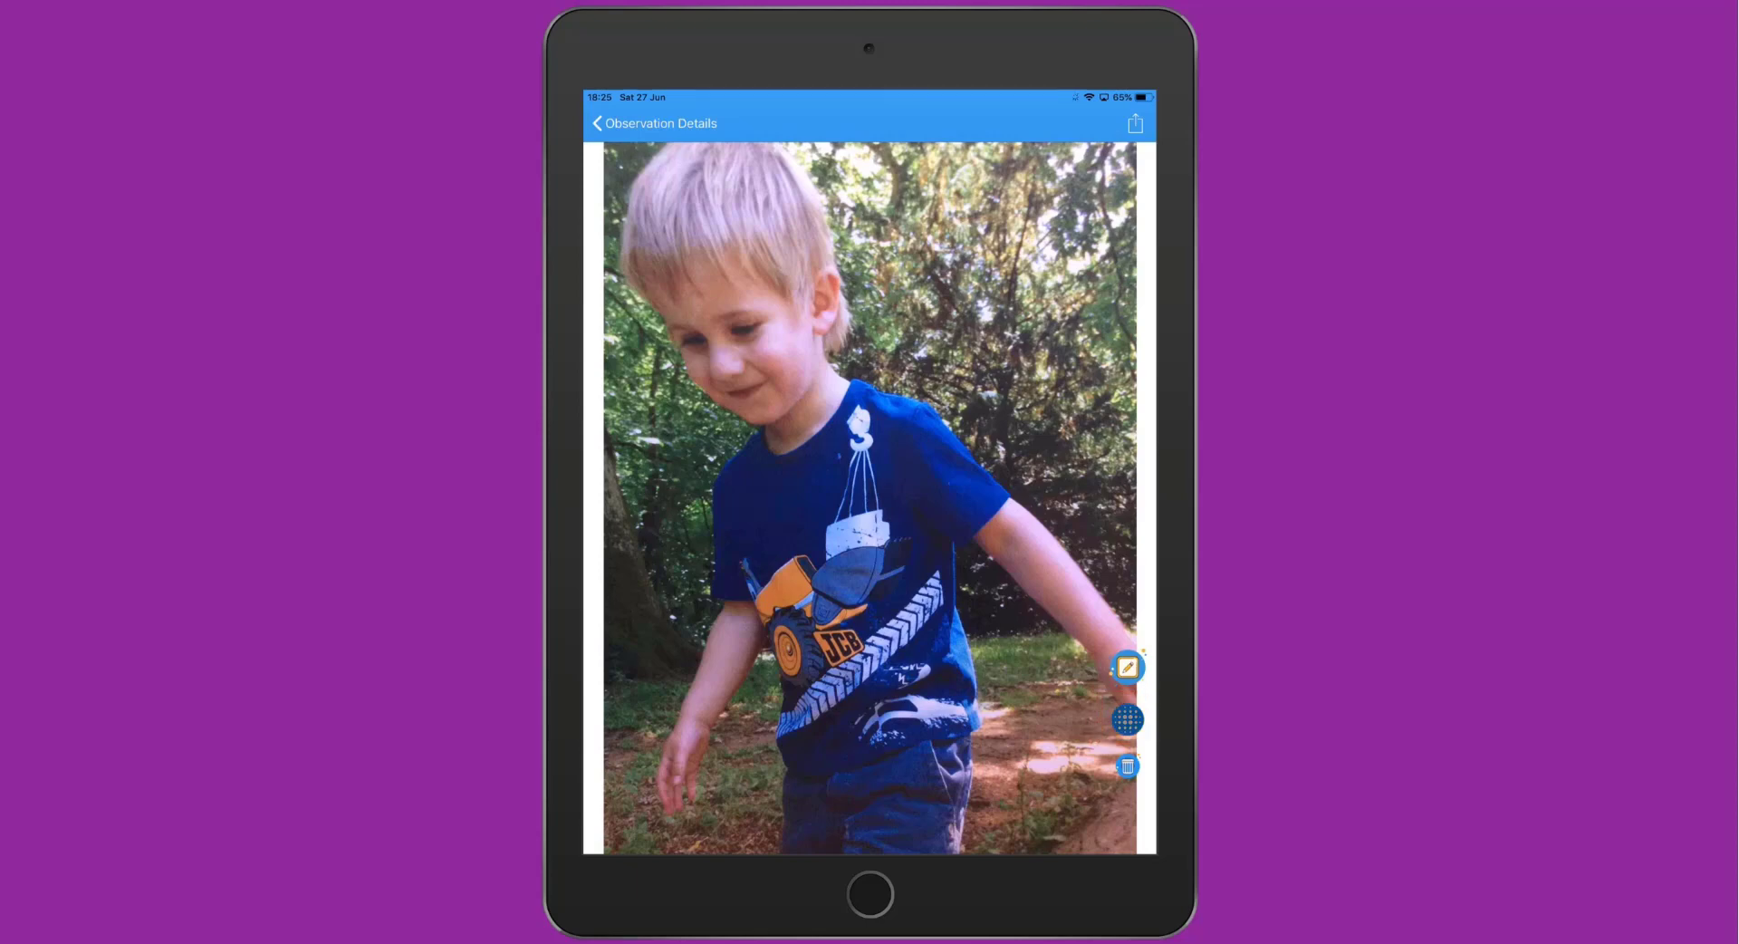
# Blur the boy's face in the library photo and return to the observation details.
pyautogui.click(1127, 667)
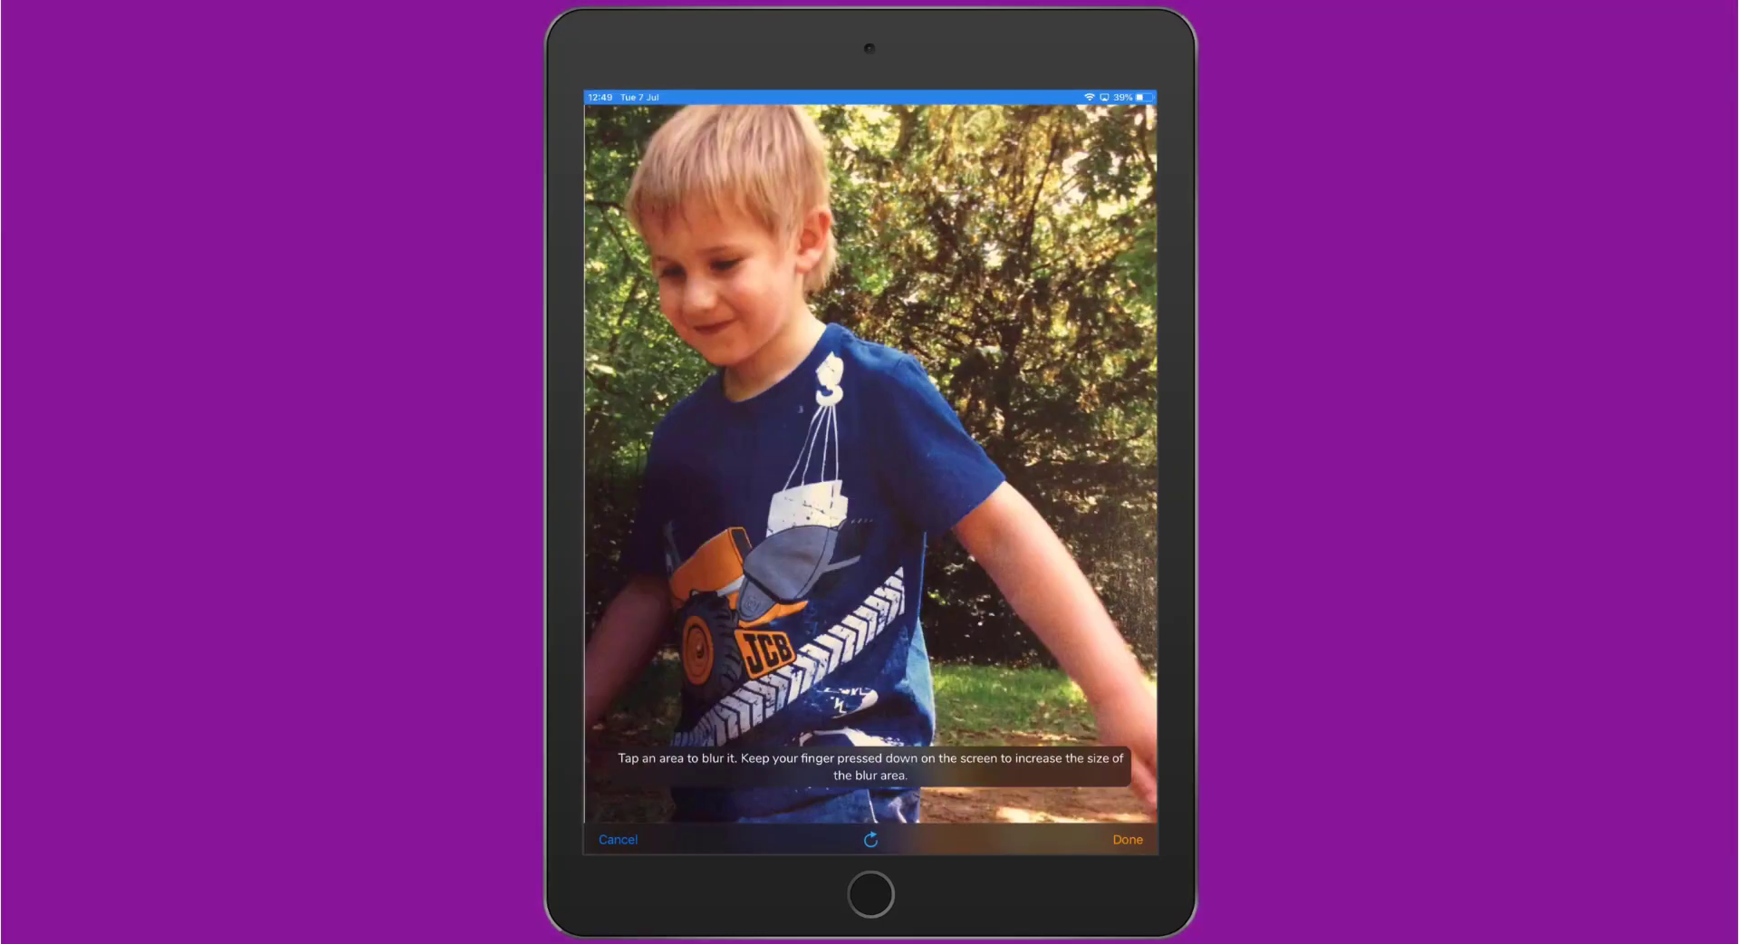
pyautogui.click(718, 280)
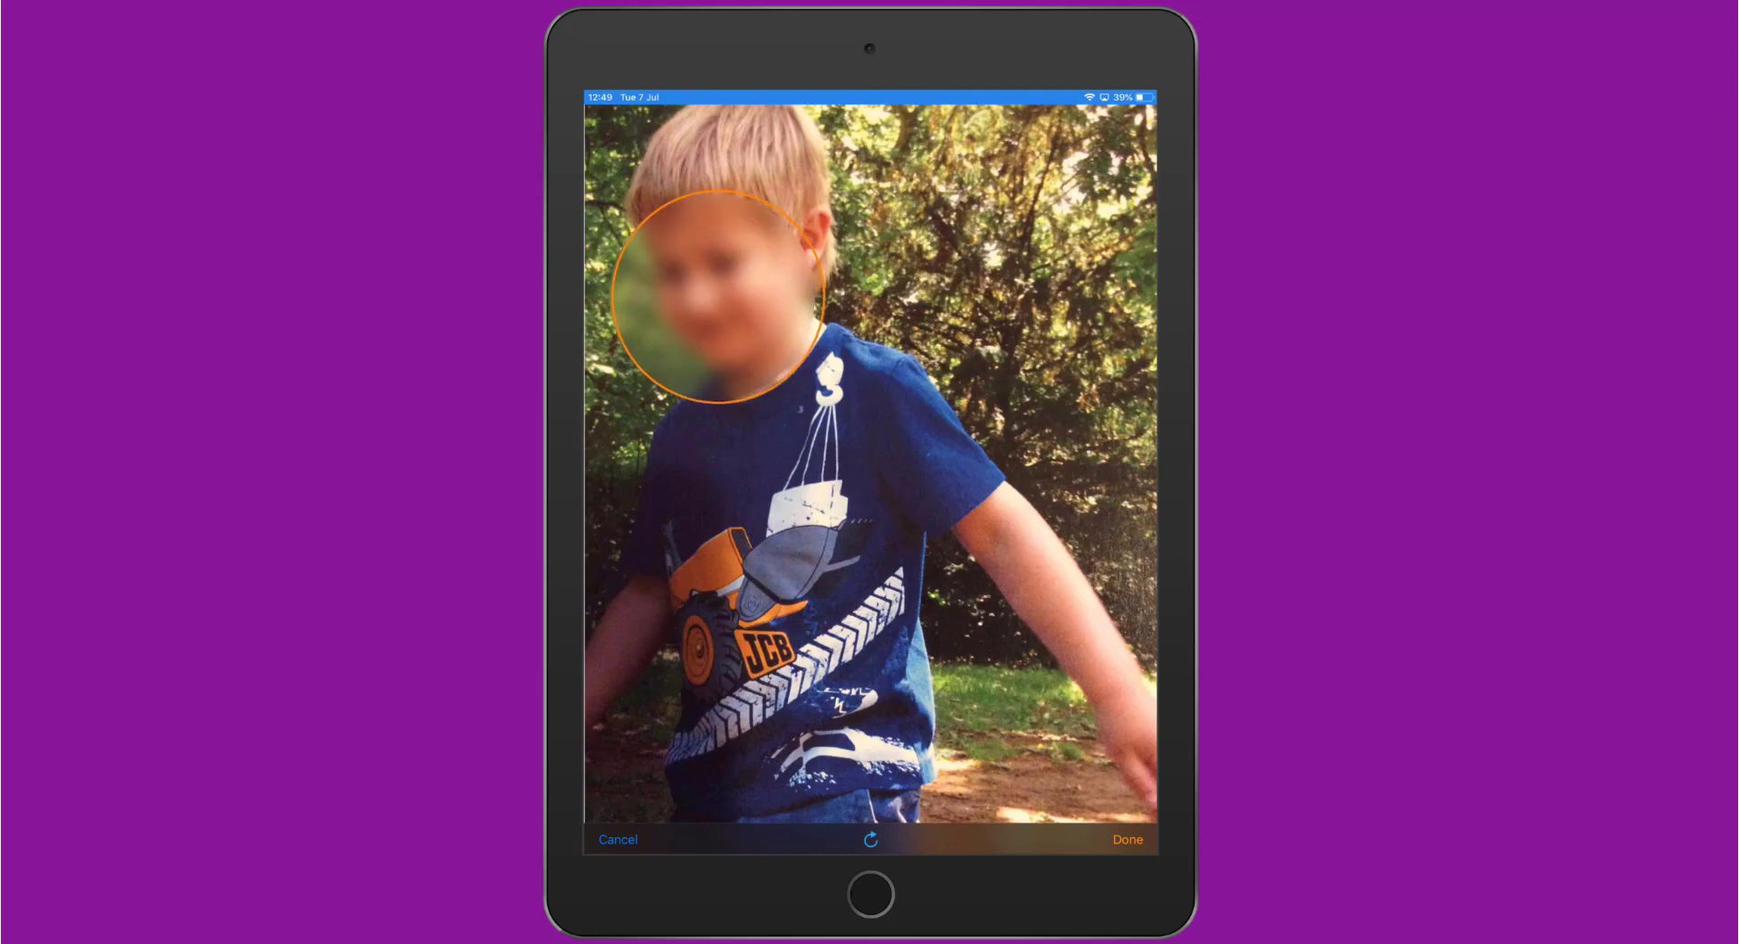
pyautogui.click(1126, 839)
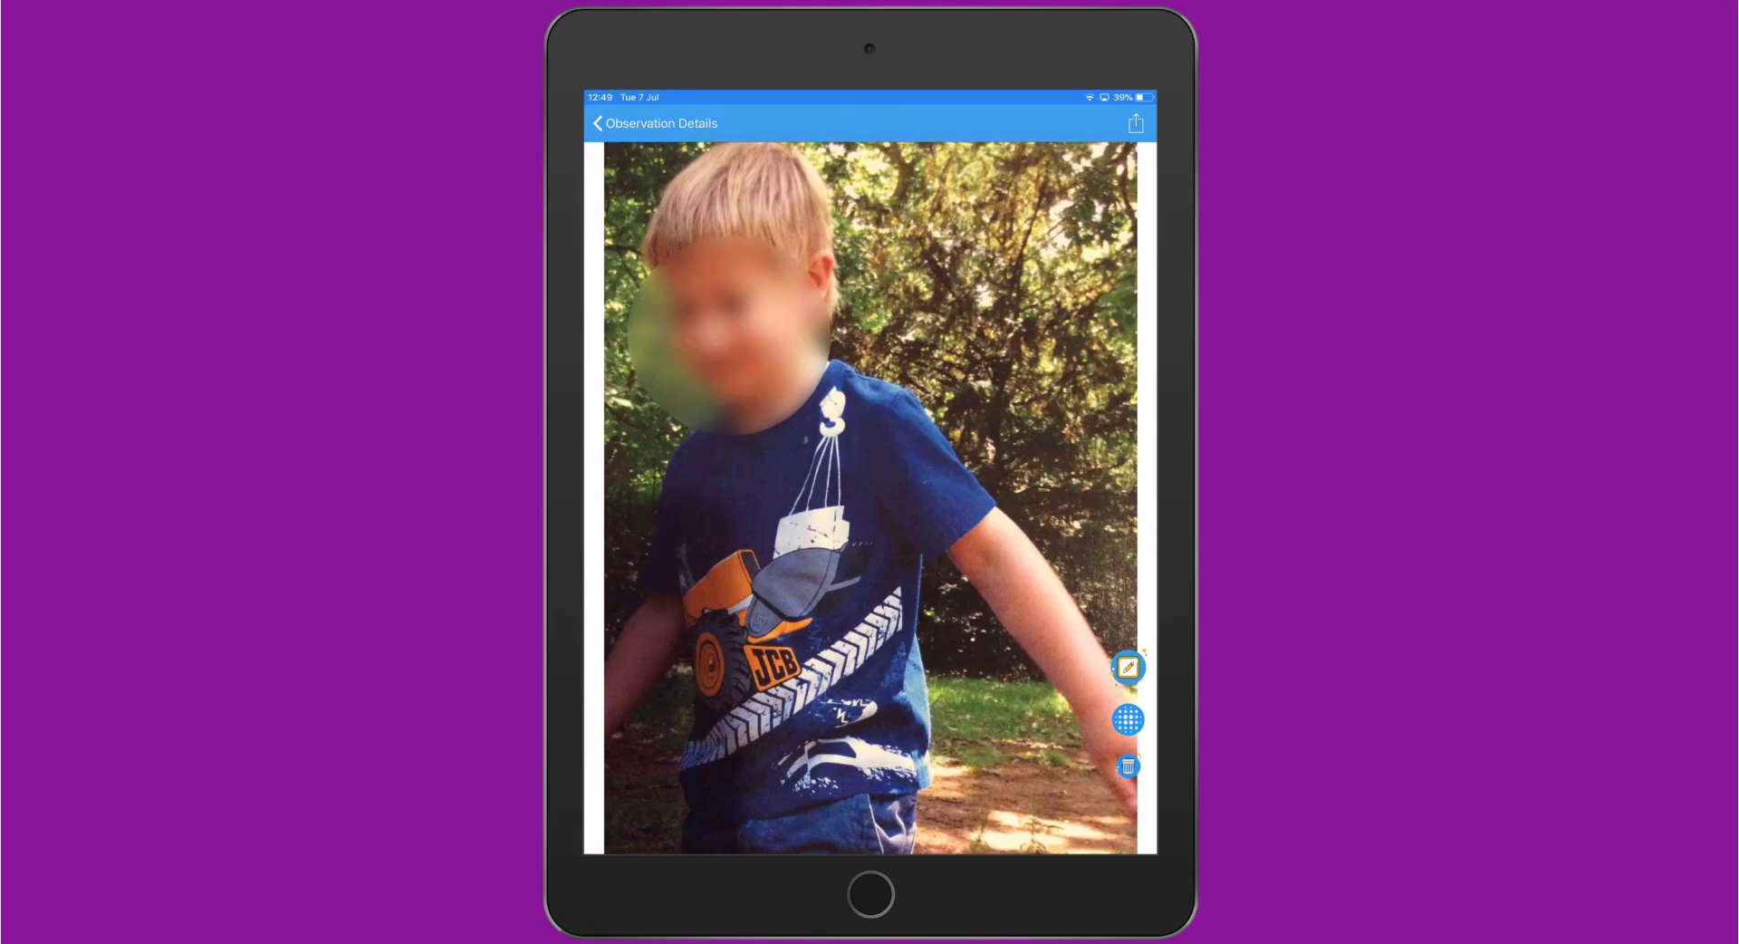
pyautogui.click(1135, 122)
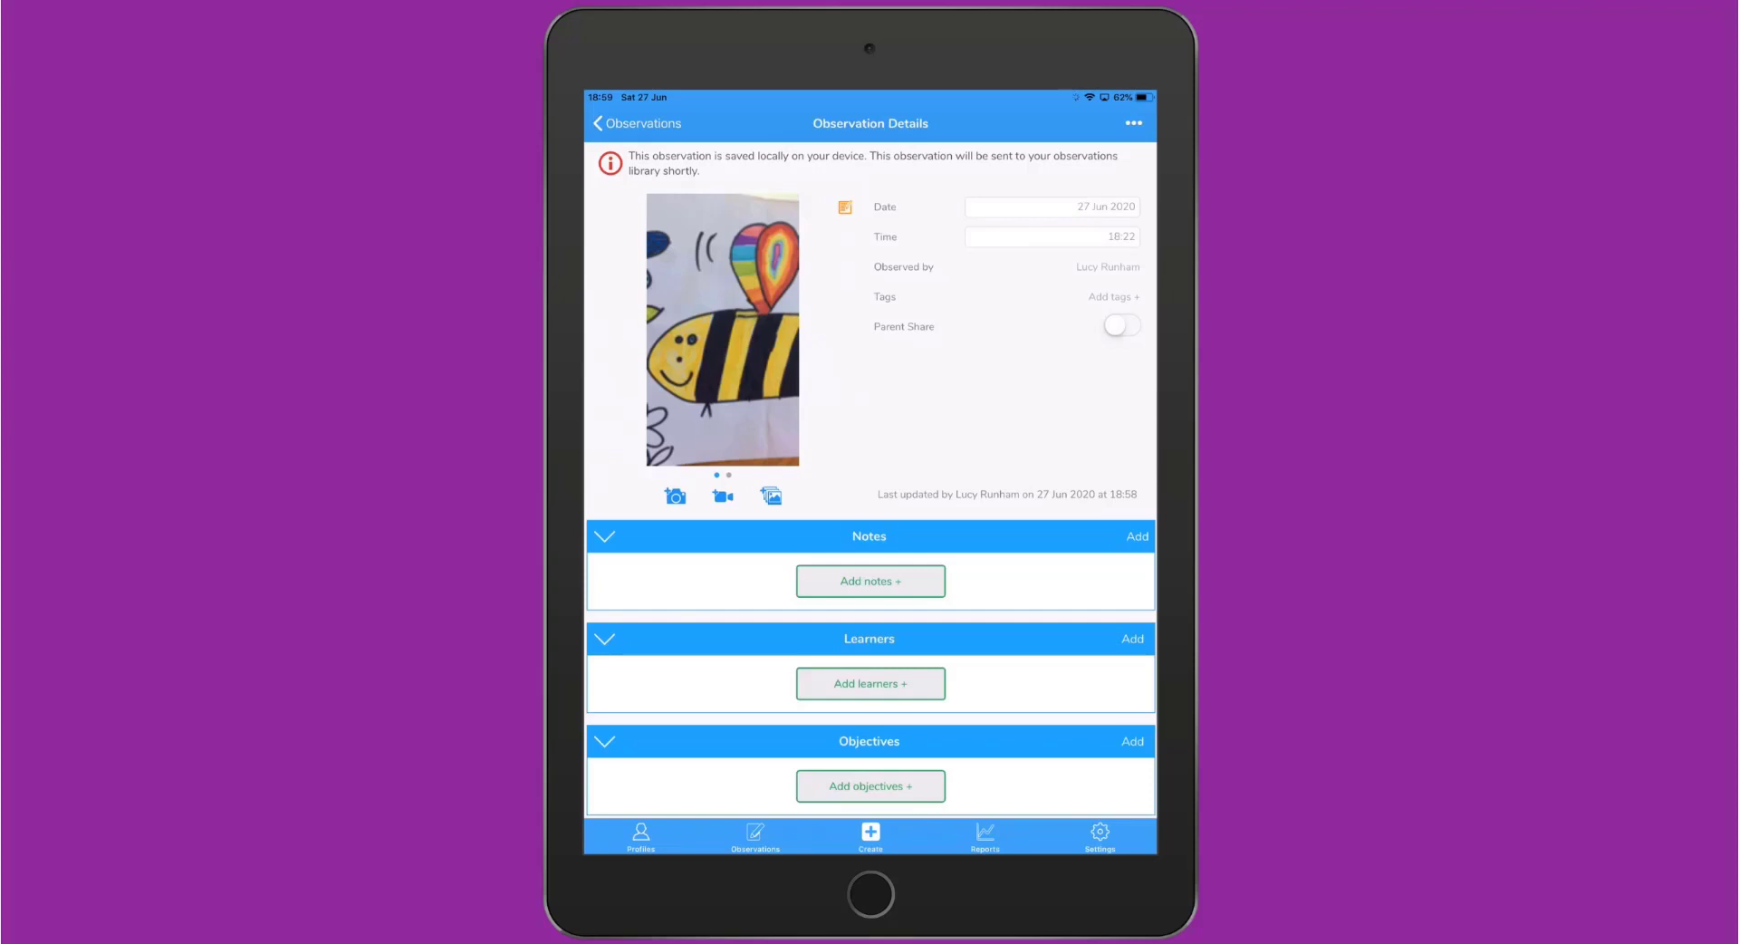
pyautogui.click(1121, 325)
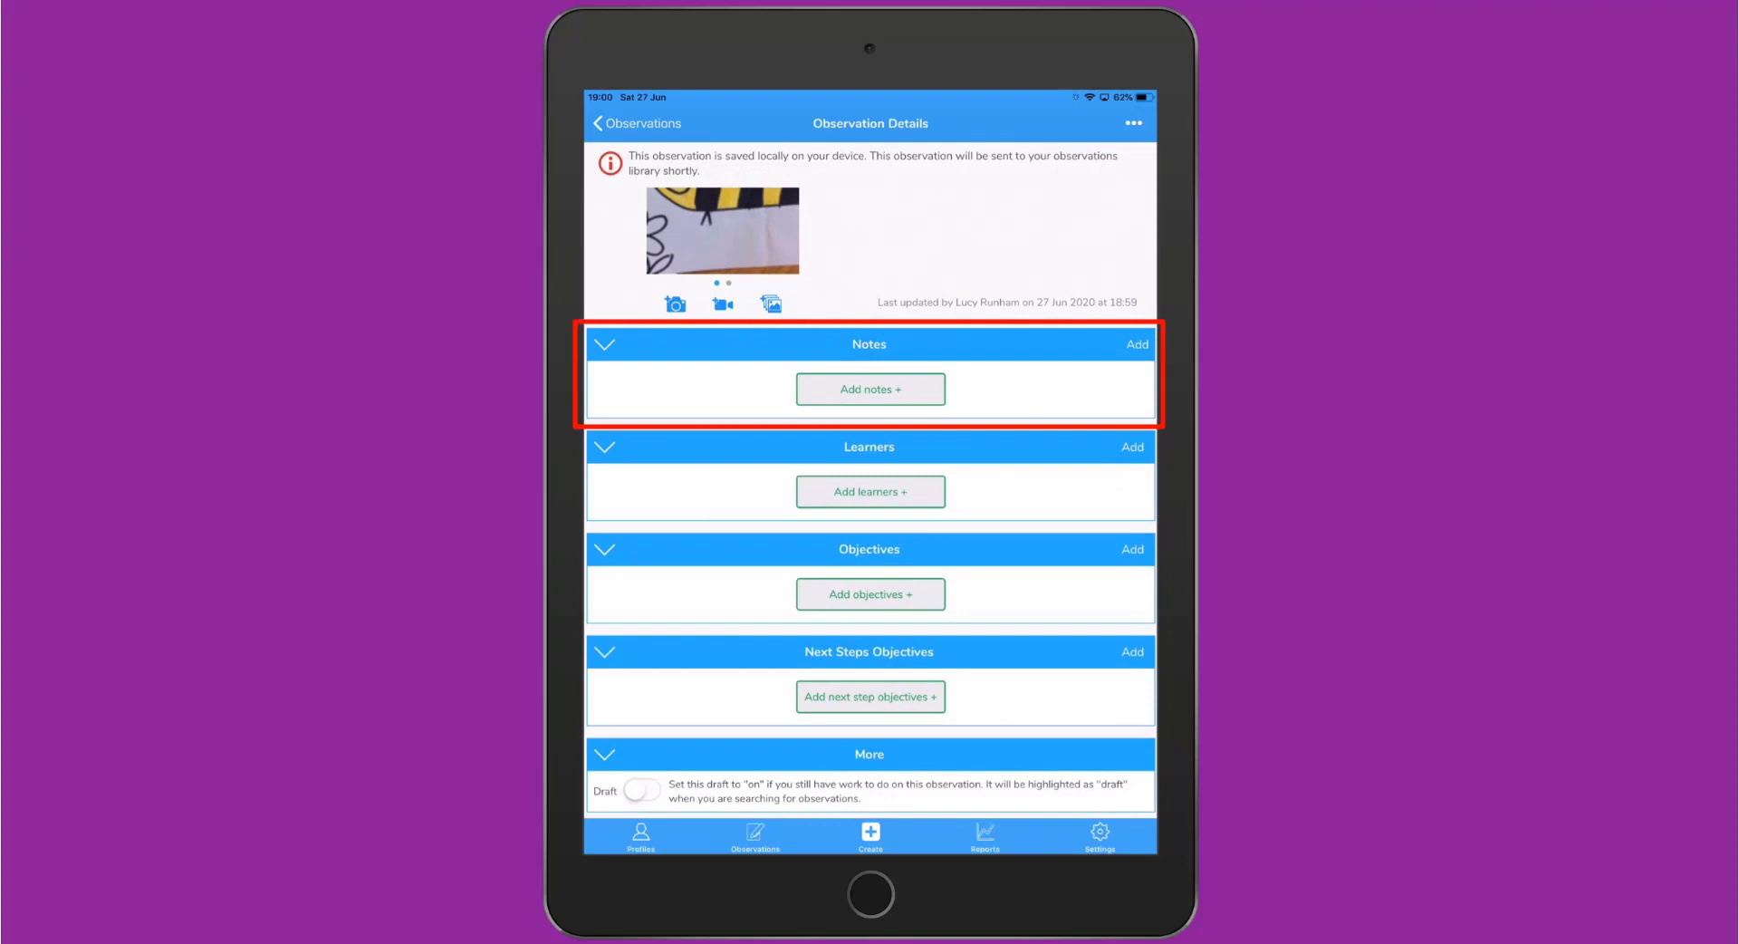
# Dictate the note 'Jacob was balancing independently' into the observation's Notes field.
pyautogui.click(869, 390)
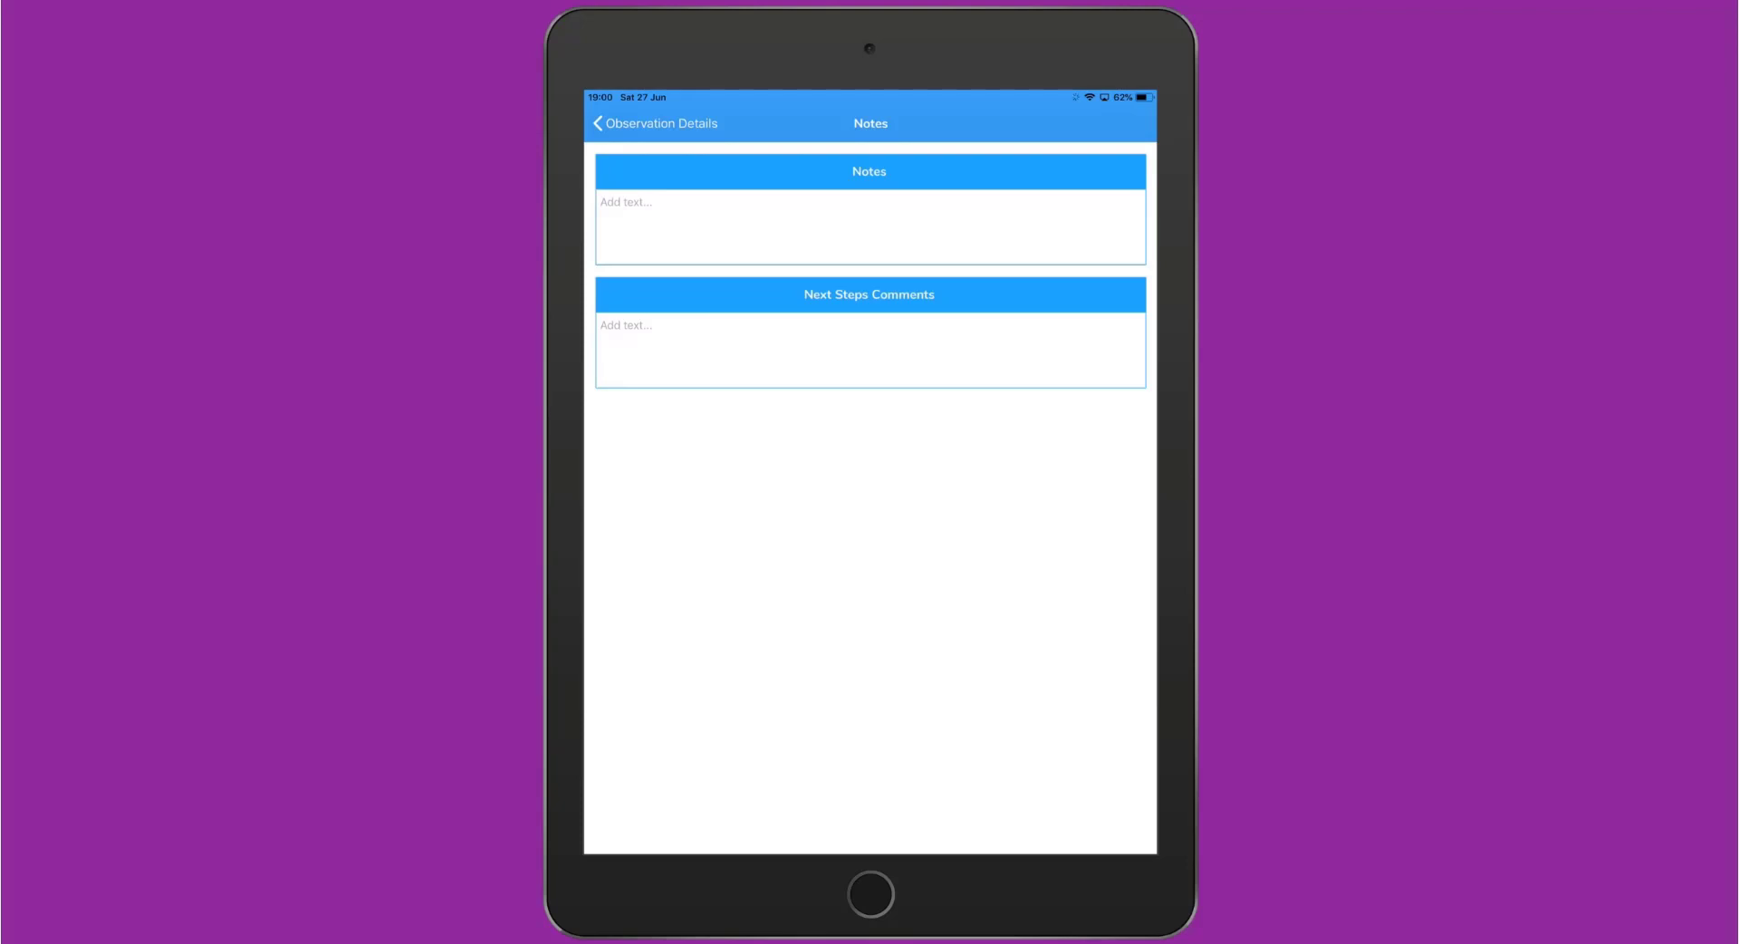
pyautogui.click(869, 227)
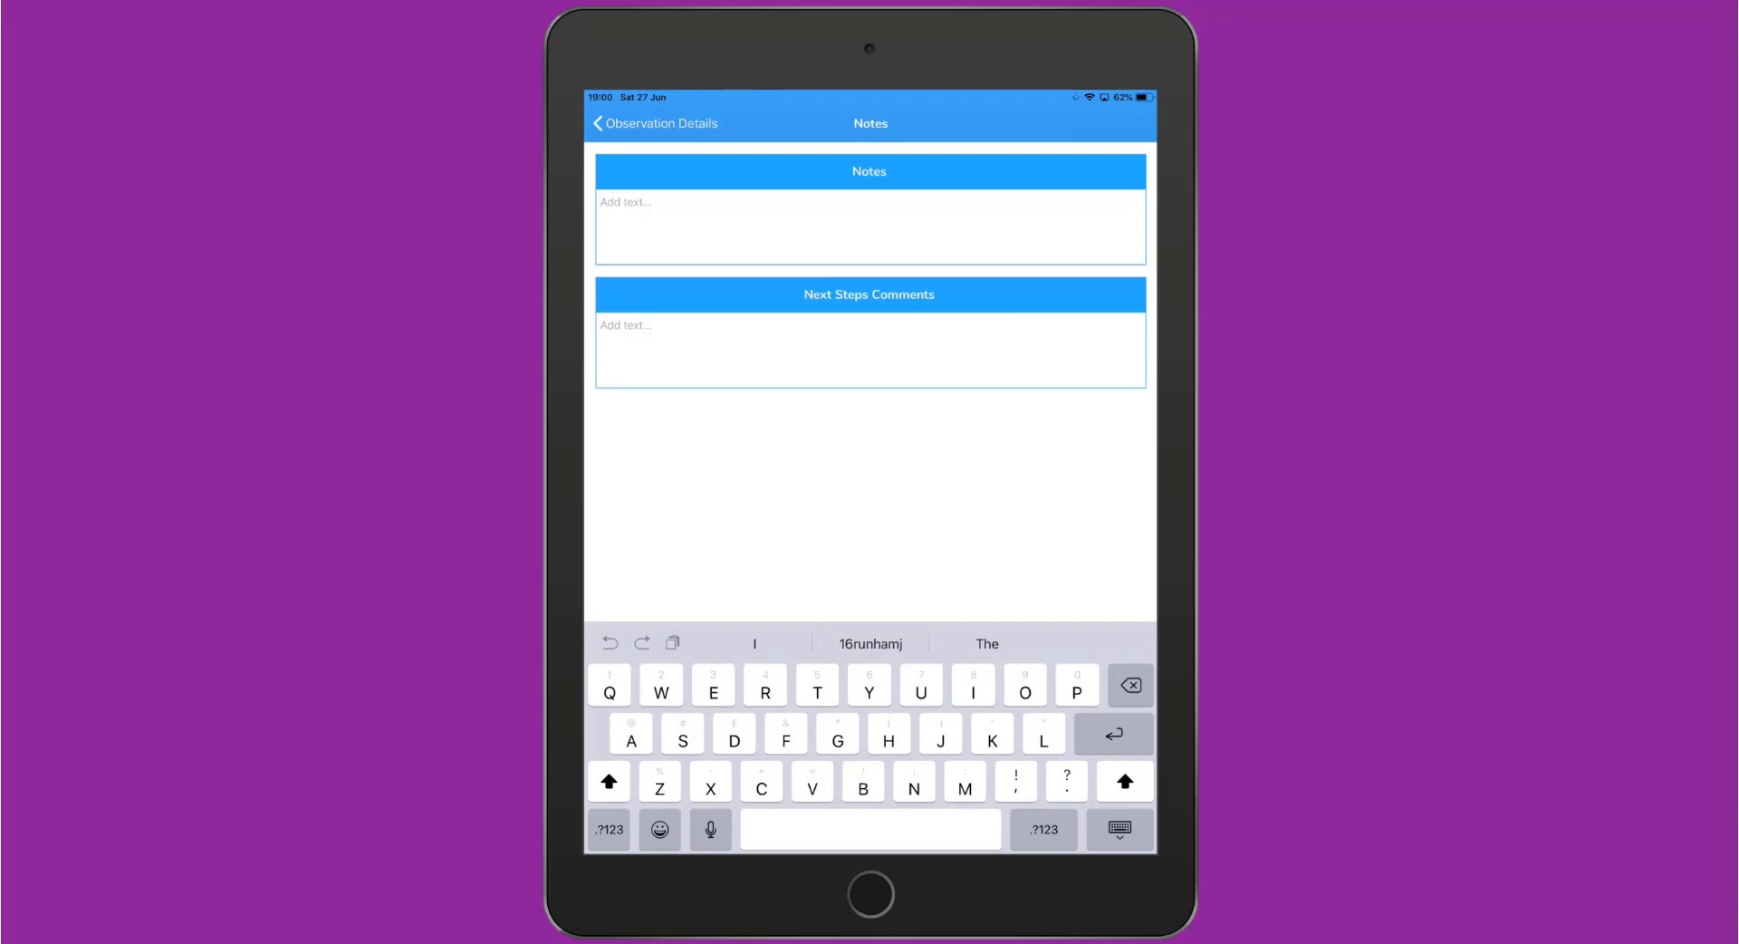
pyautogui.click(710, 829)
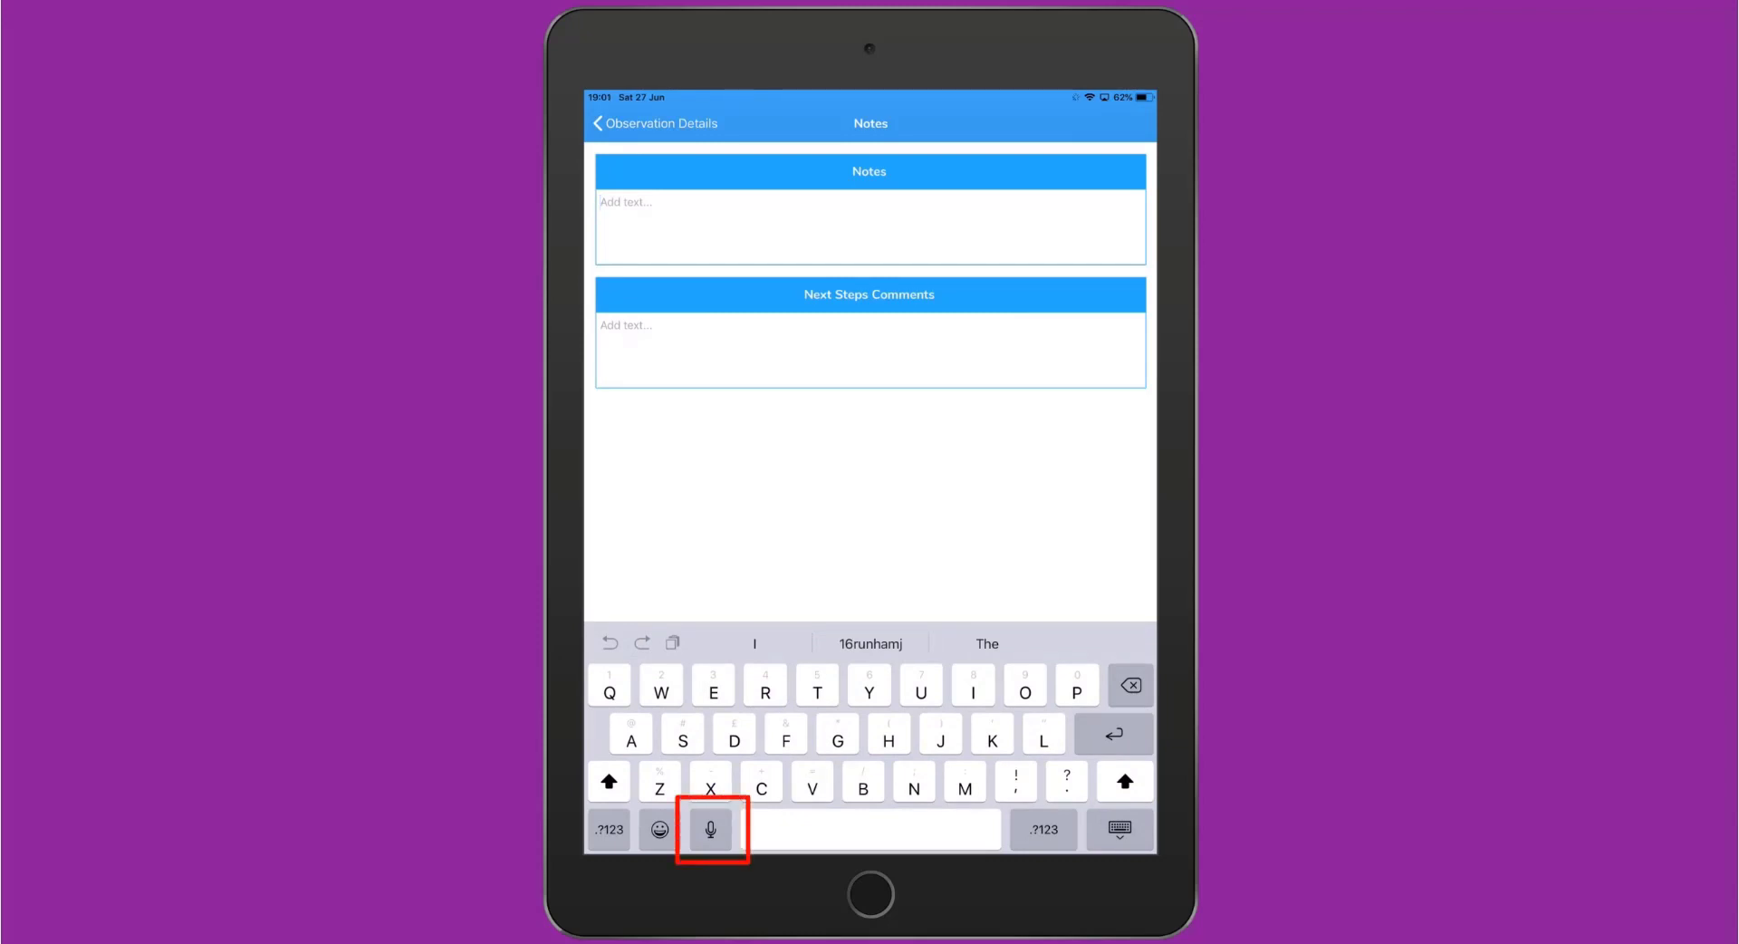
pyautogui.click(710, 829)
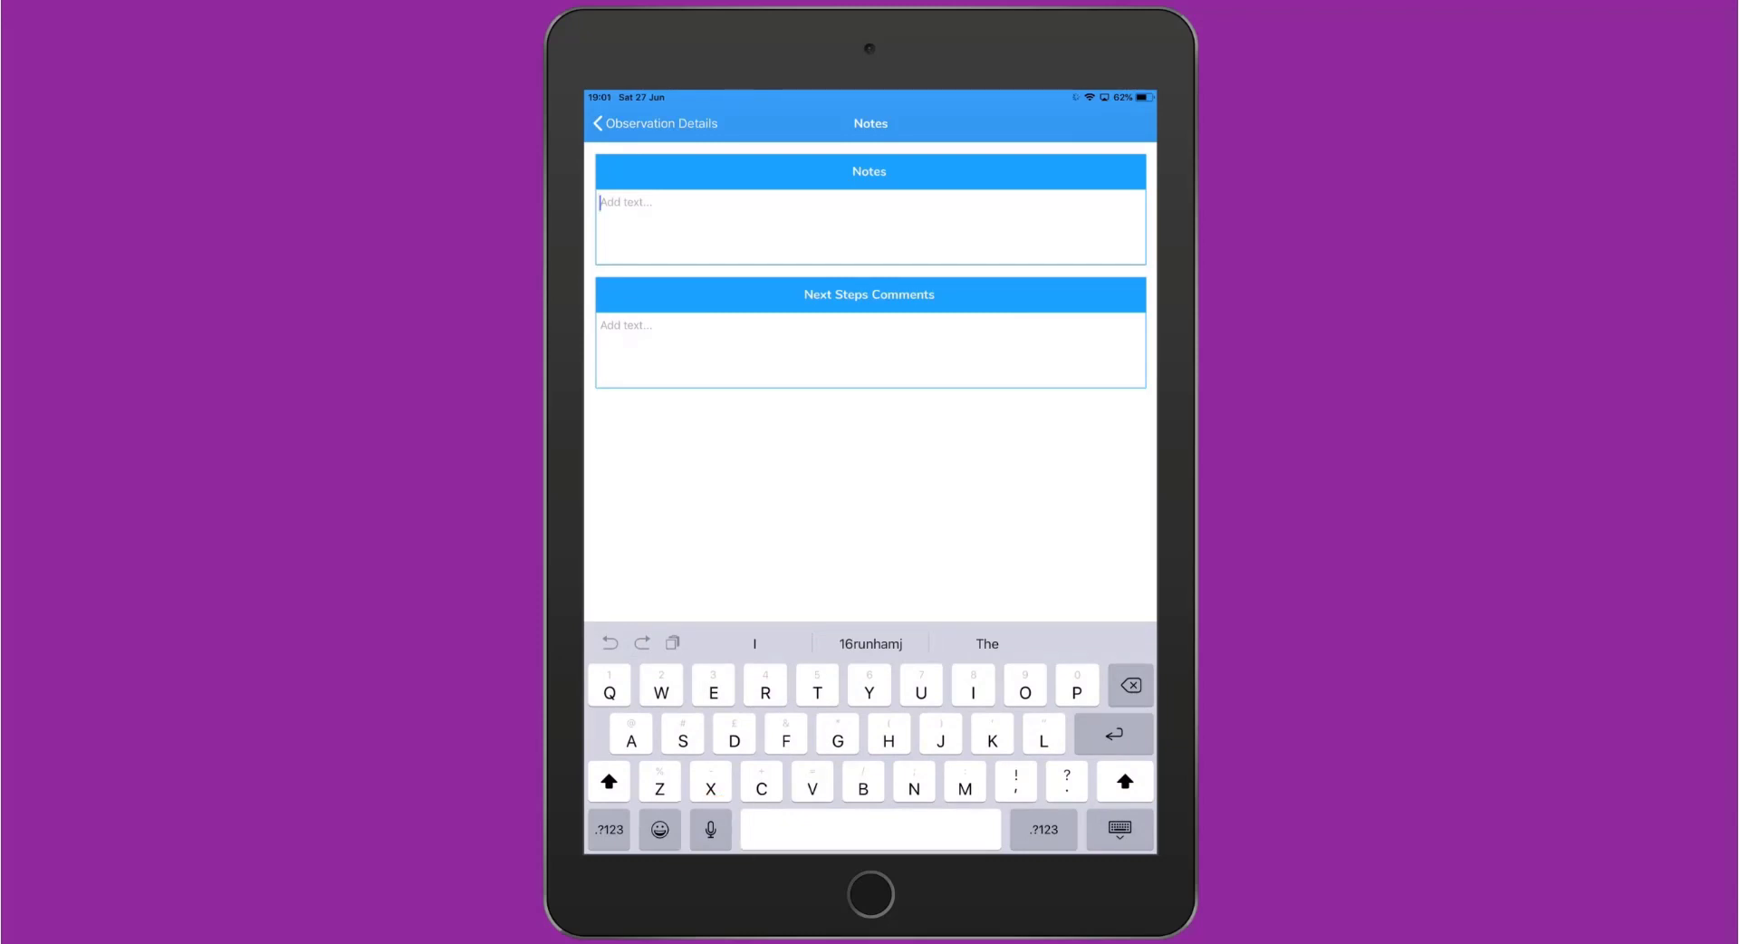
pyautogui.write('Explore differe')
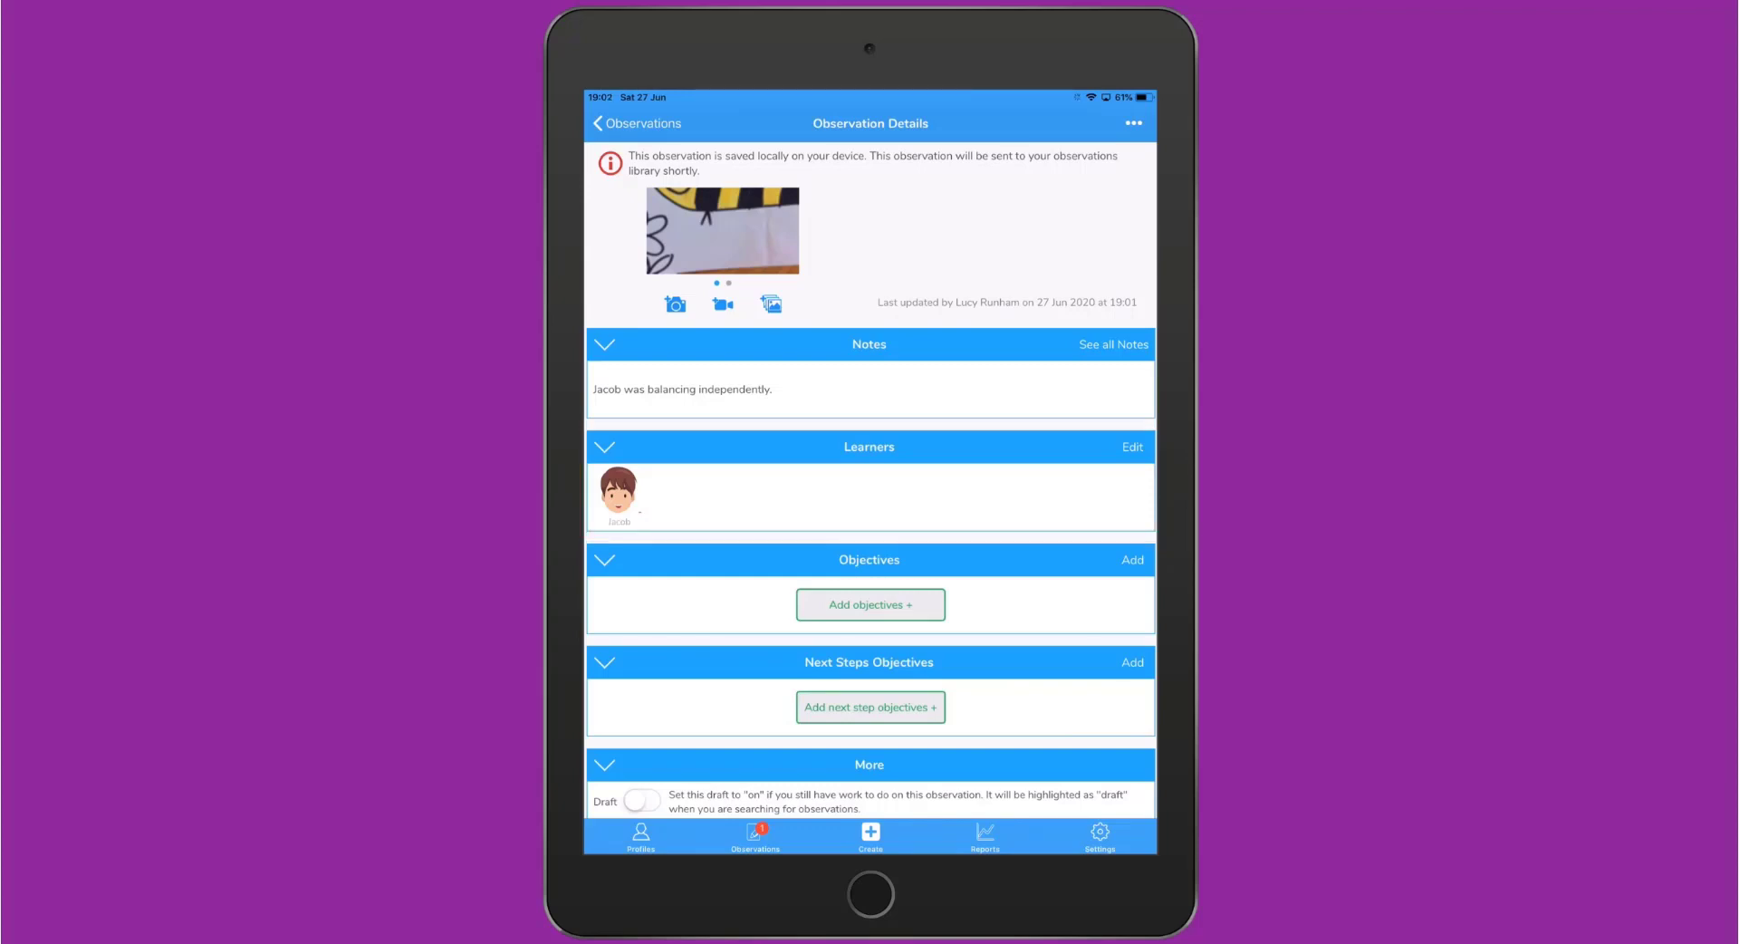
# Tag Jacob and Molly, and link the Early Years objective 'Experiments with different ways of moving'.
pyautogui.click(1132, 445)
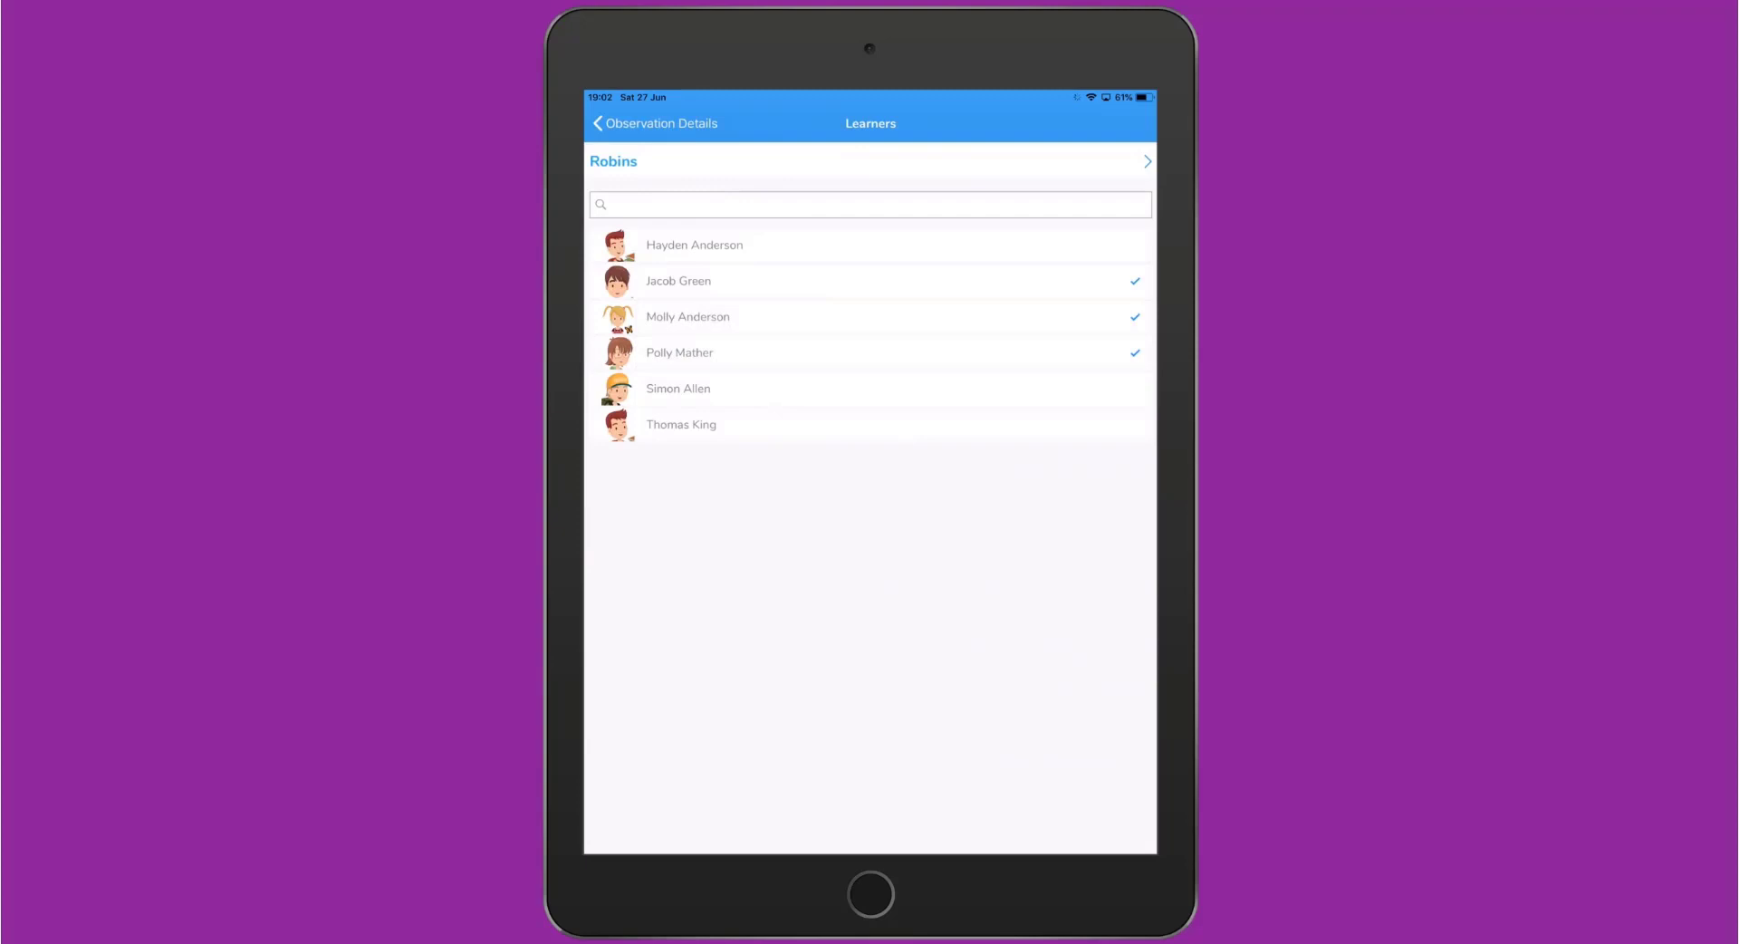
pyautogui.click(598, 123)
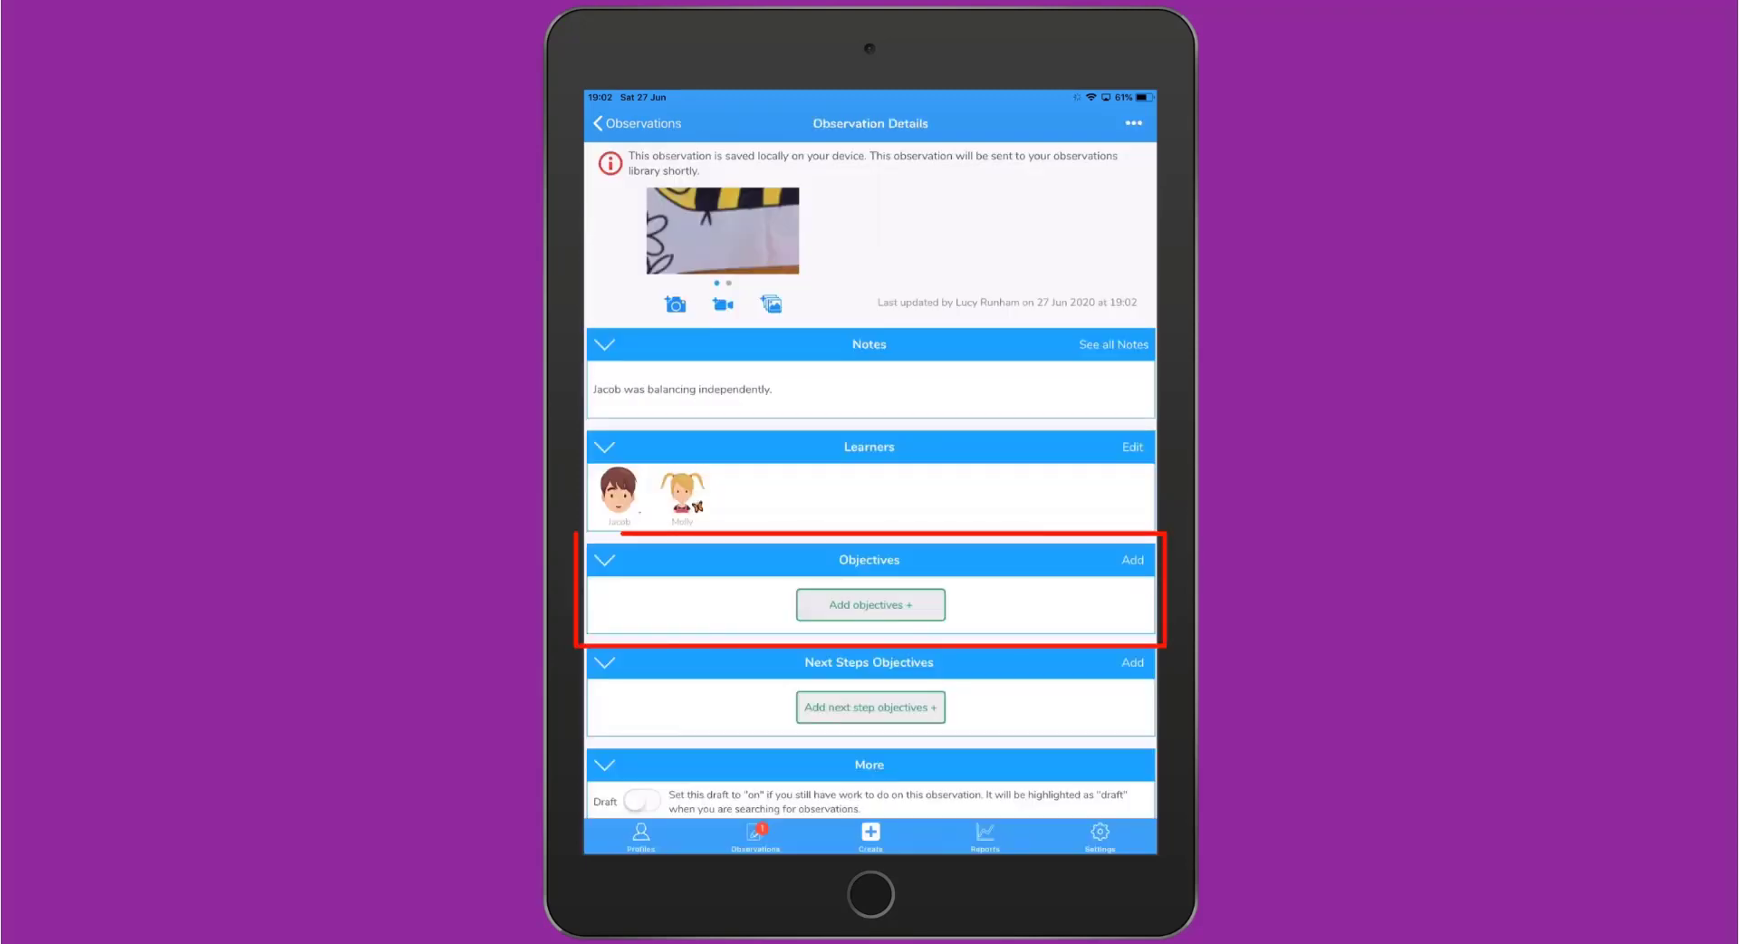
pyautogui.click(869, 604)
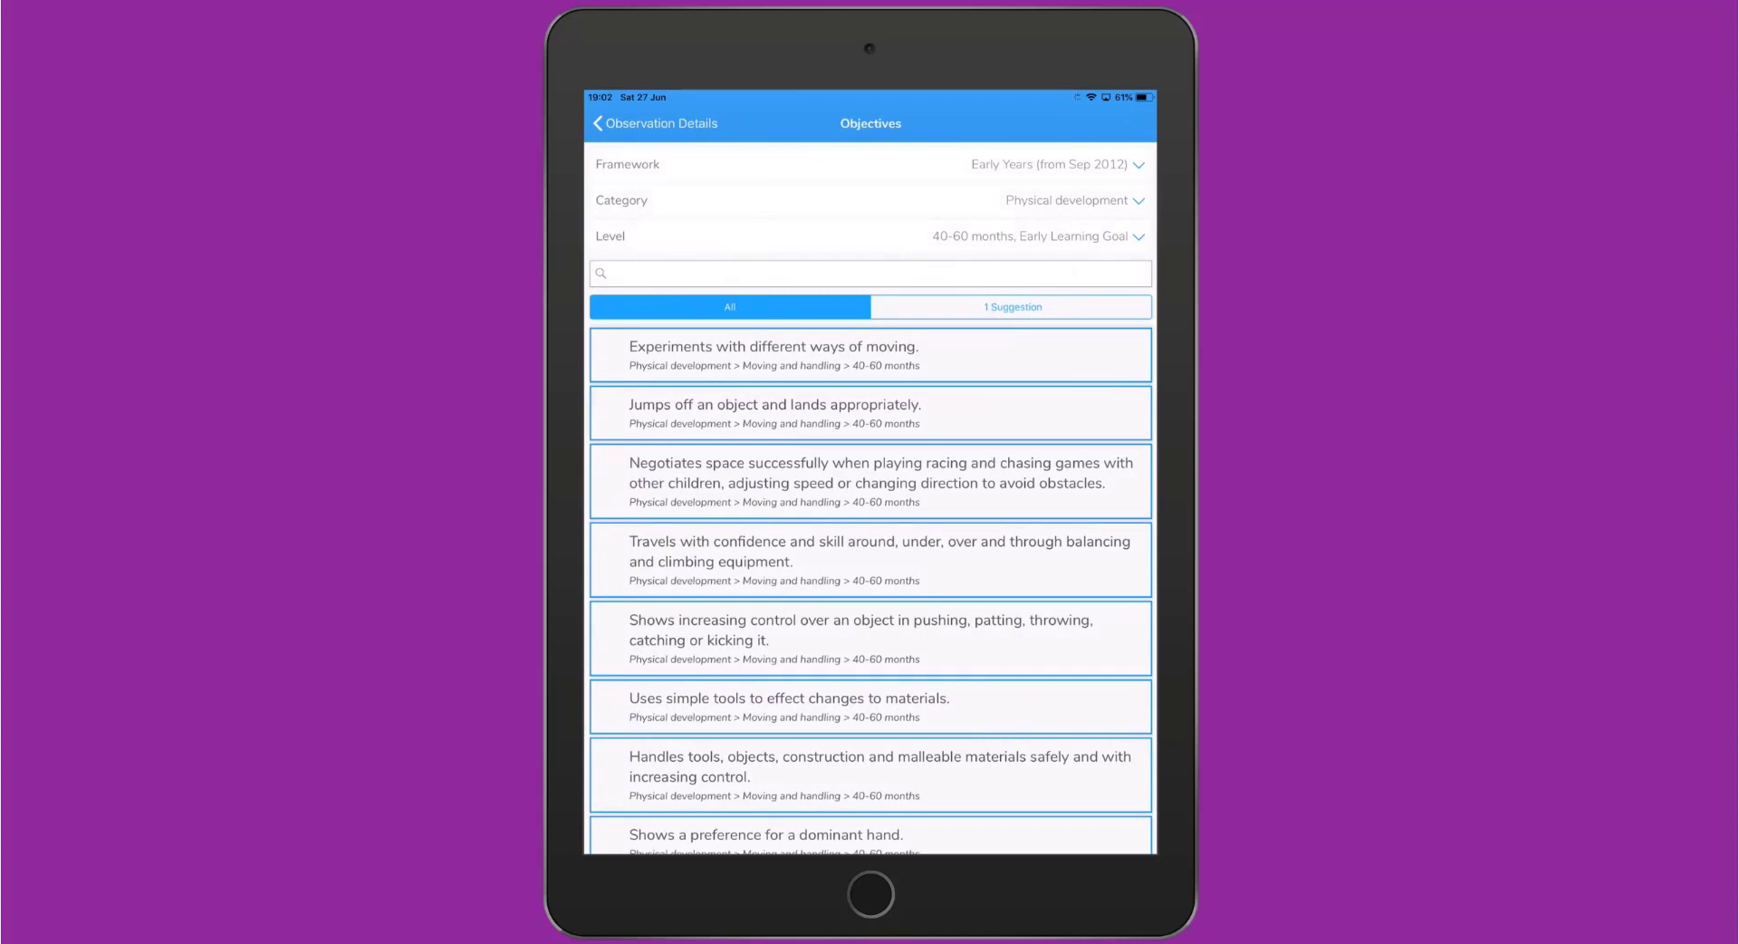
pyautogui.click(1048, 164)
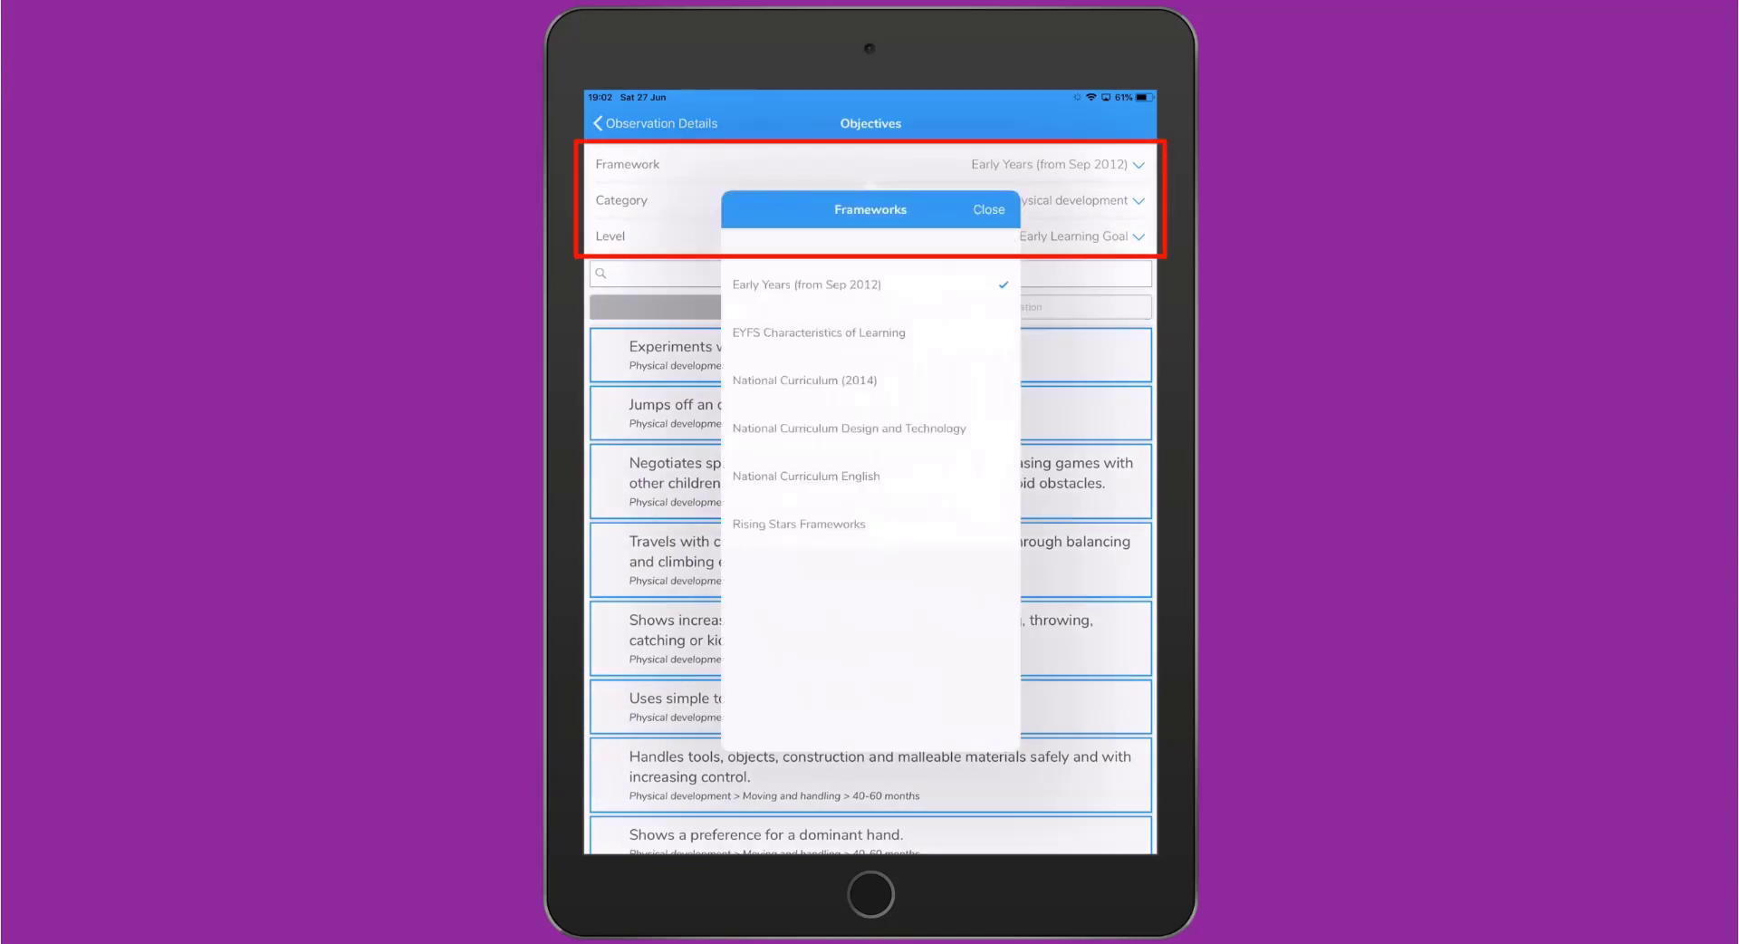
pyautogui.click(987, 209)
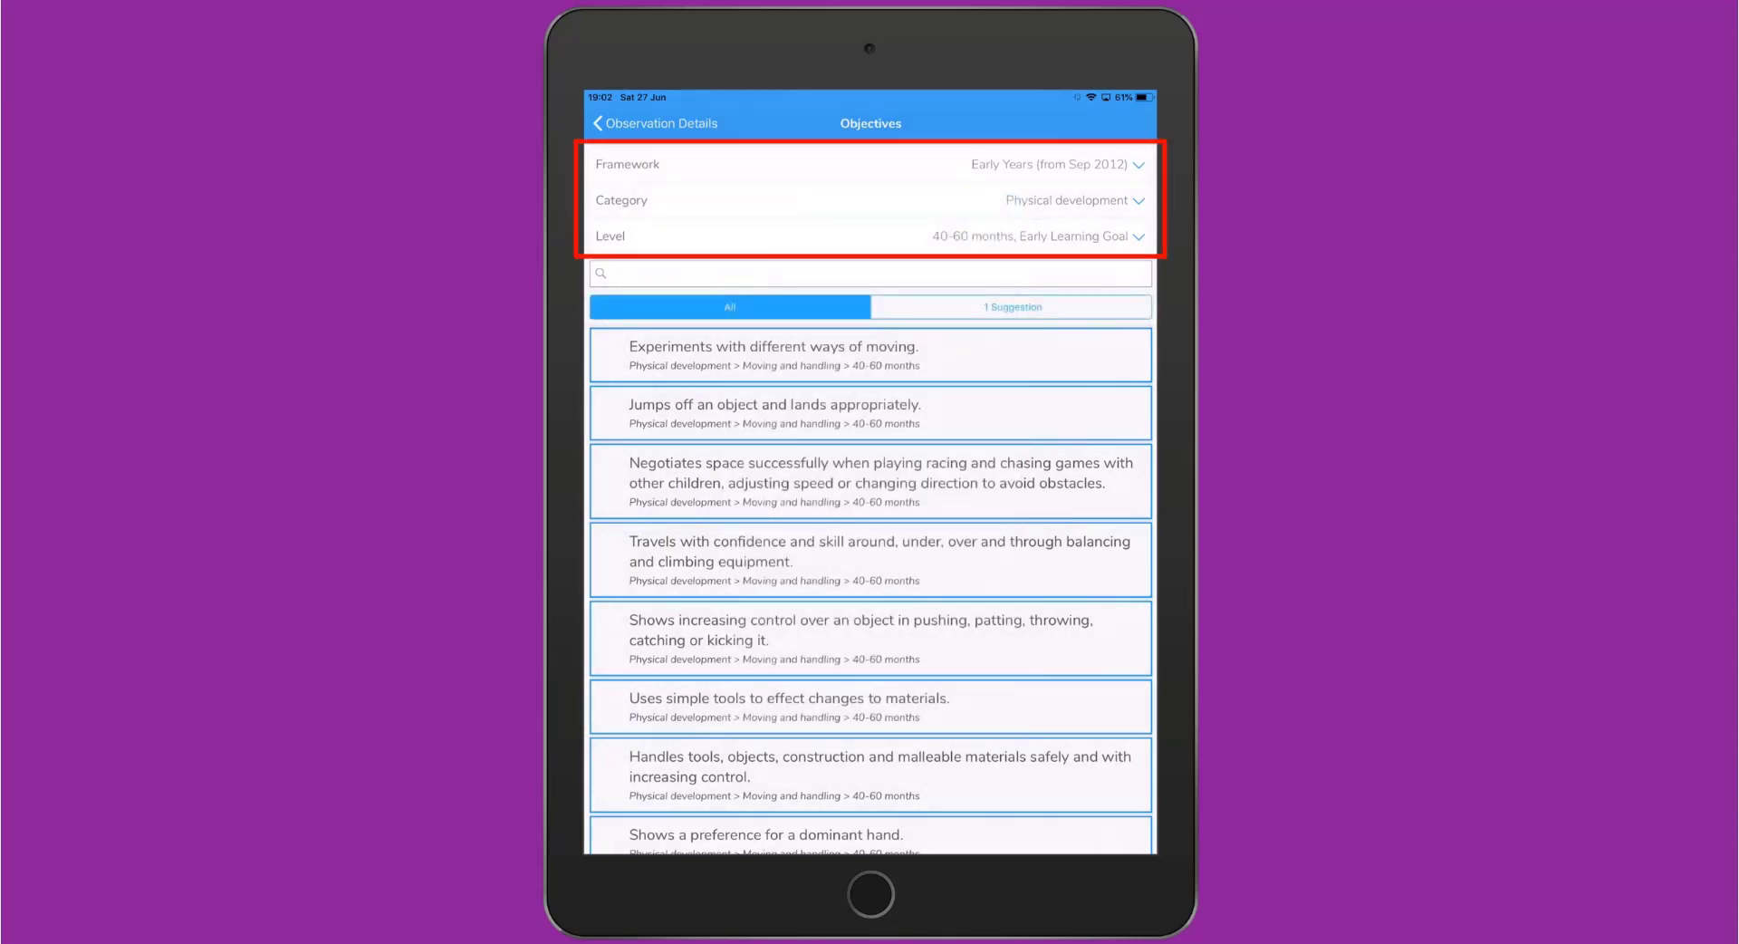
pyautogui.click(869, 272)
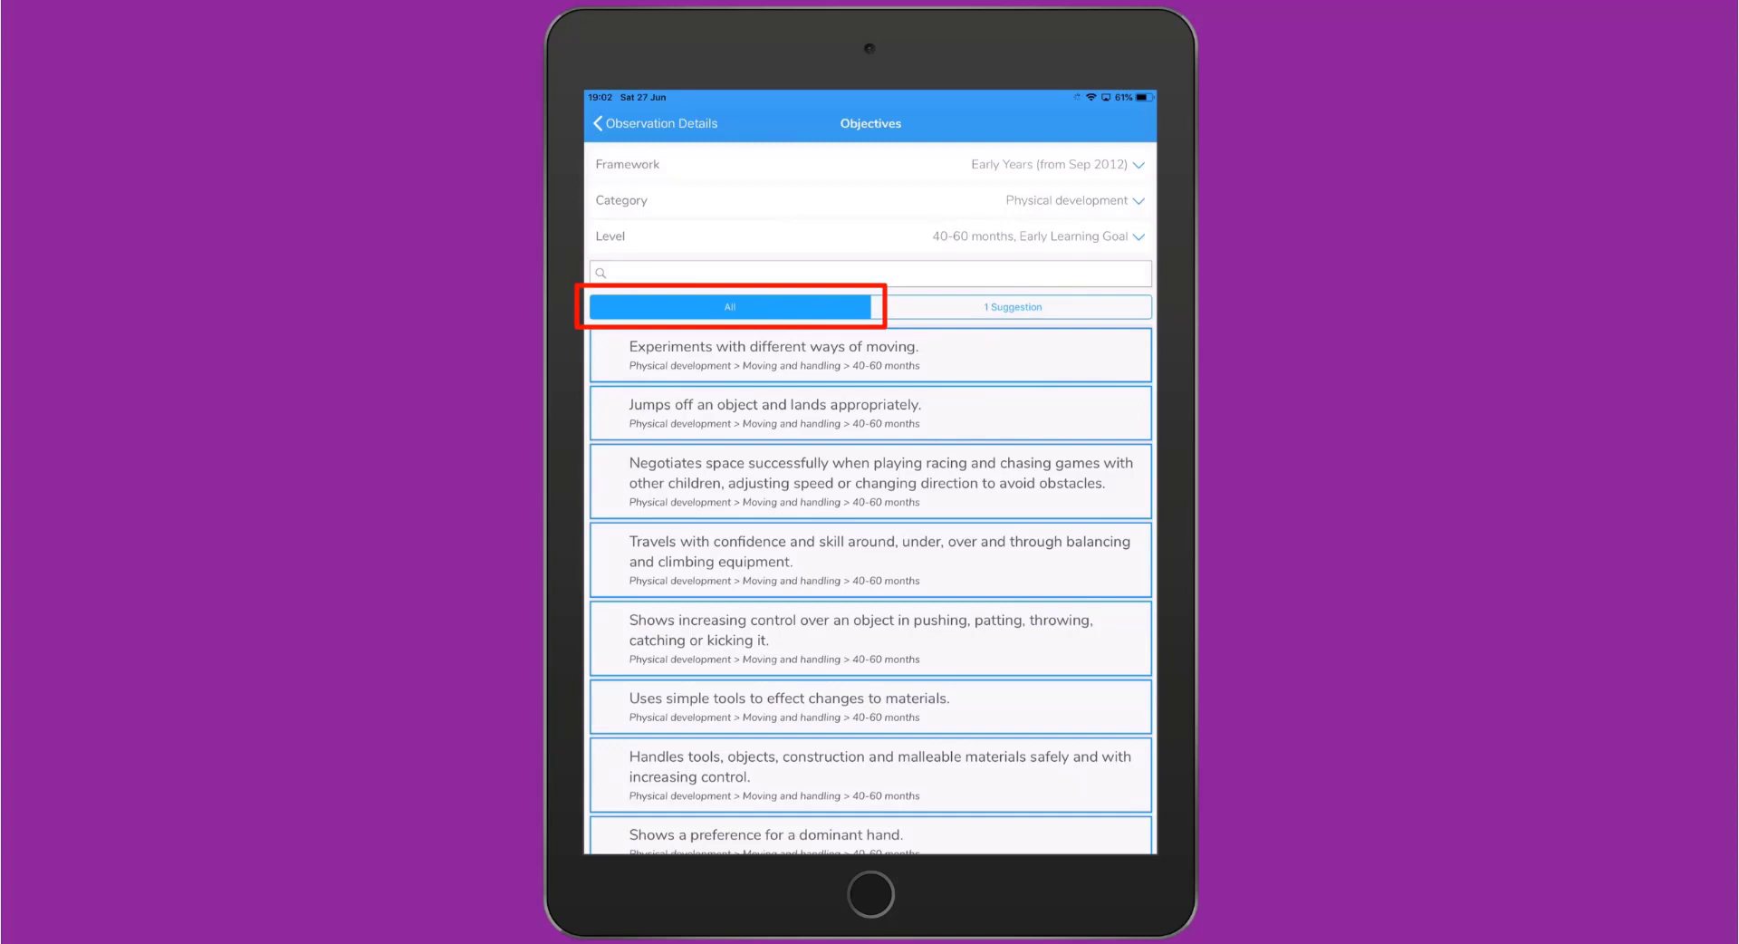
pyautogui.click(1009, 306)
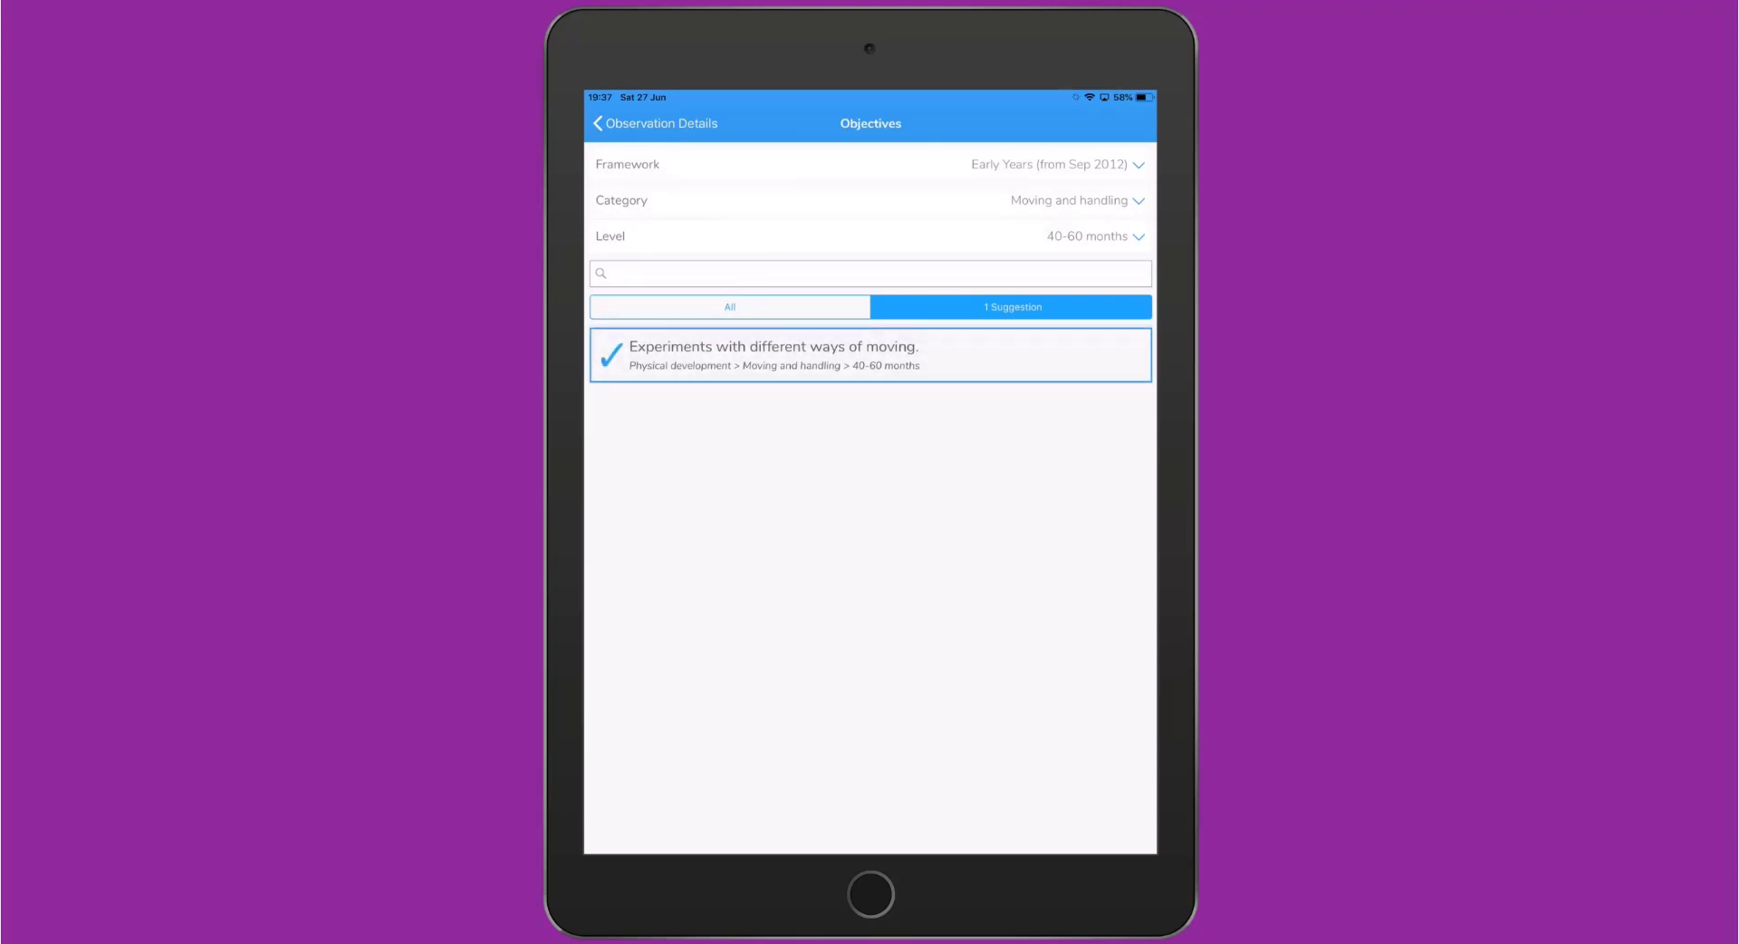
pyautogui.click(608, 123)
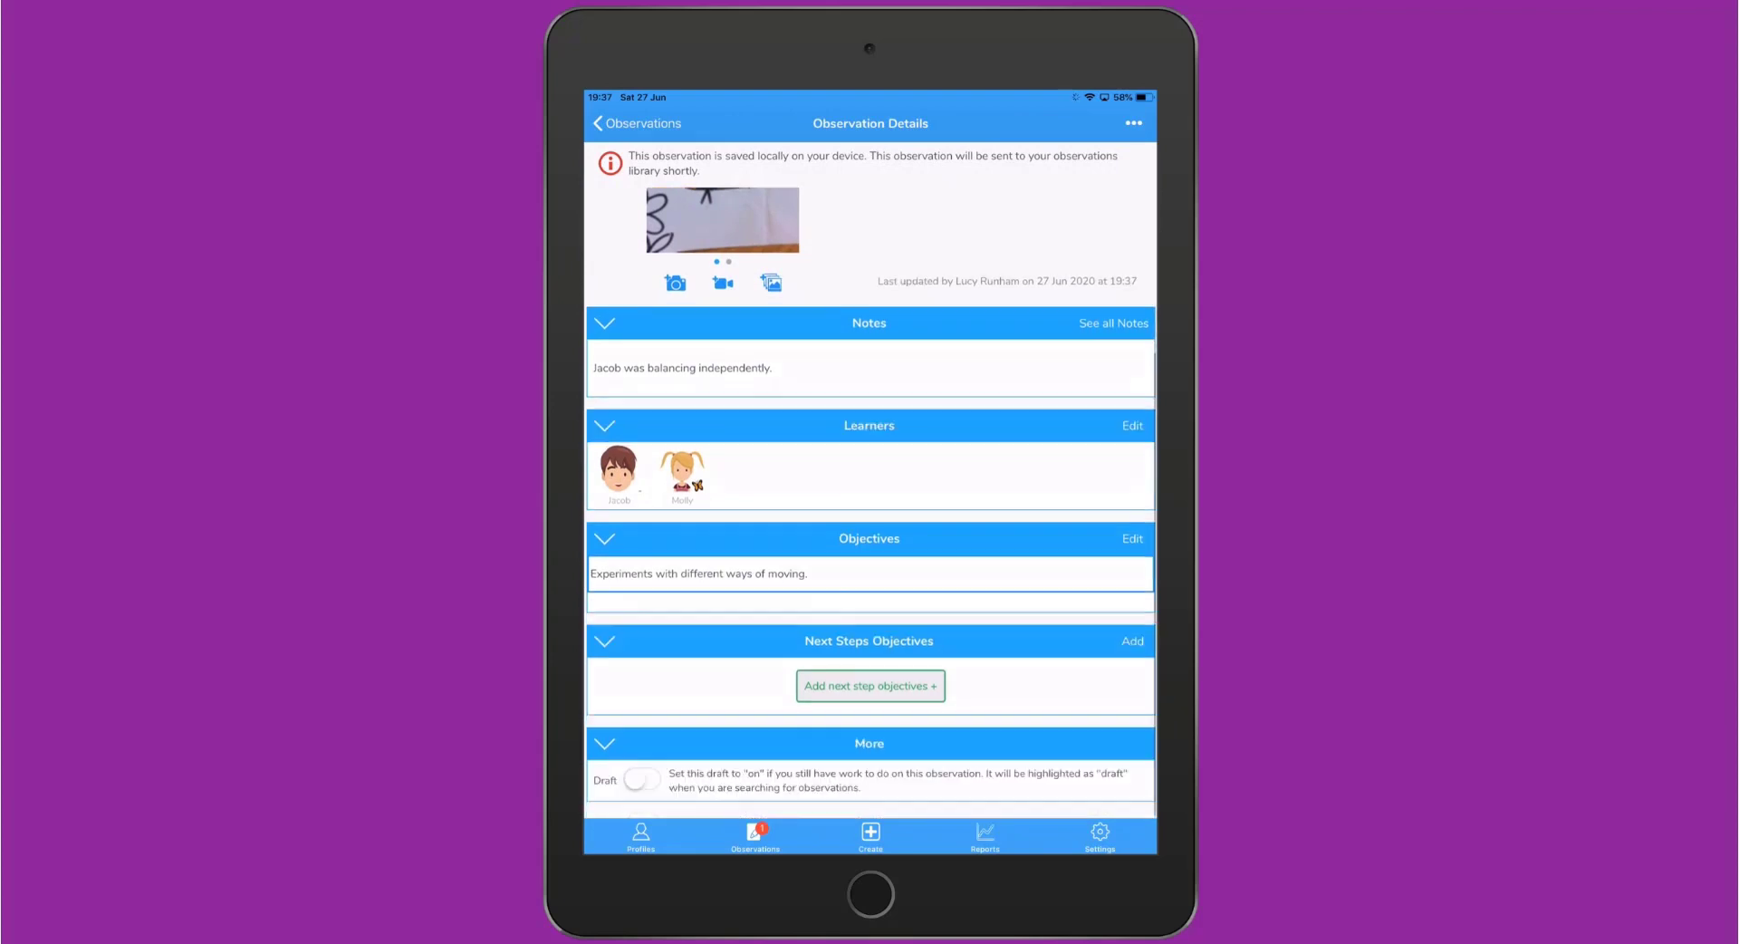
# Add next steps 'Jumps off an object' and 'Negotiates space successfully', then go back.
pyautogui.click(870, 686)
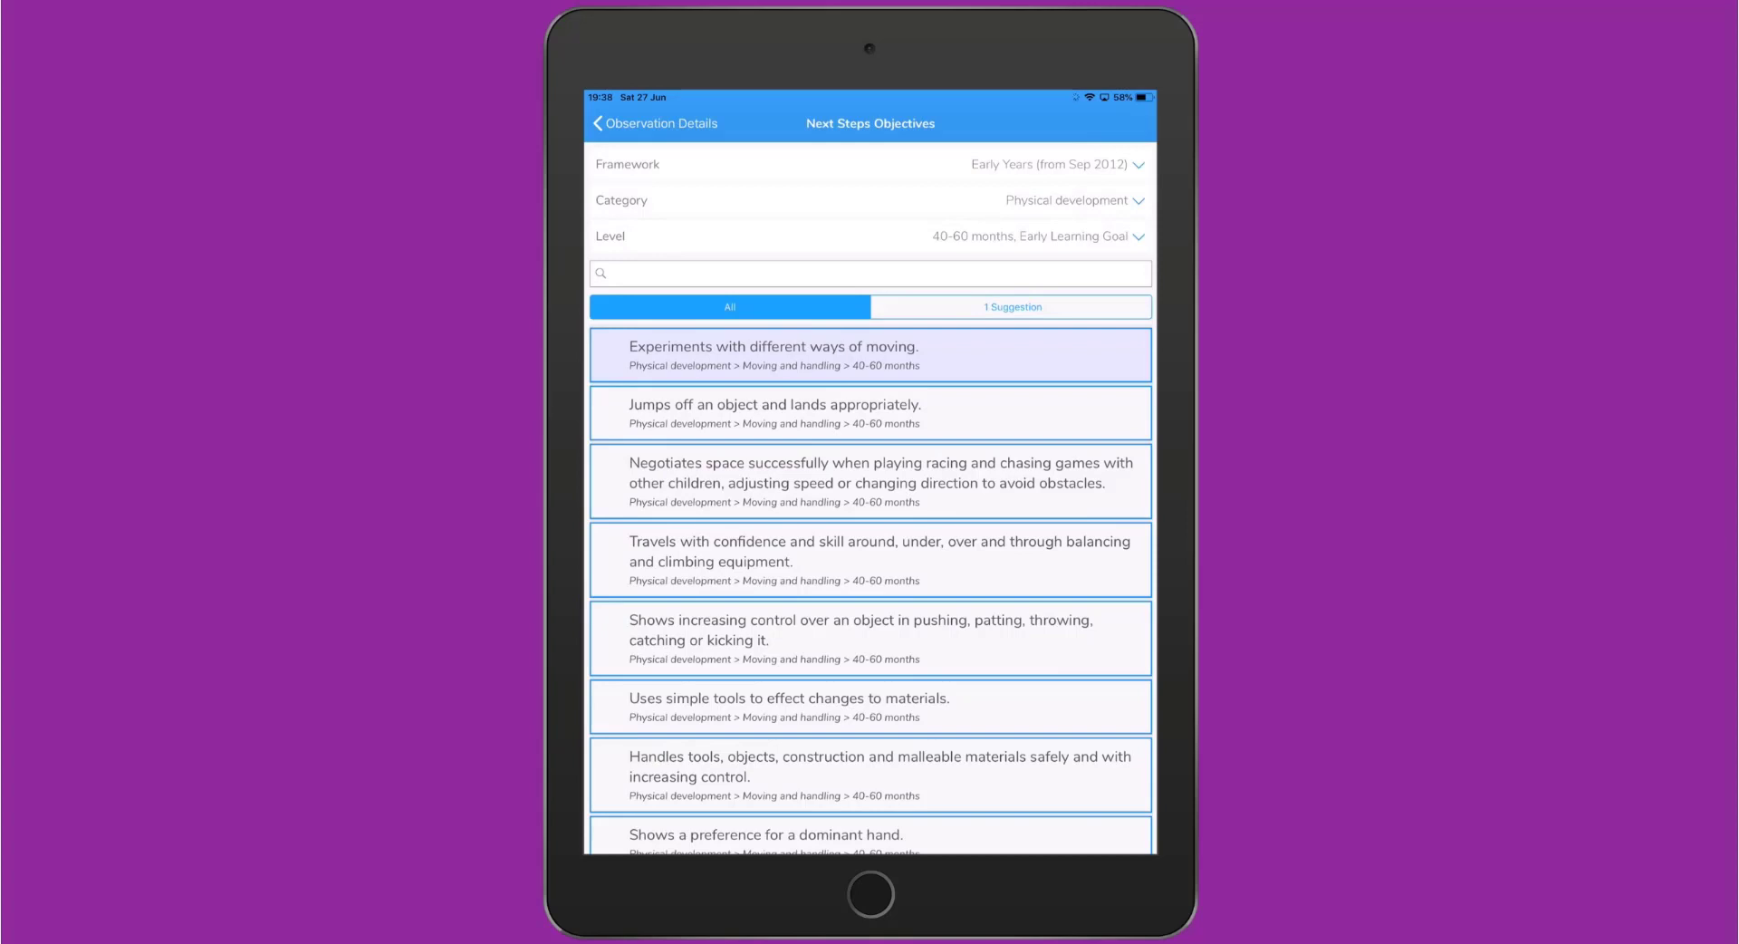
pyautogui.click(870, 412)
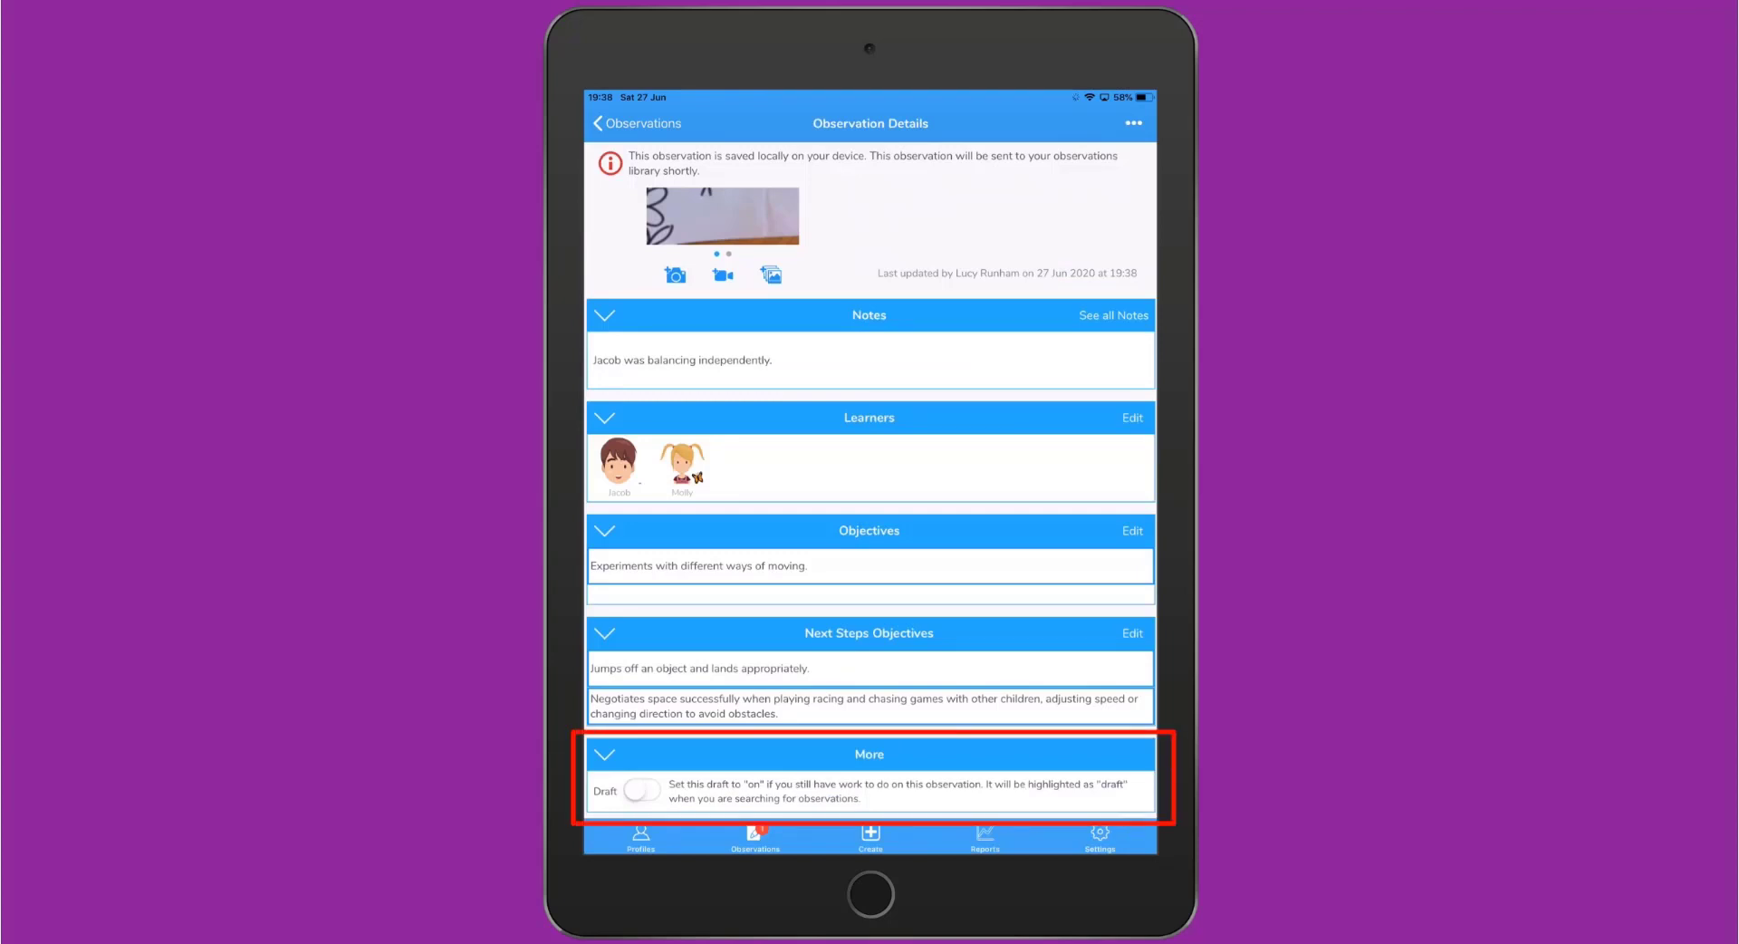
pyautogui.click(641, 790)
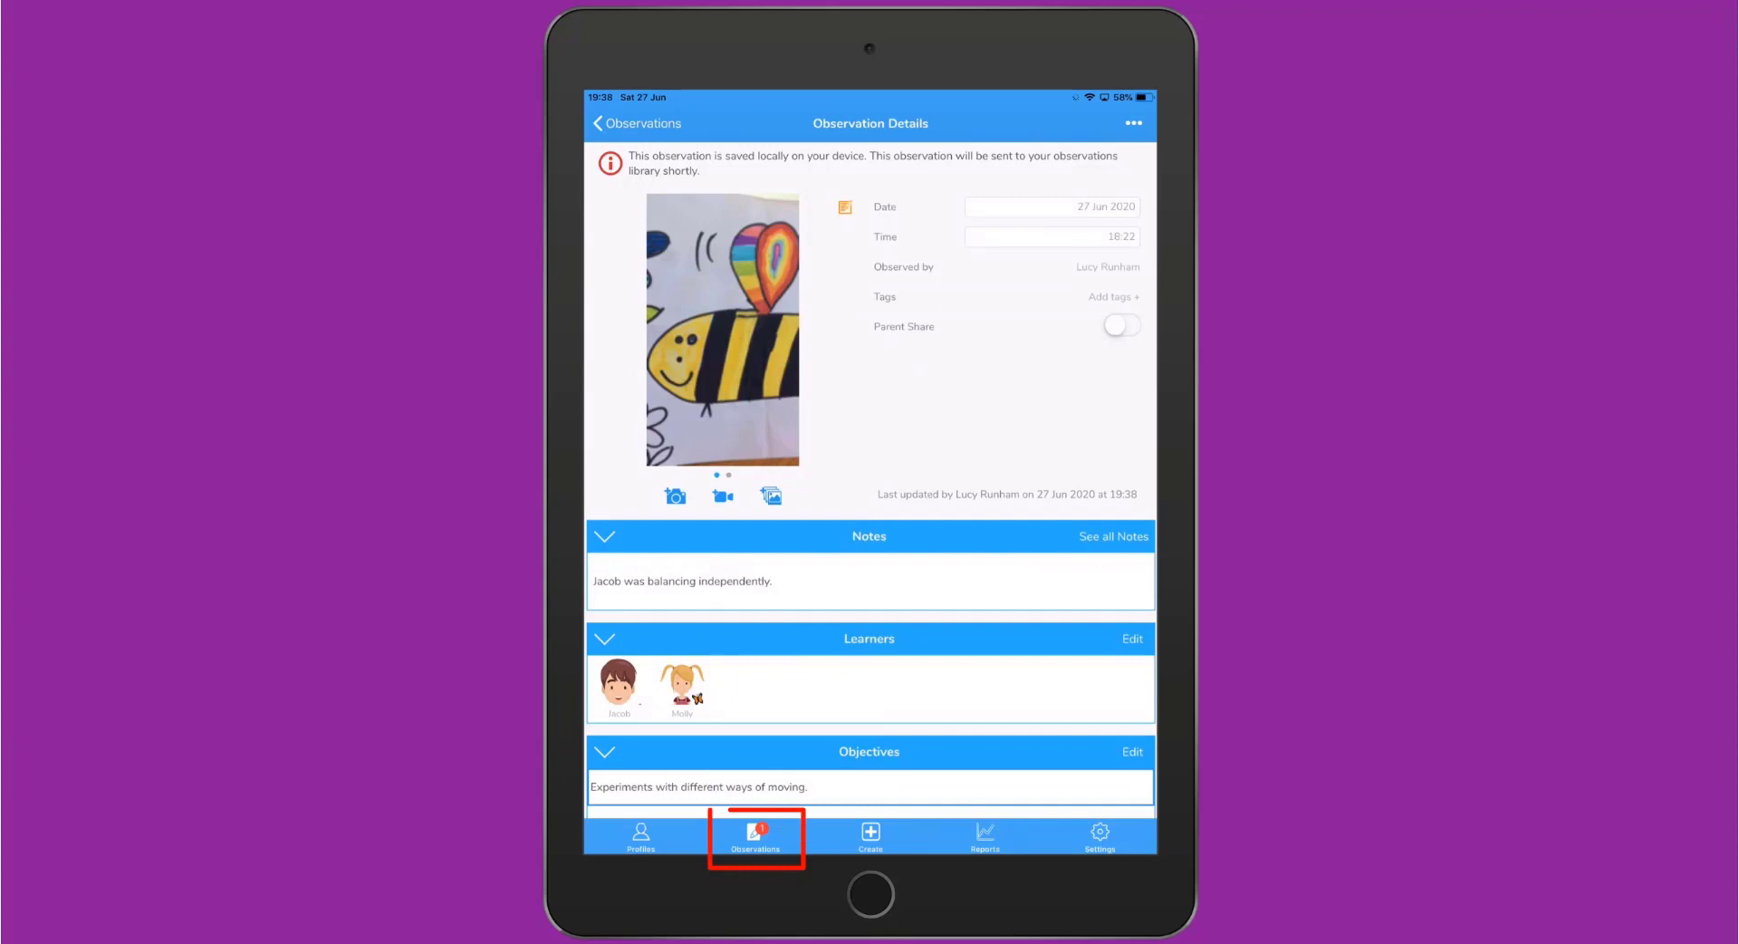
# Check the tablet's observation list and filter options, then switch to the web suite.
pyautogui.click(596, 123)
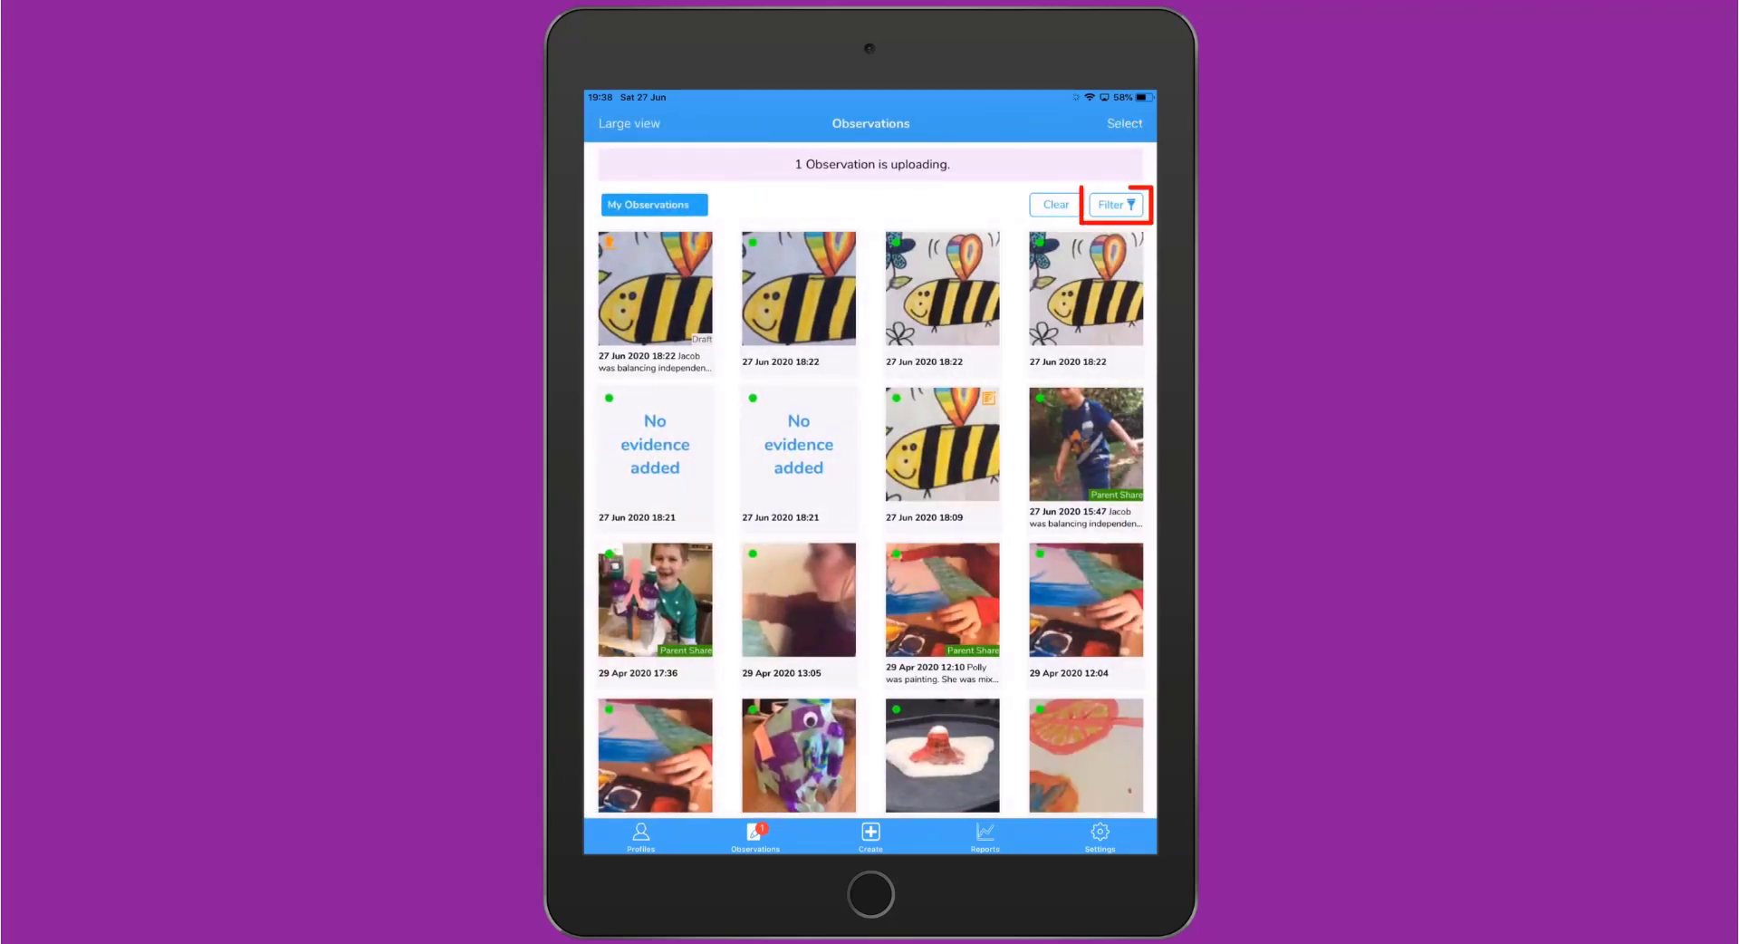
pyautogui.click(1115, 203)
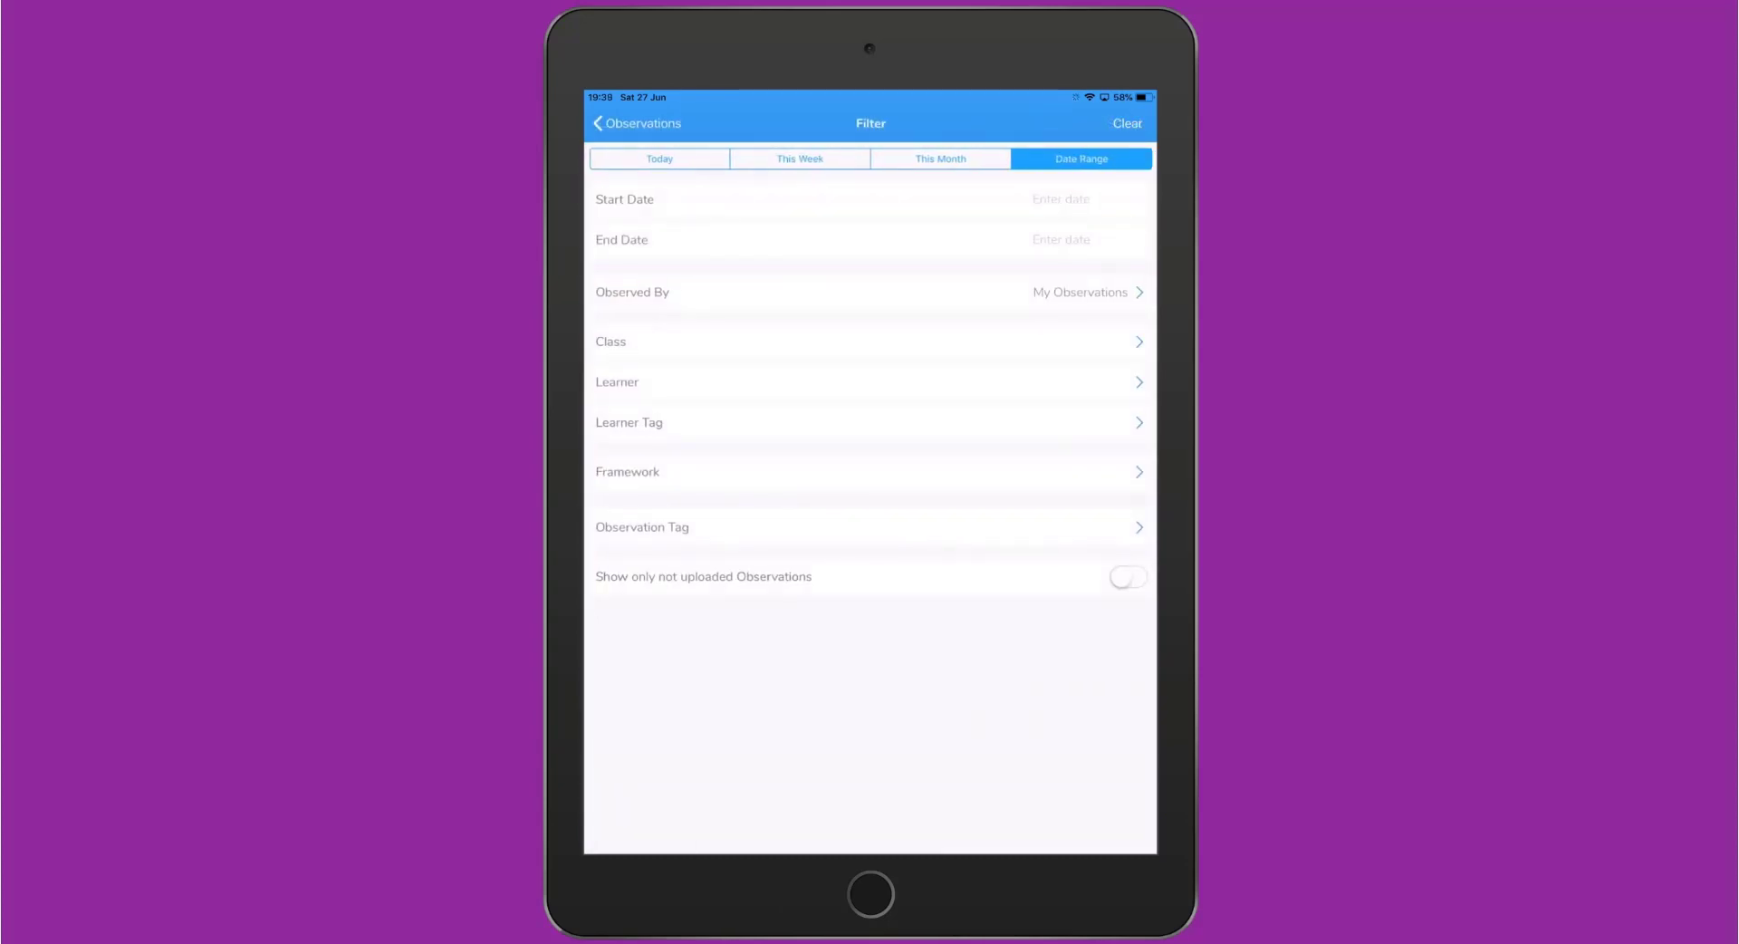
pyautogui.click(636, 123)
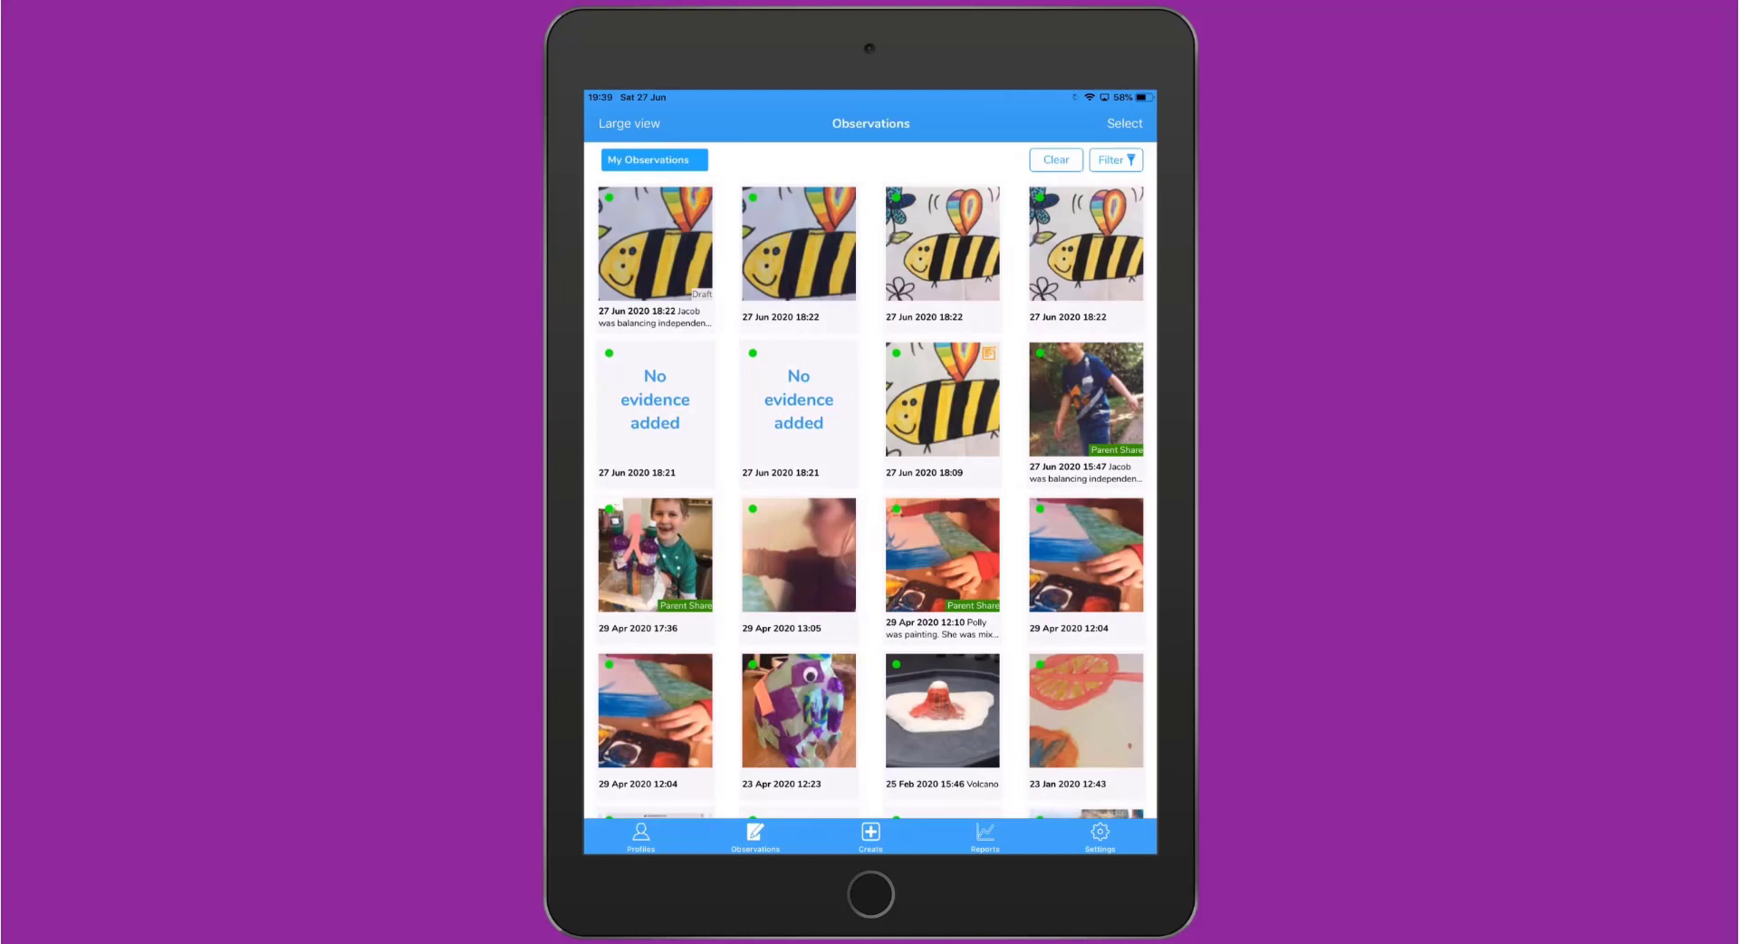
pyautogui.click(629, 123)
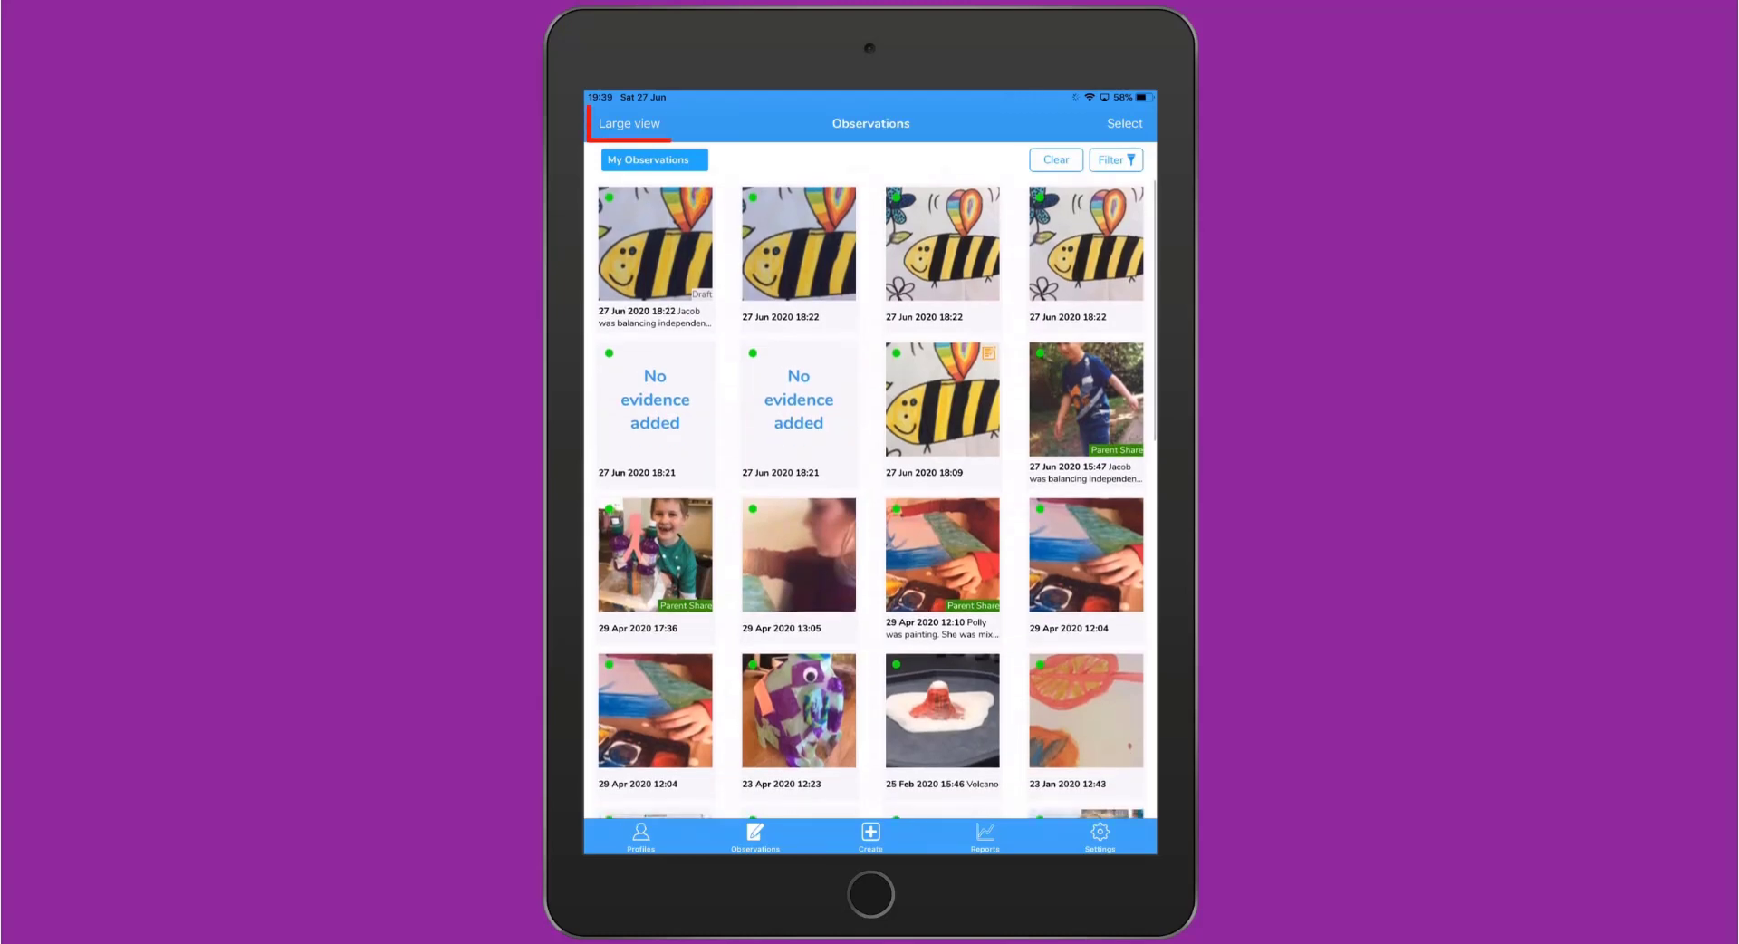
pyautogui.click(629, 123)
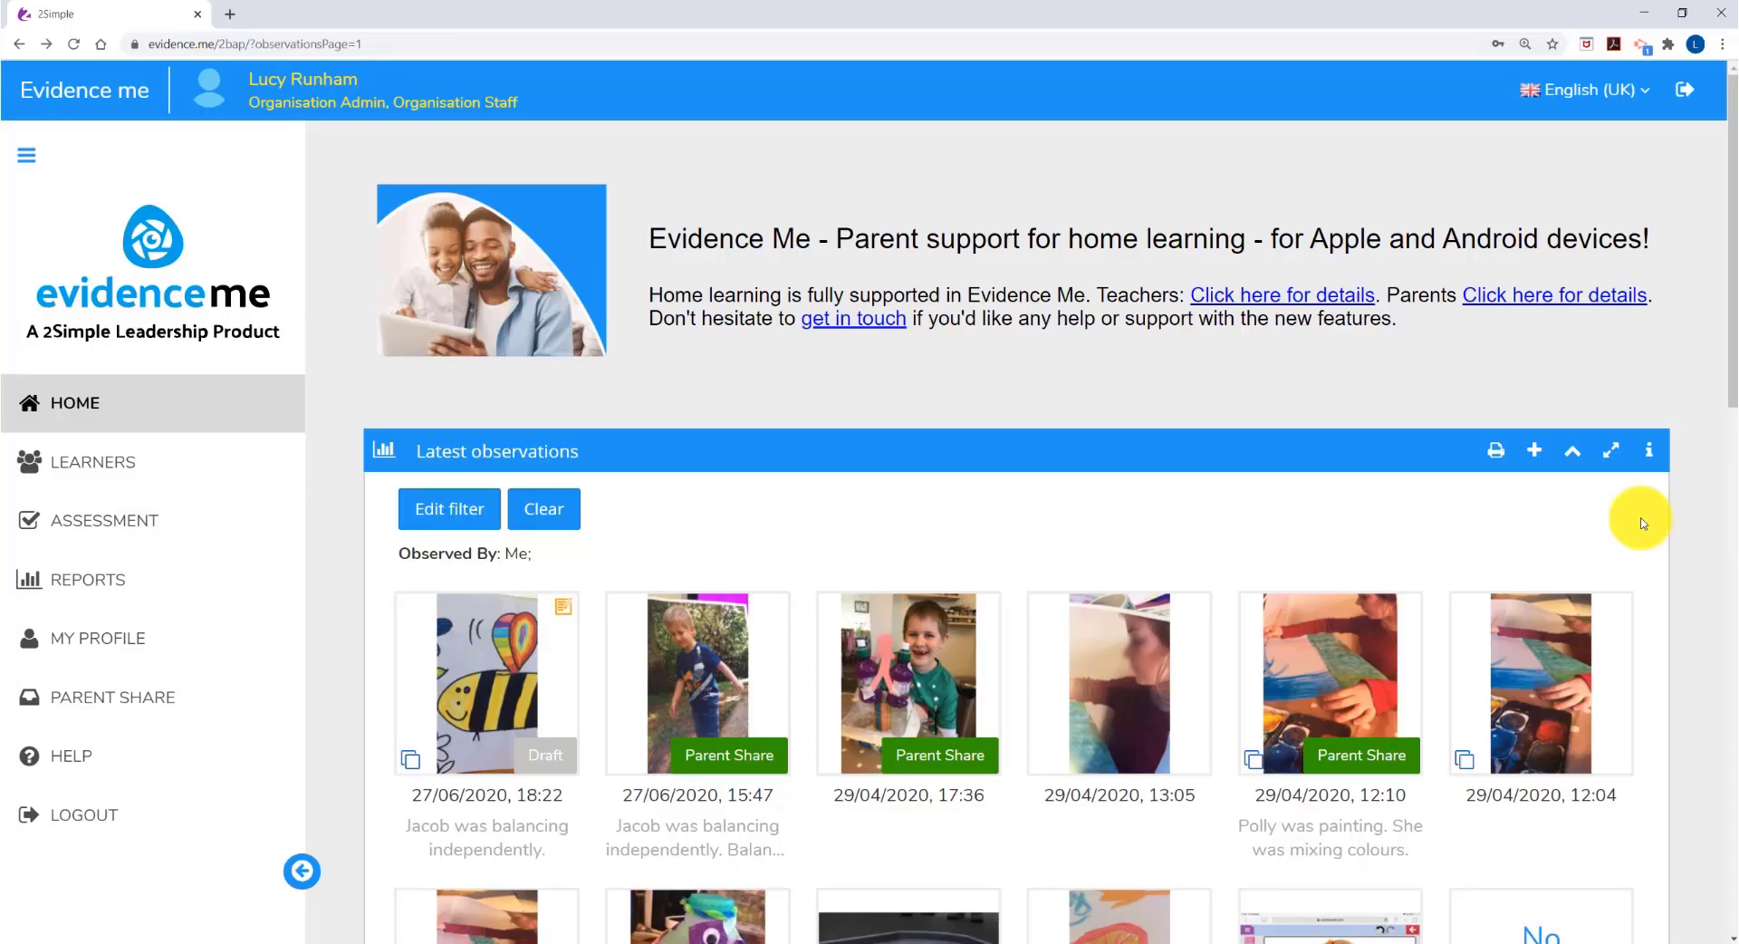
# Create a blank observation from the Latest observations panel and scroll to Documents & Links.
pyautogui.scroll(-3)
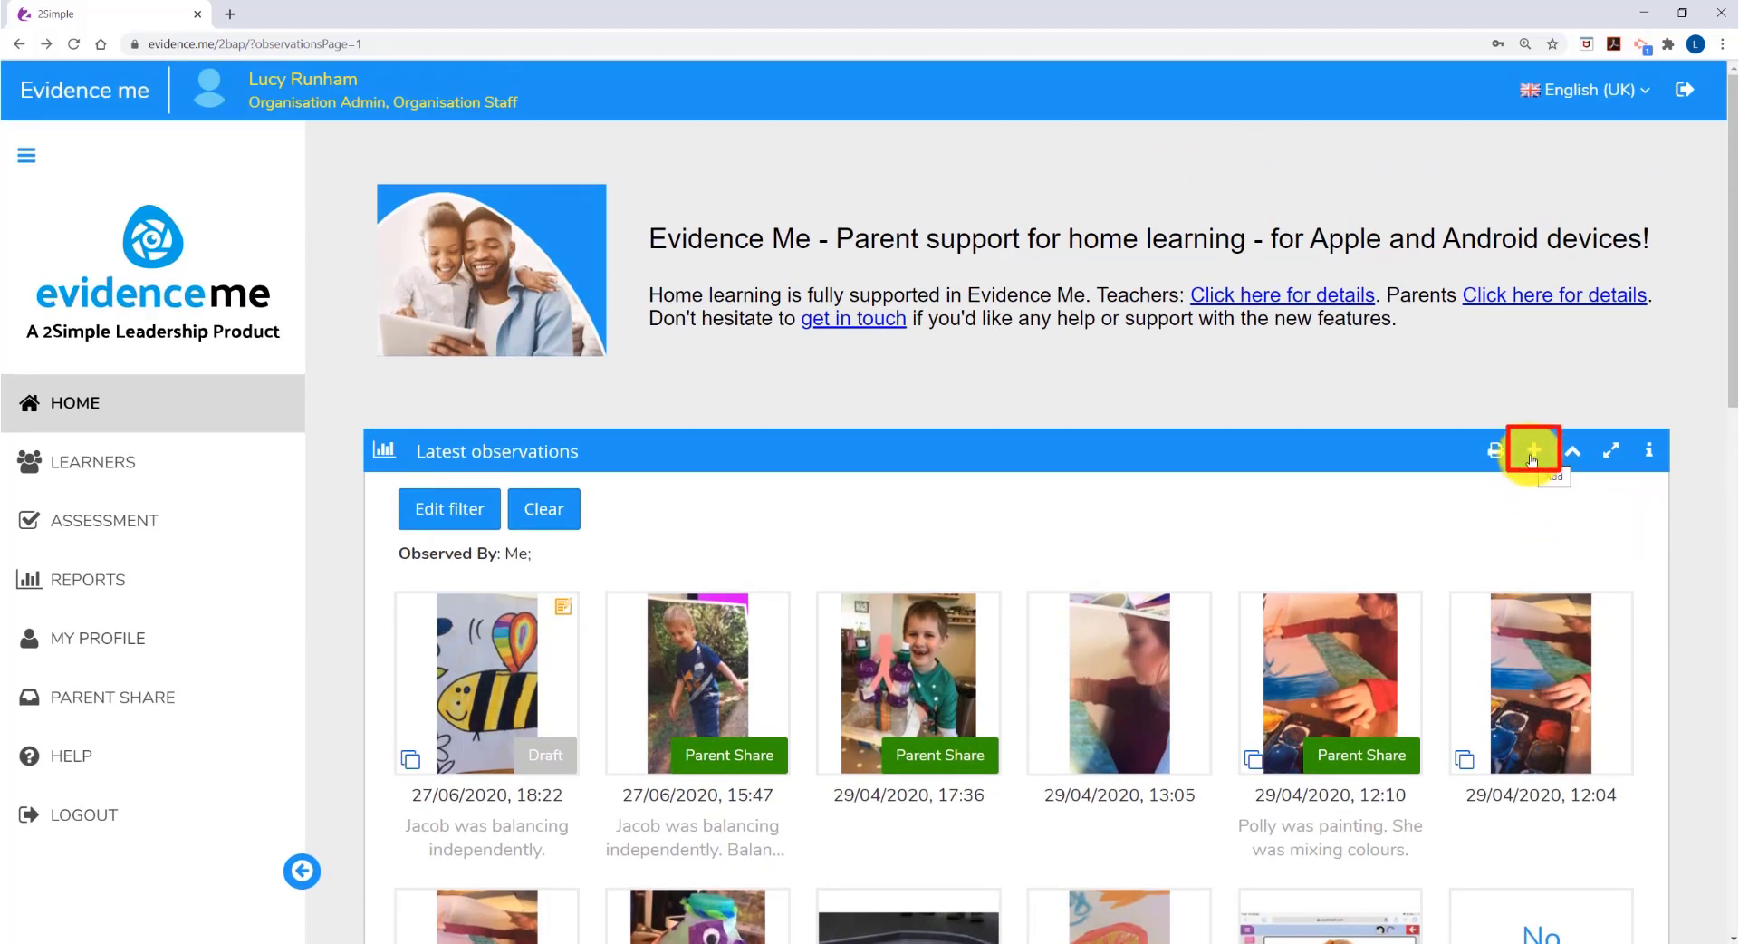
pyautogui.click(1533, 450)
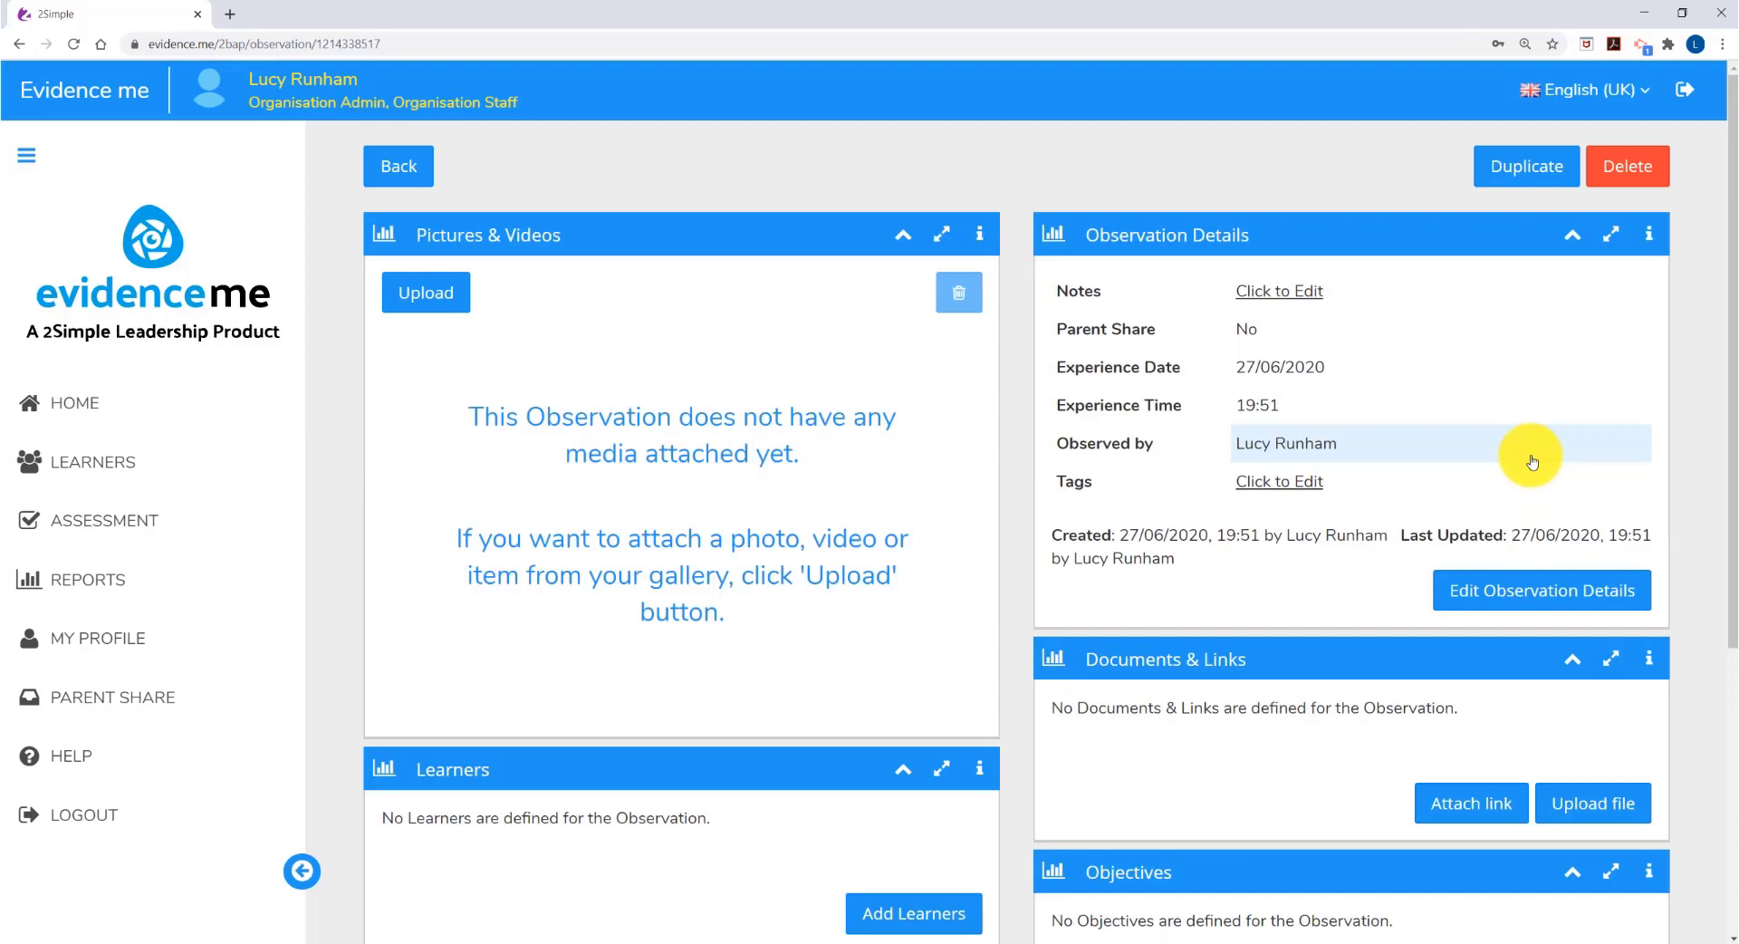
pyautogui.moveTo(425, 291)
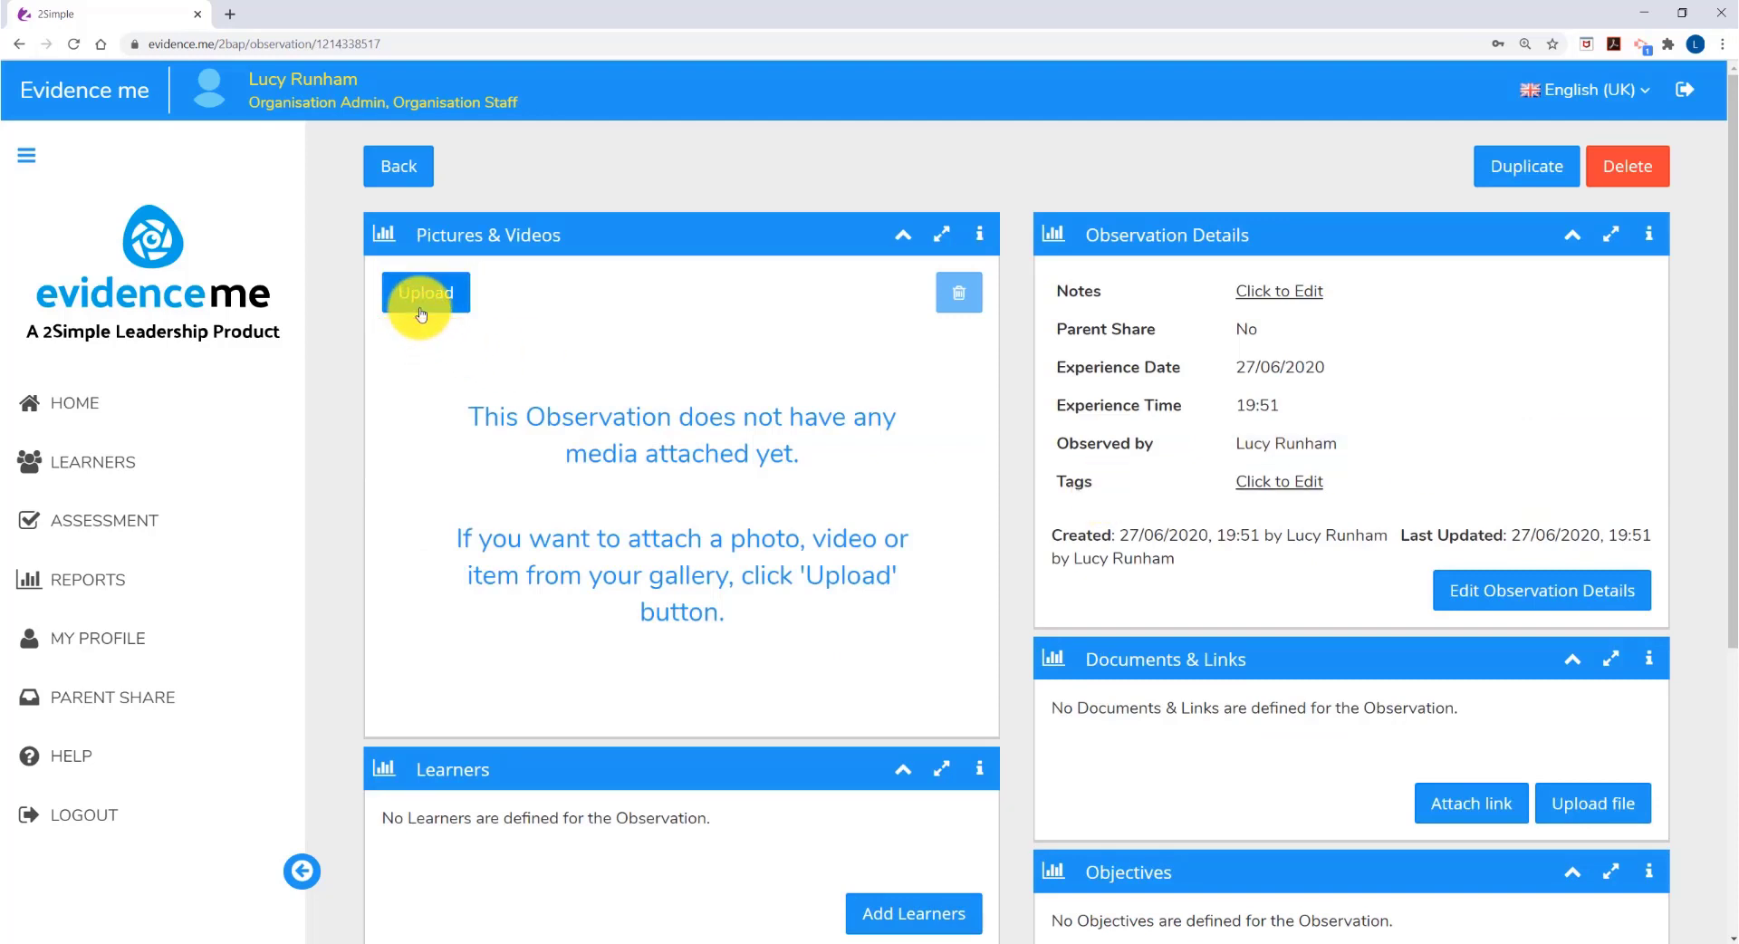
pyautogui.scroll(-3)
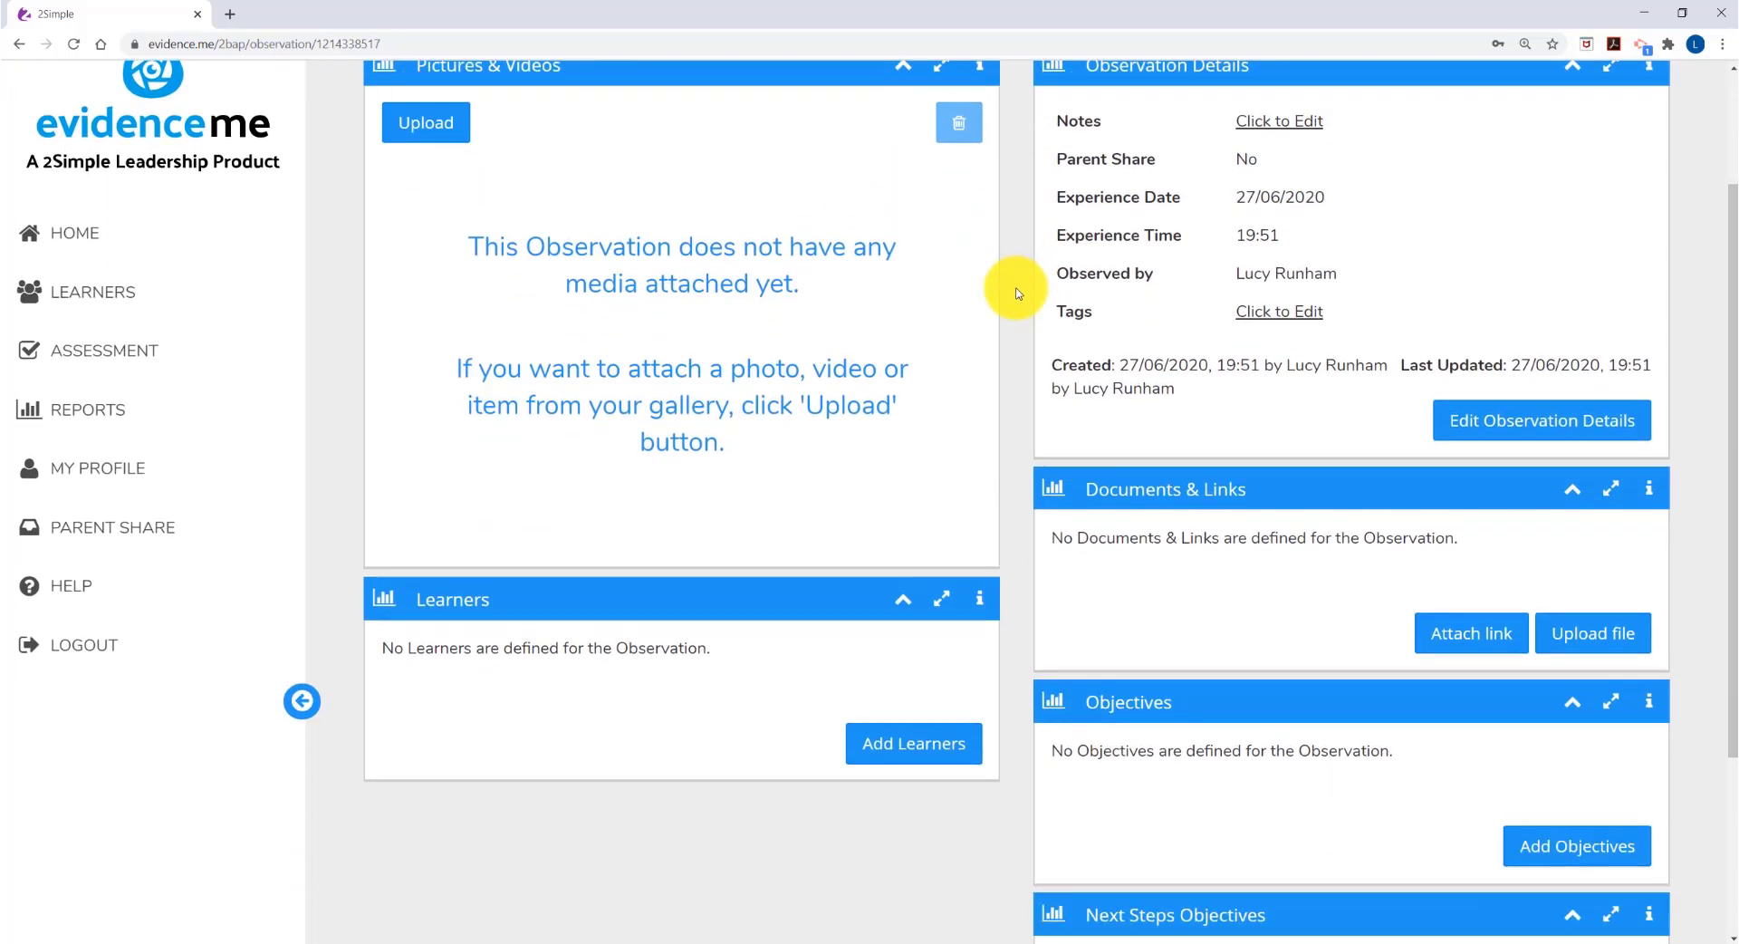
pyautogui.scroll(-3)
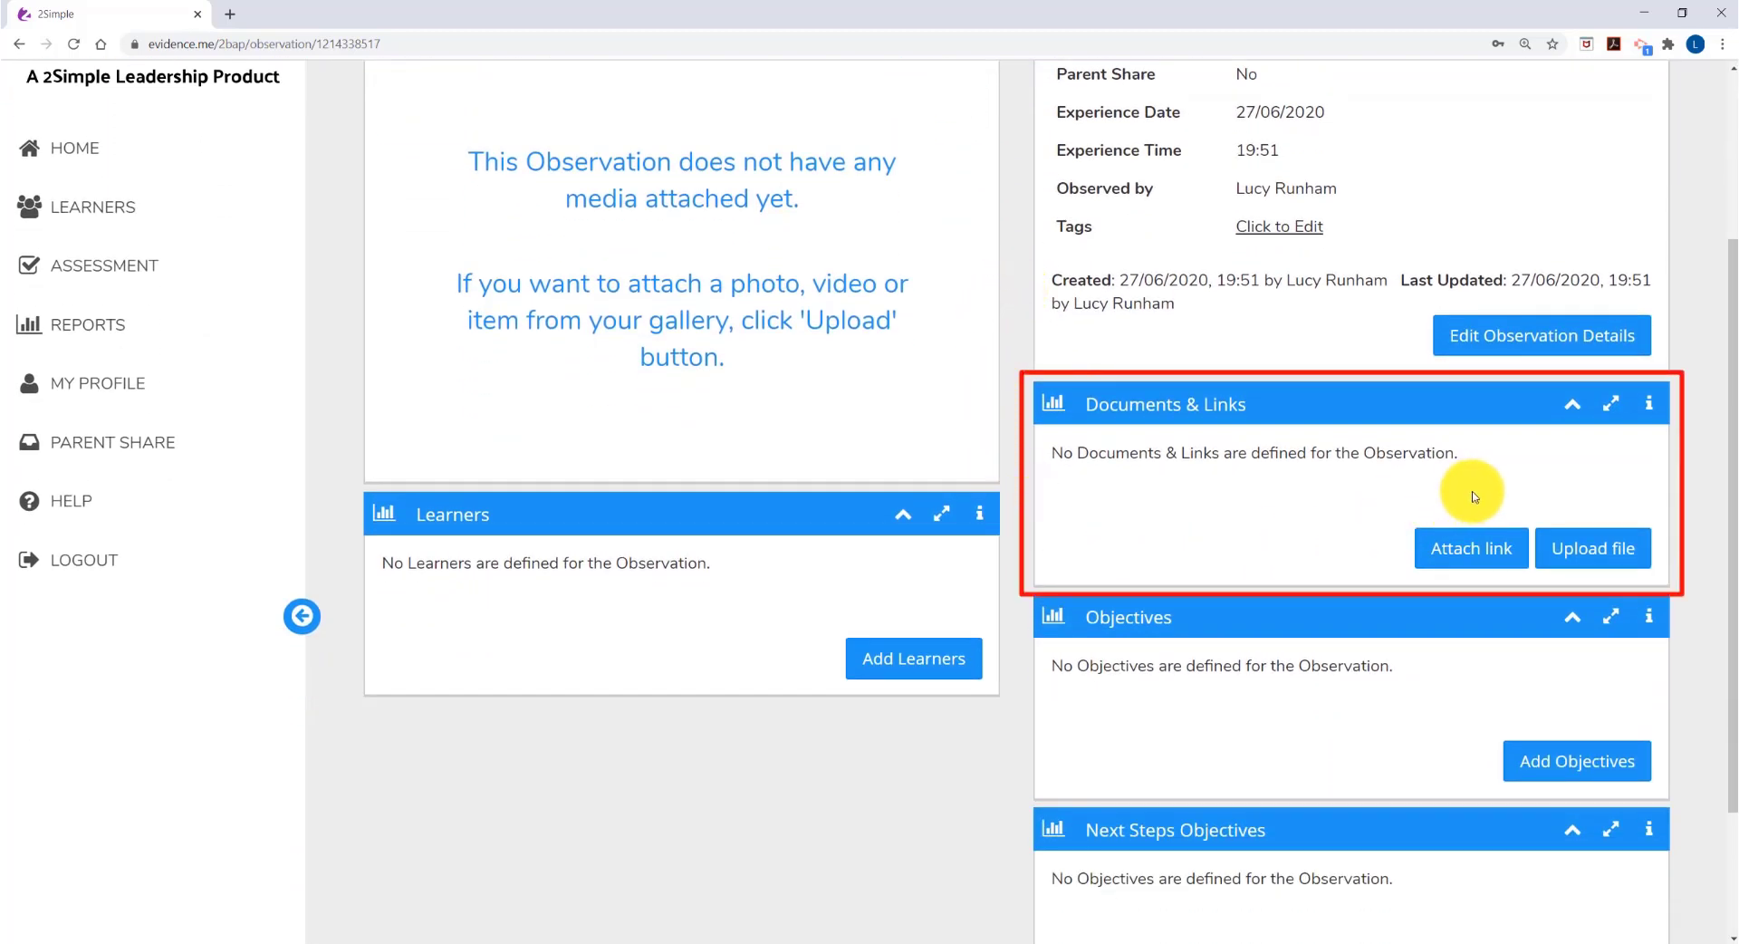
pyautogui.moveTo(1483, 500)
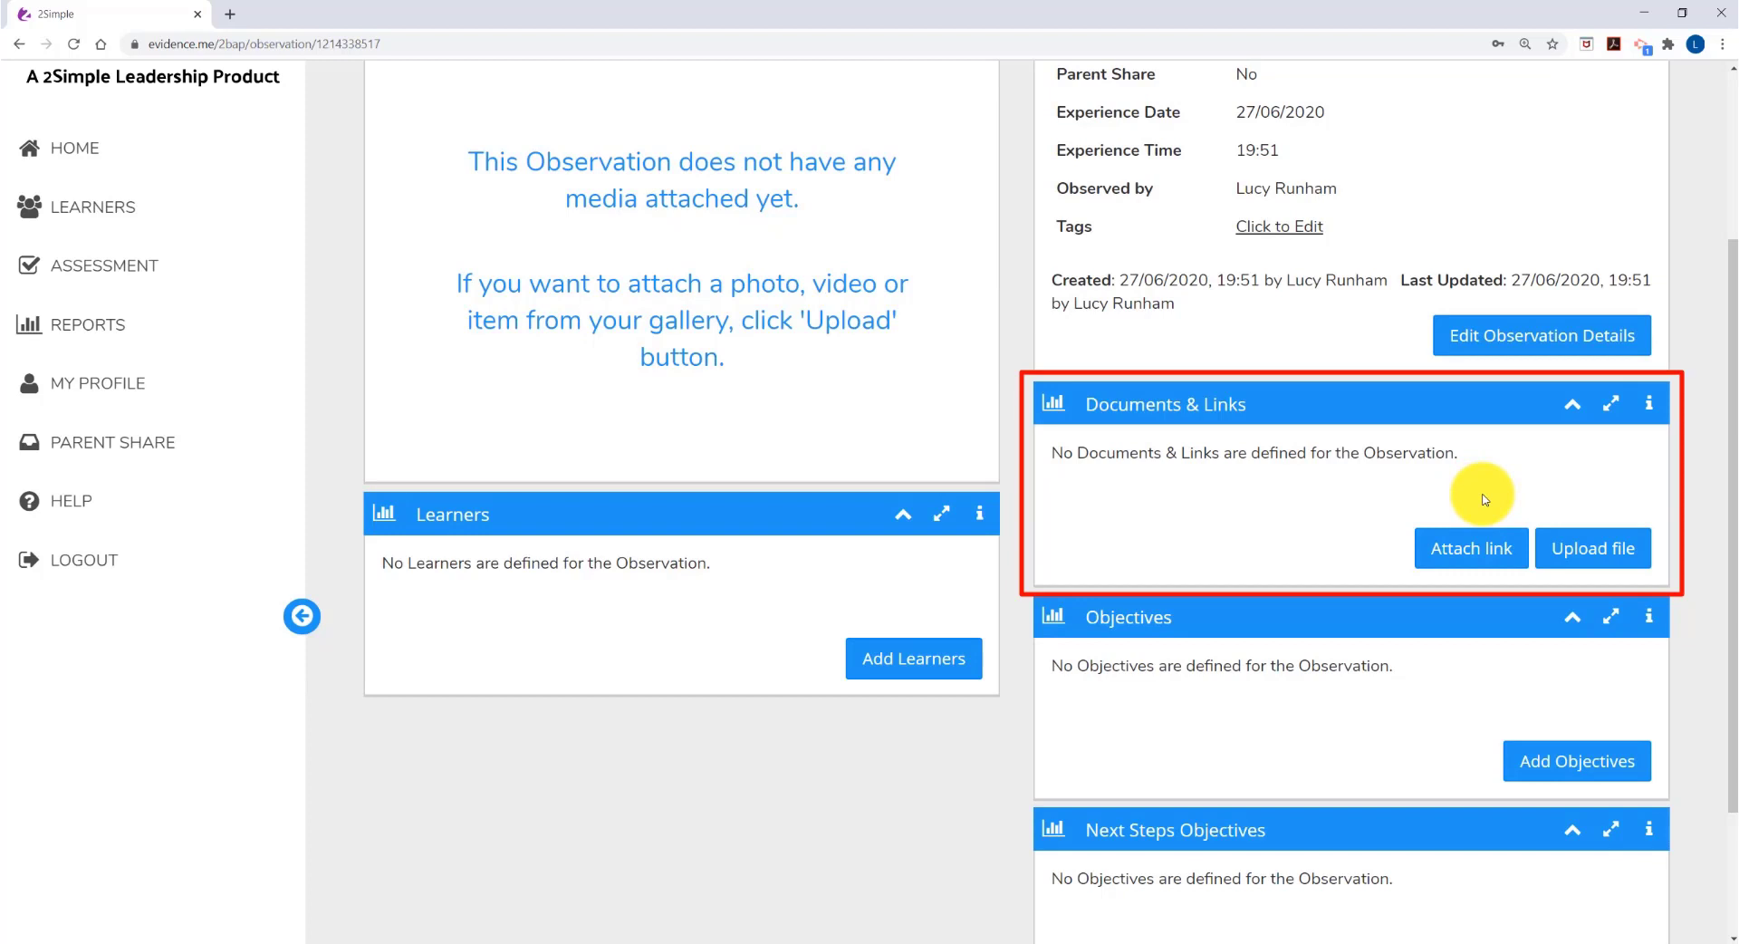
pyautogui.moveTo(1486, 505)
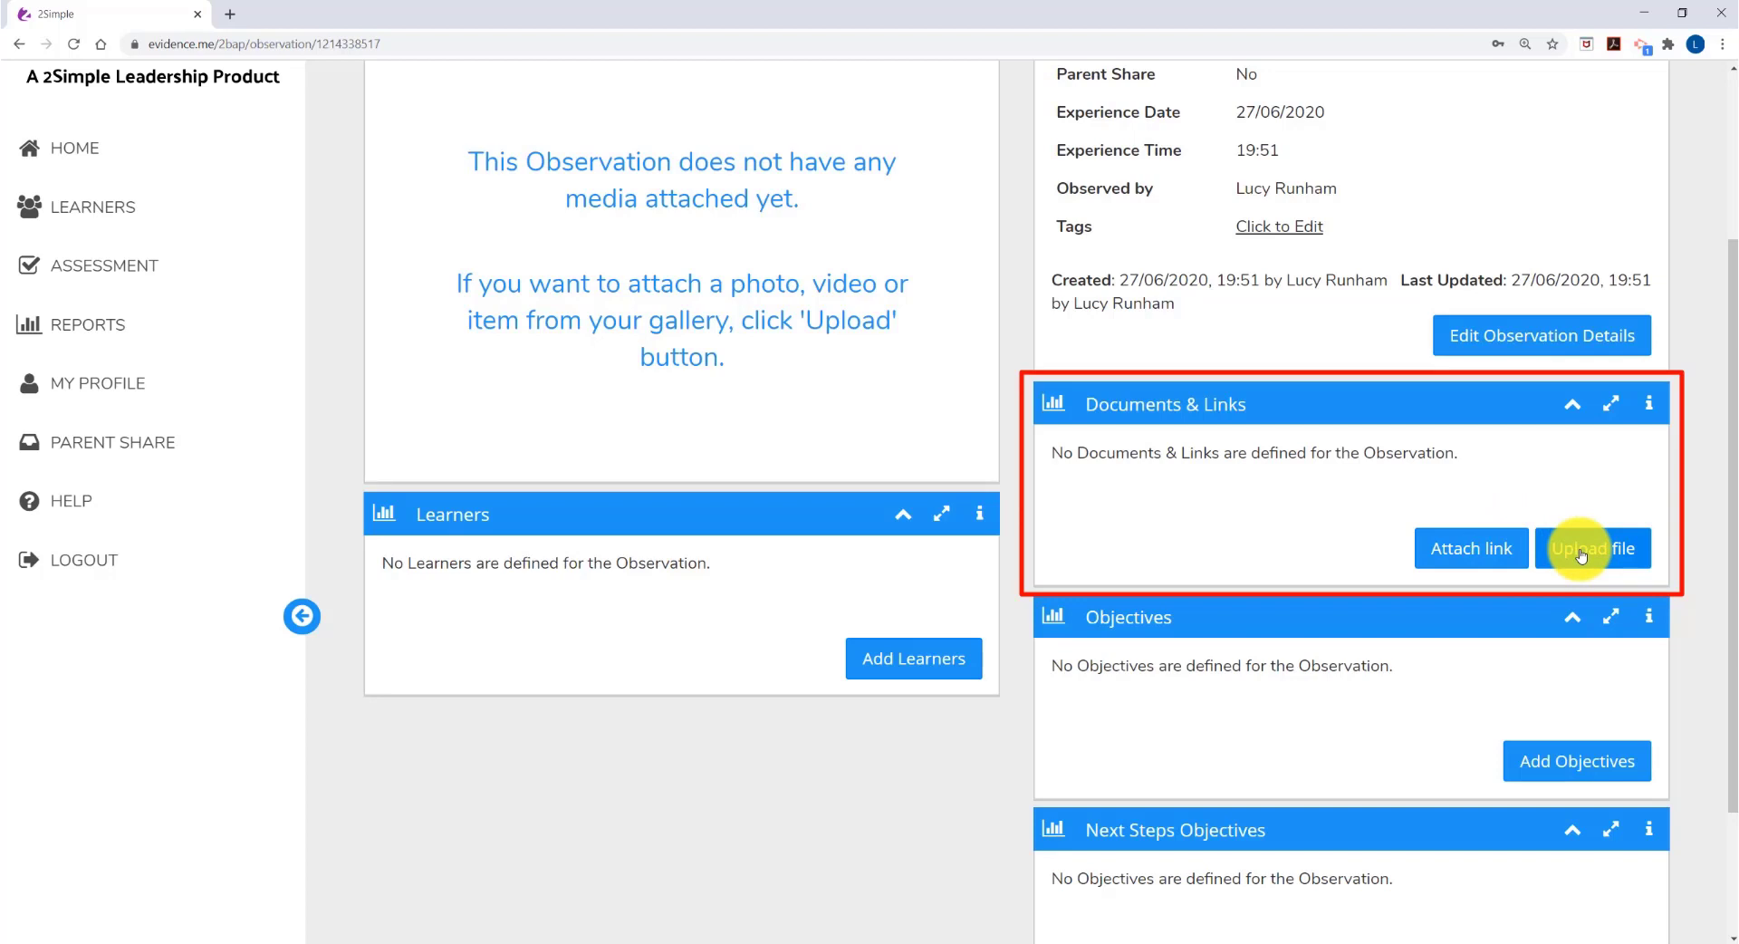
# Attach a link named 'Purple Mash' and upload Badge Competition Leaders Notes.docx.
pyautogui.click(1471, 548)
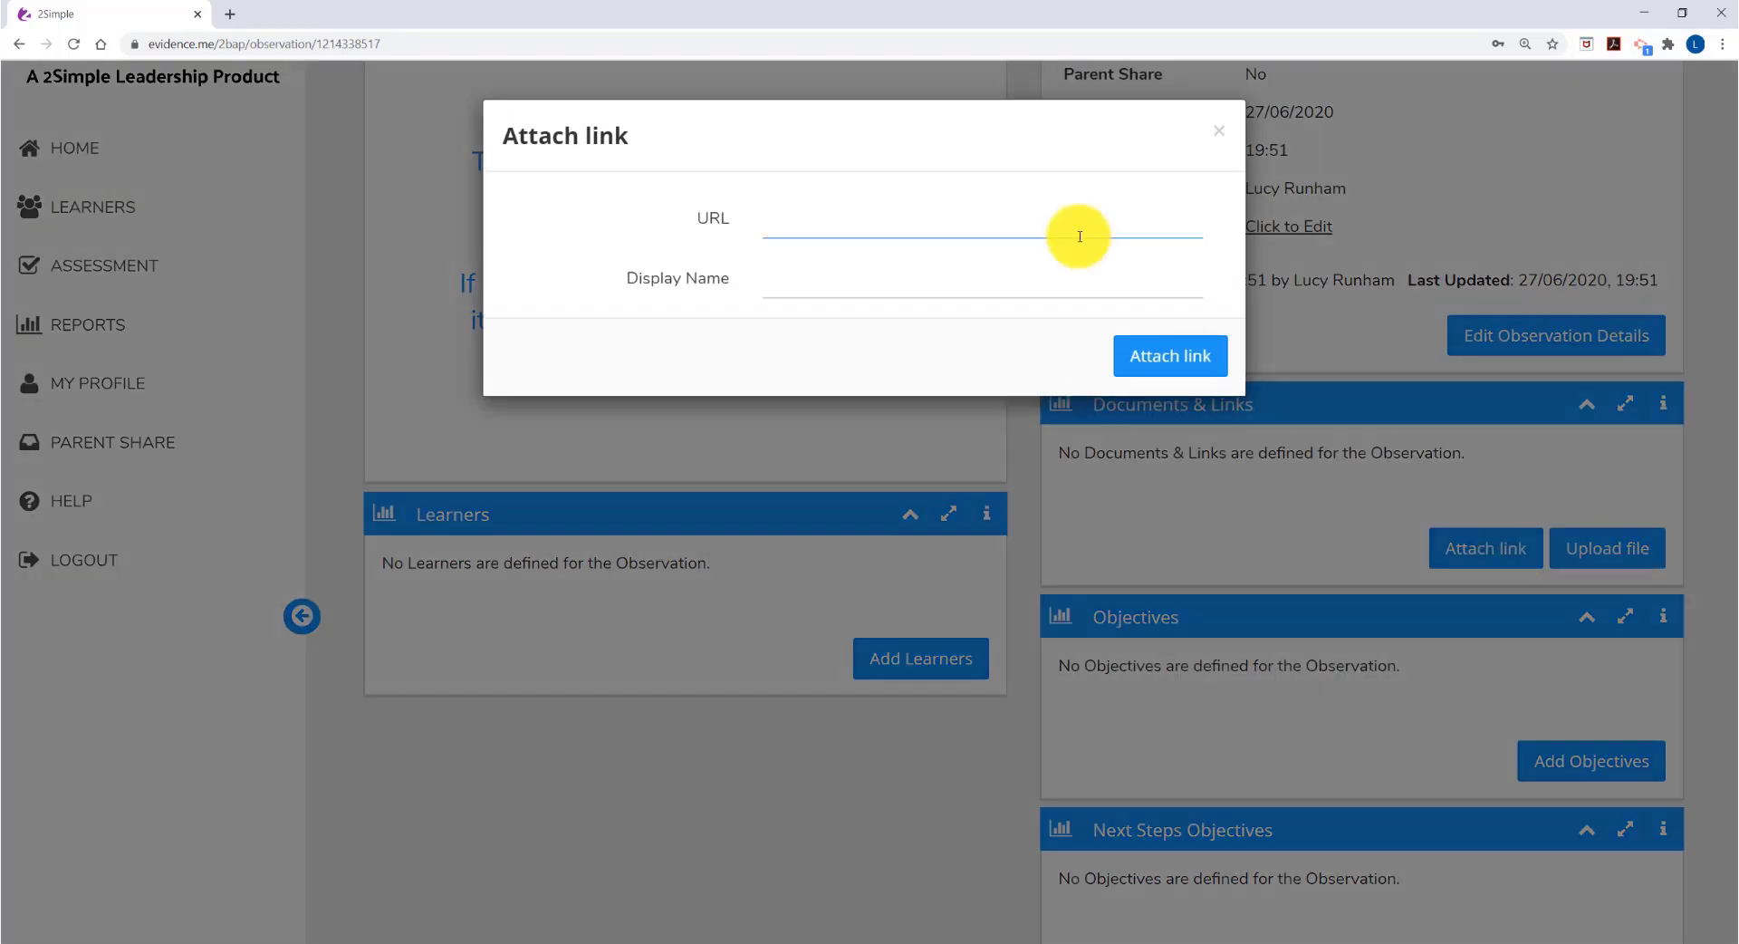
pyautogui.write('Purple Mash')
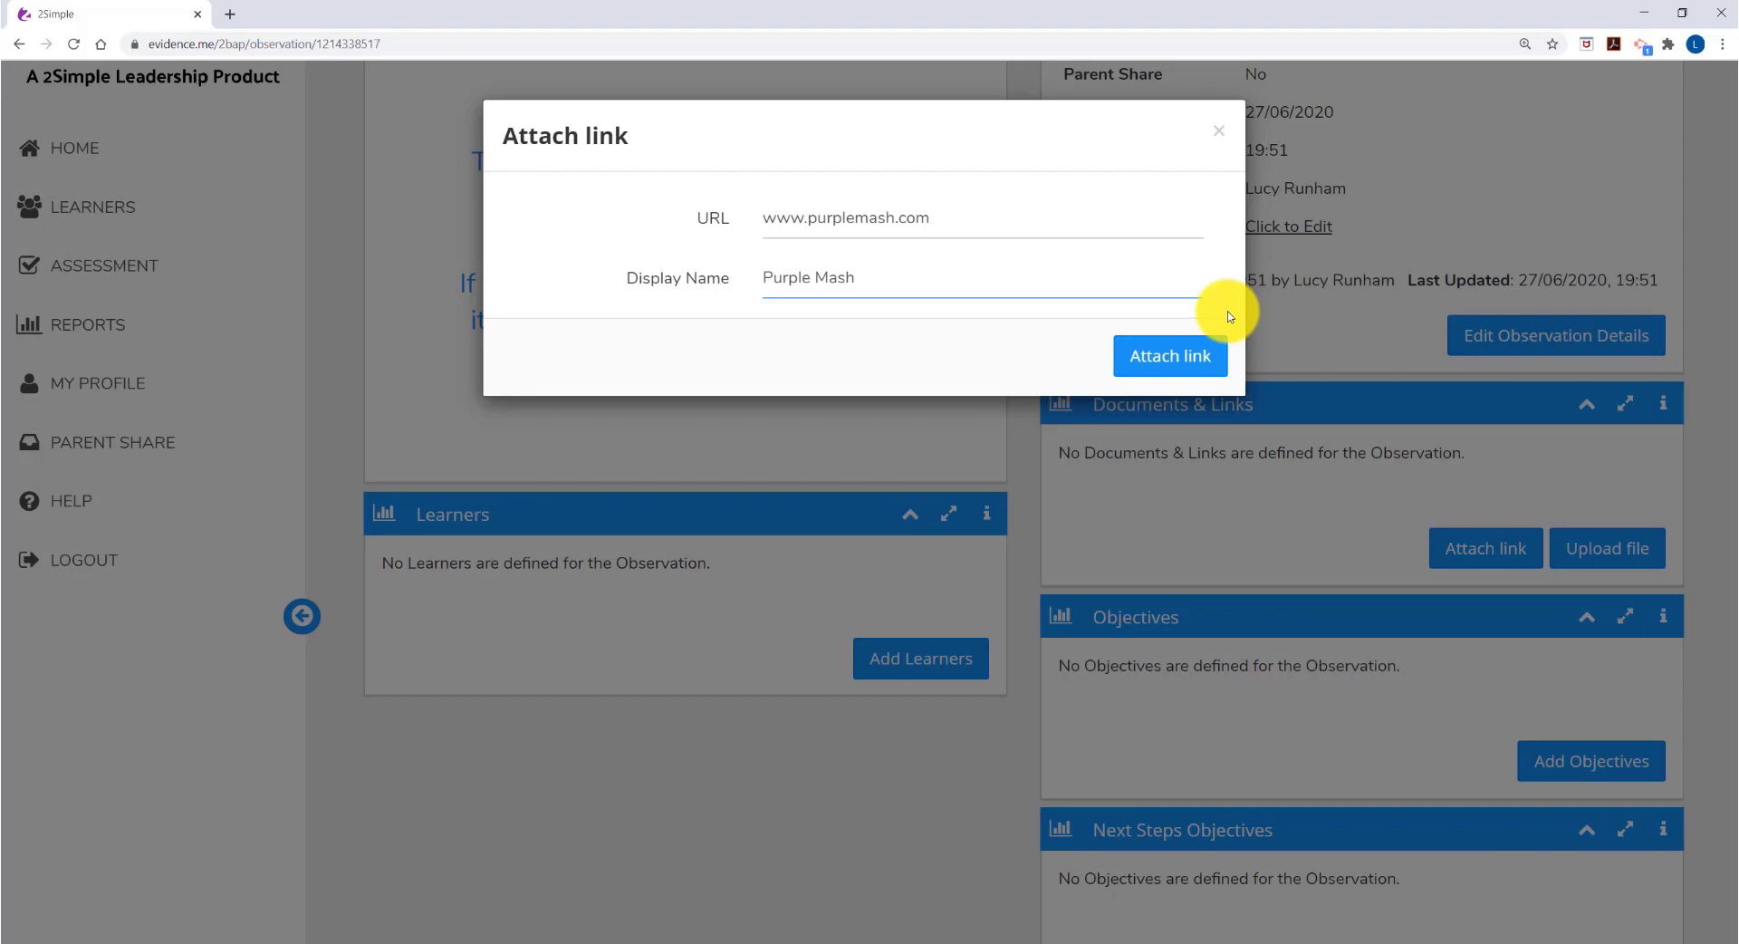
pyautogui.click(1169, 356)
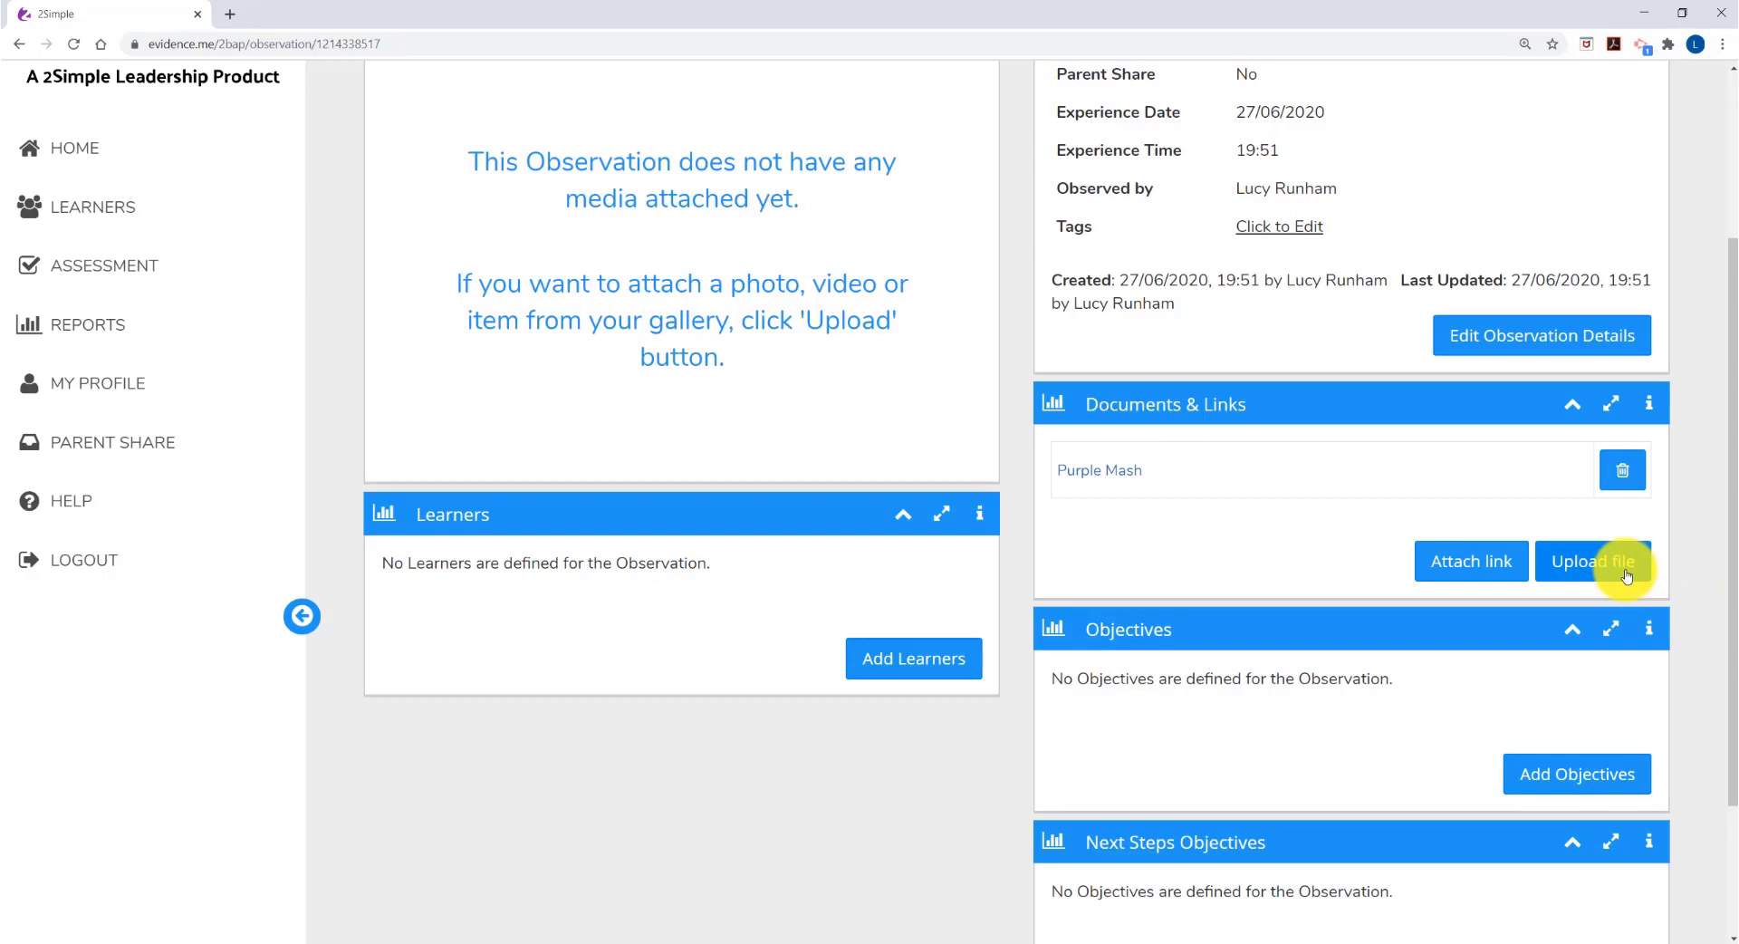
pyautogui.click(1592, 561)
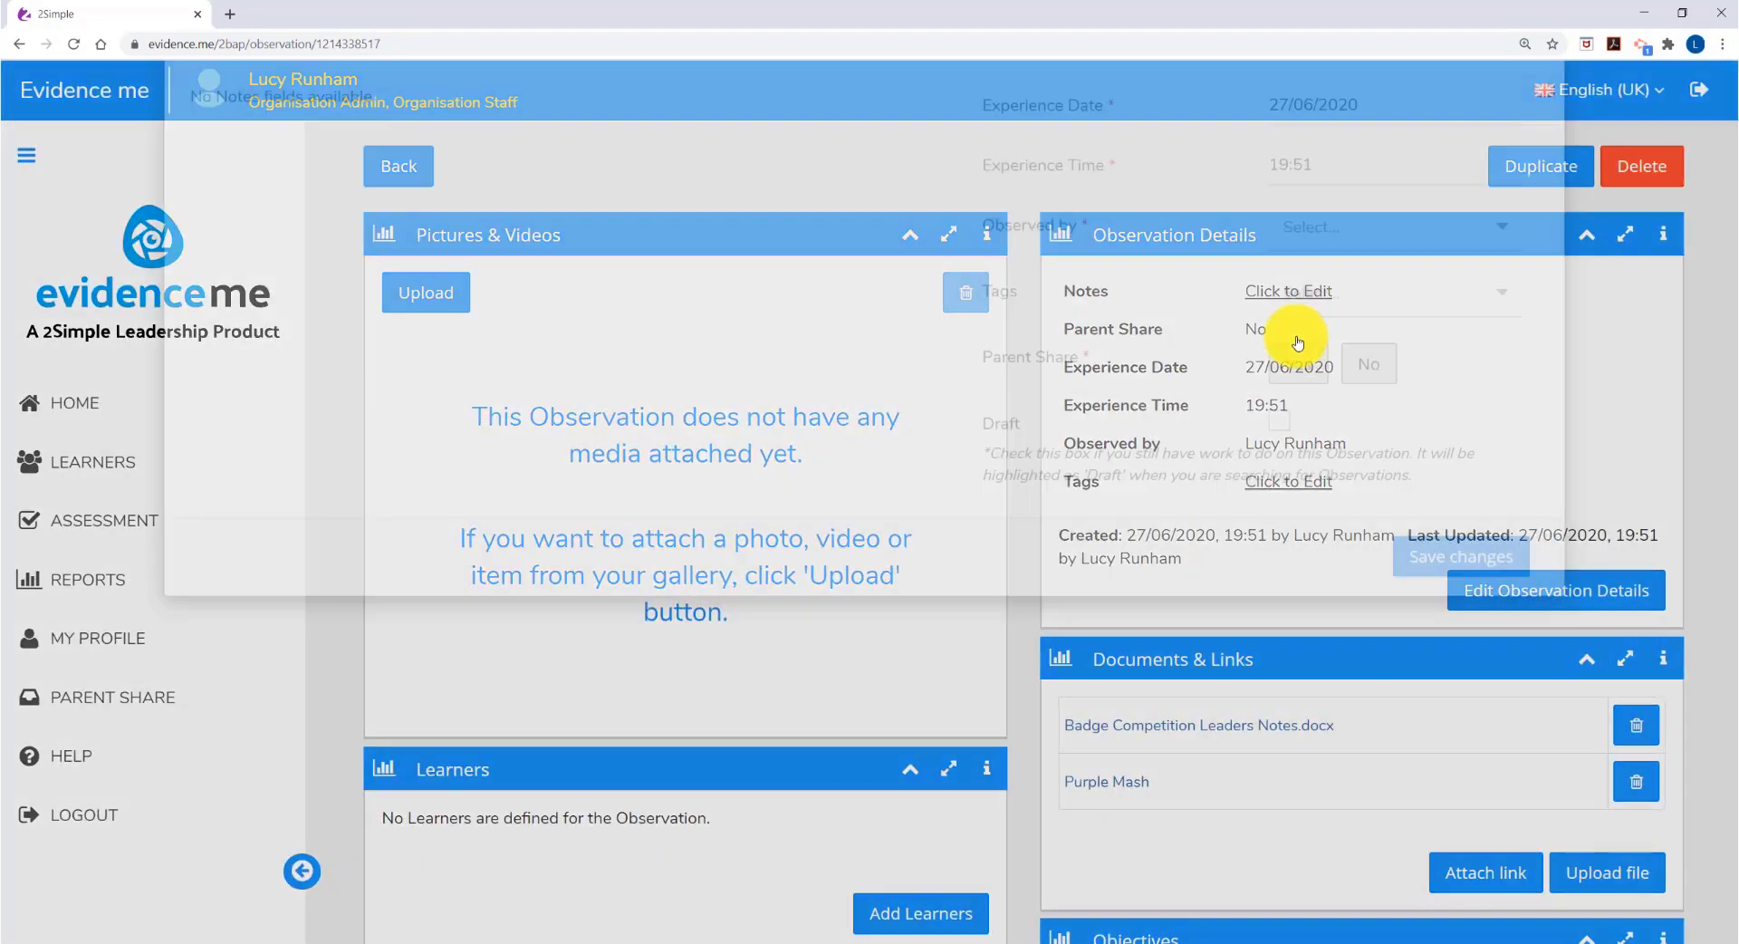
# Set Parent Share to Yes, save the changes, and go back to the home dashboard.
pyautogui.click(1554, 590)
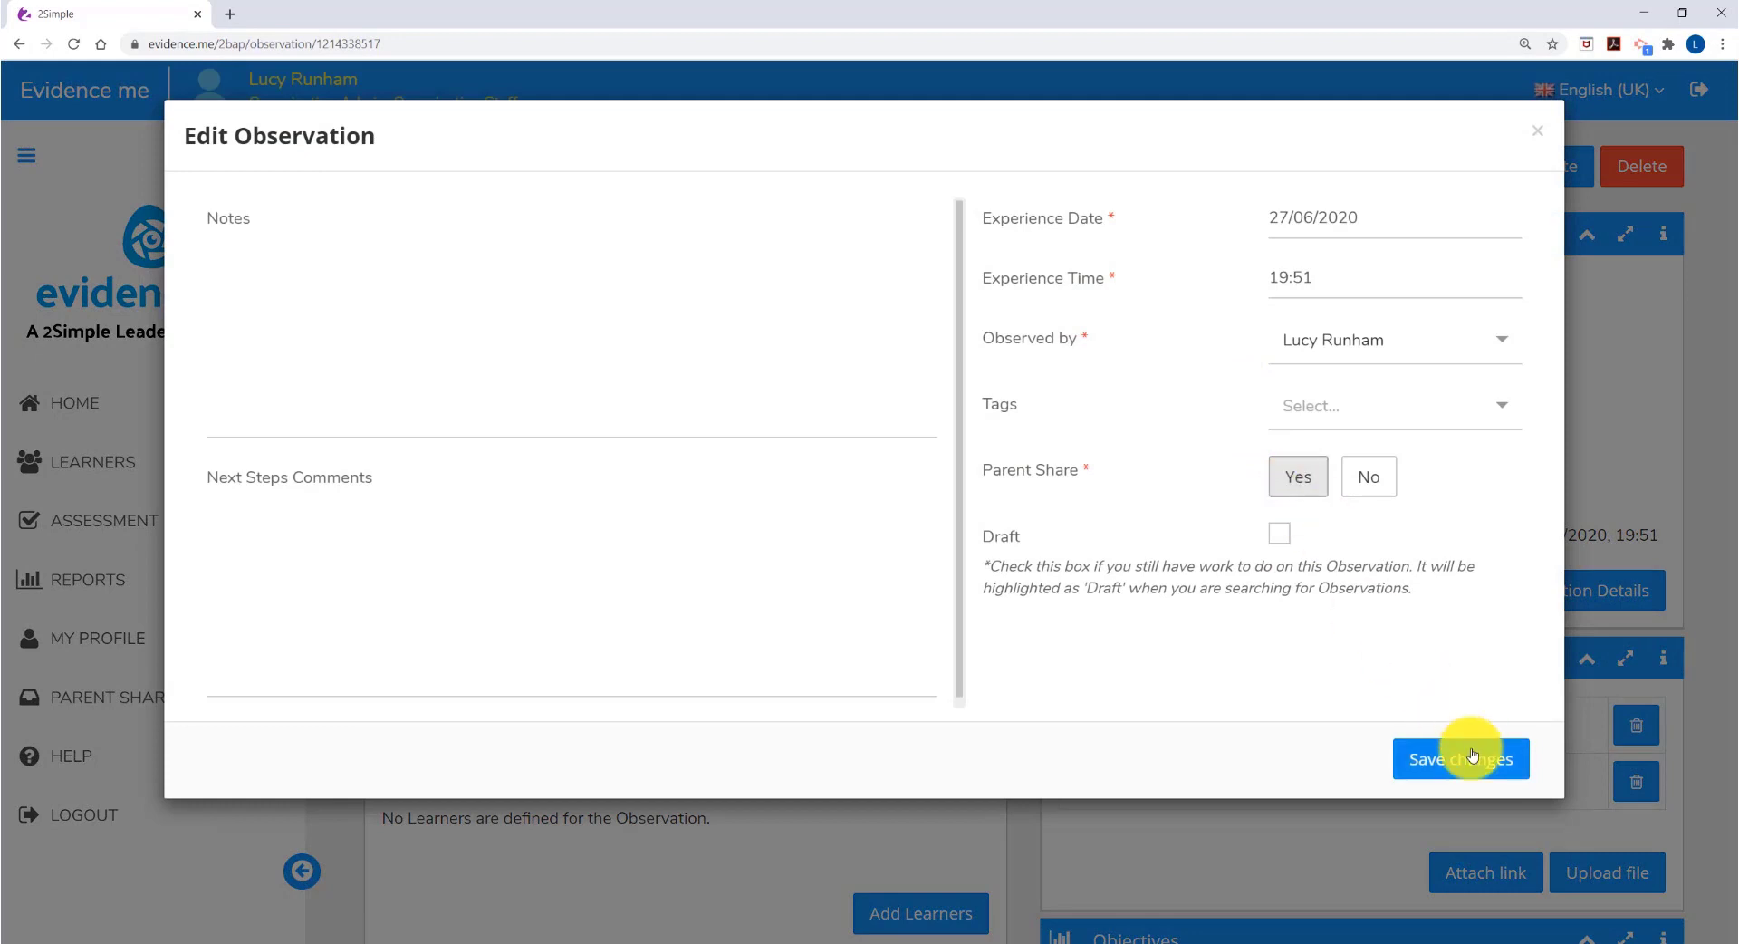
pyautogui.click(1459, 759)
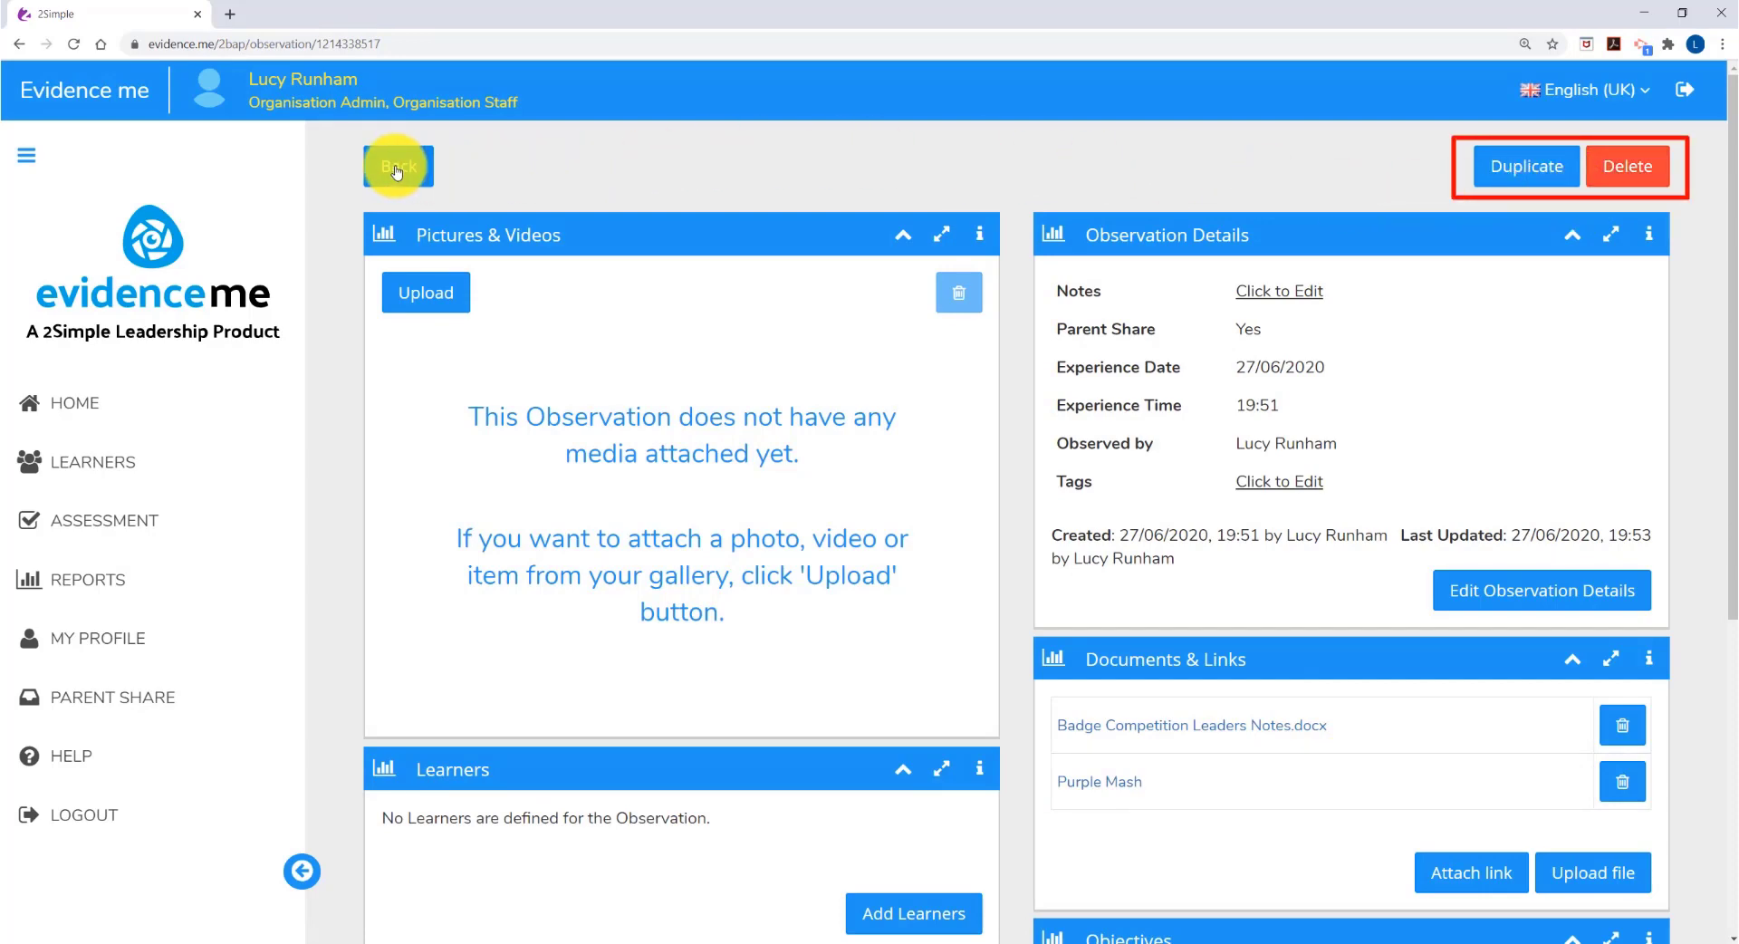
pyautogui.click(396, 167)
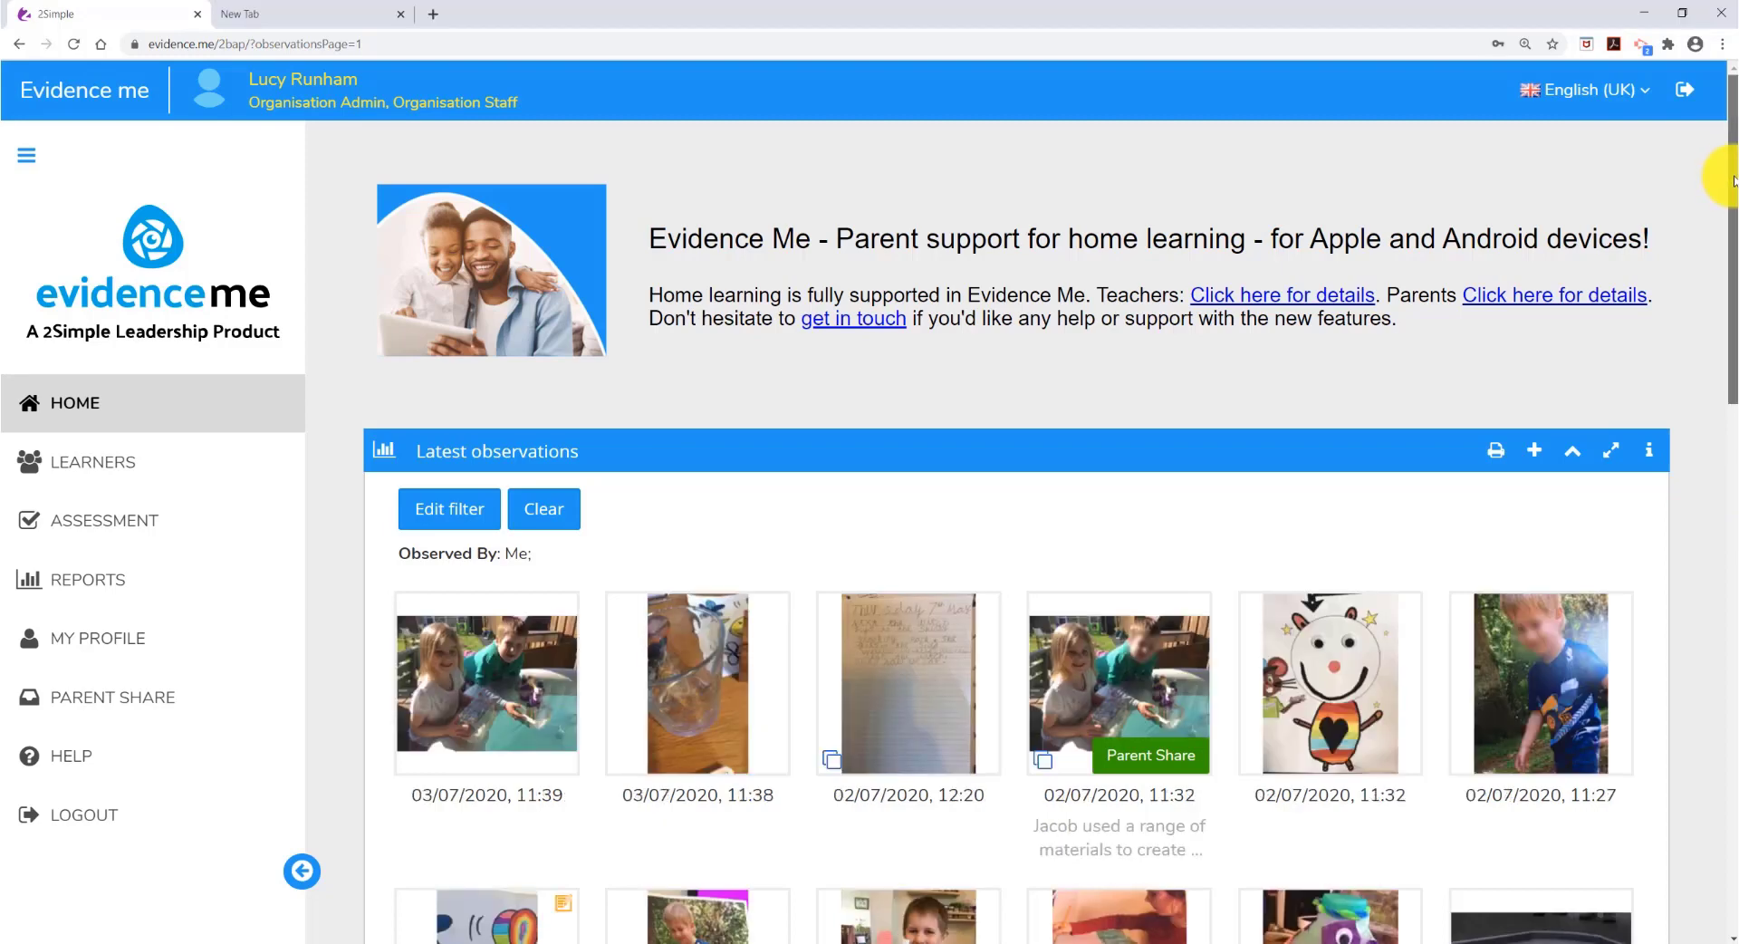
pyautogui.scroll(-3)
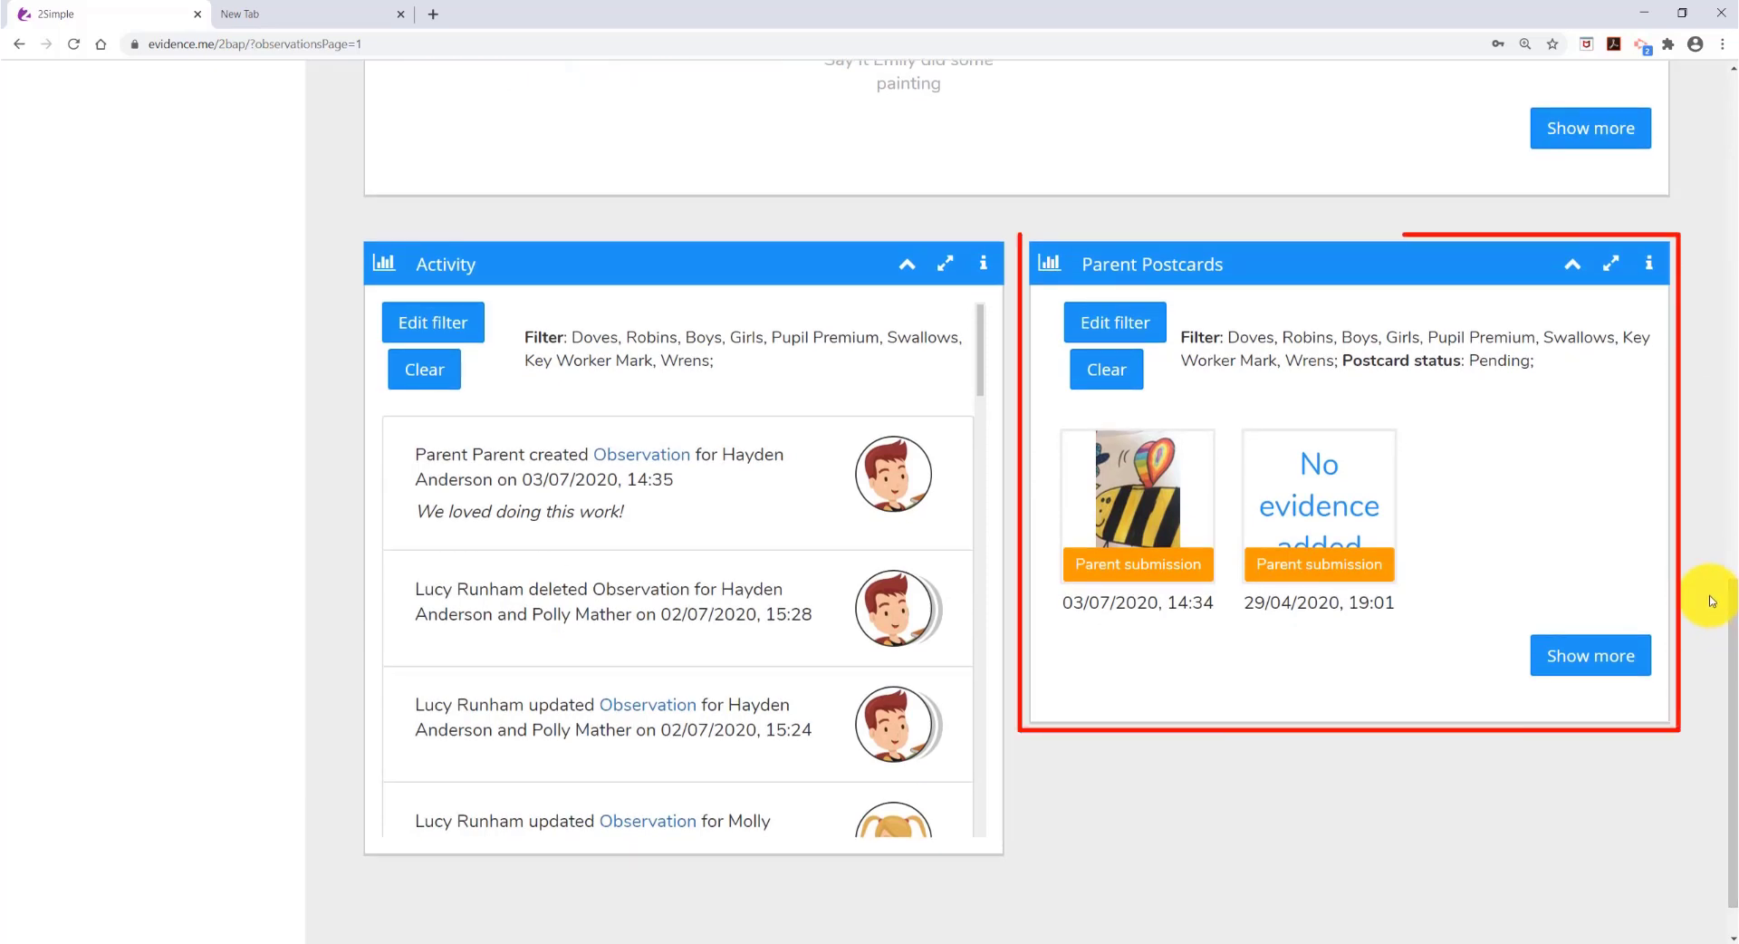
pyautogui.moveTo(1136, 521)
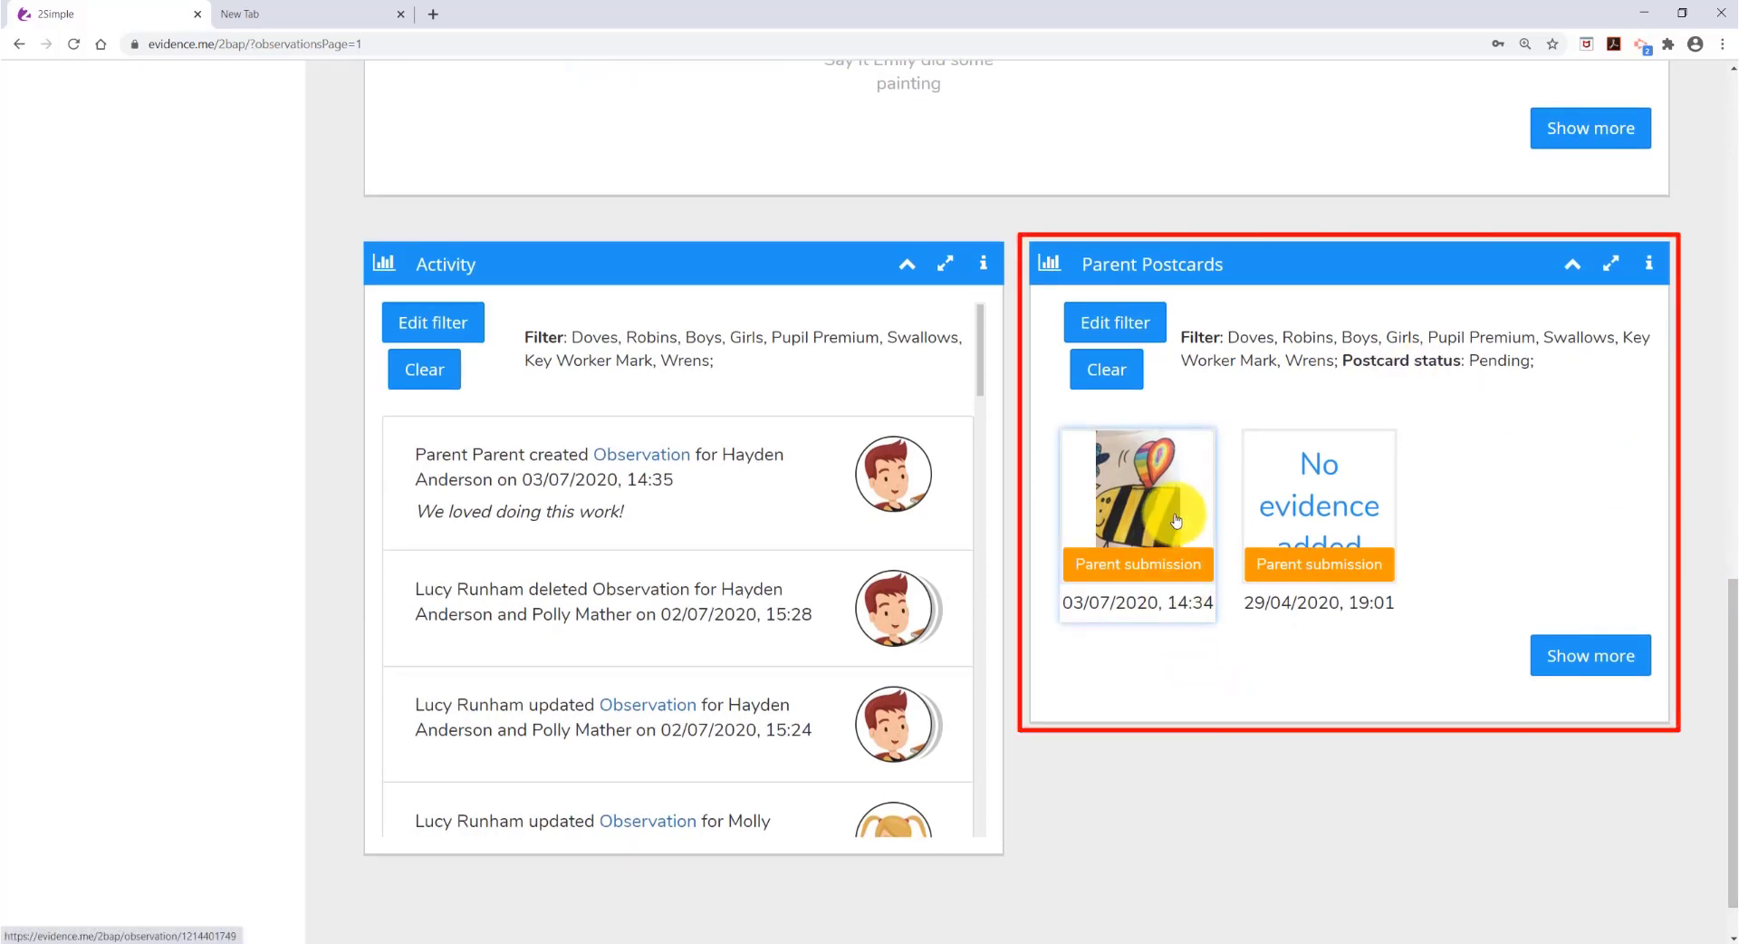
pyautogui.click(1136, 504)
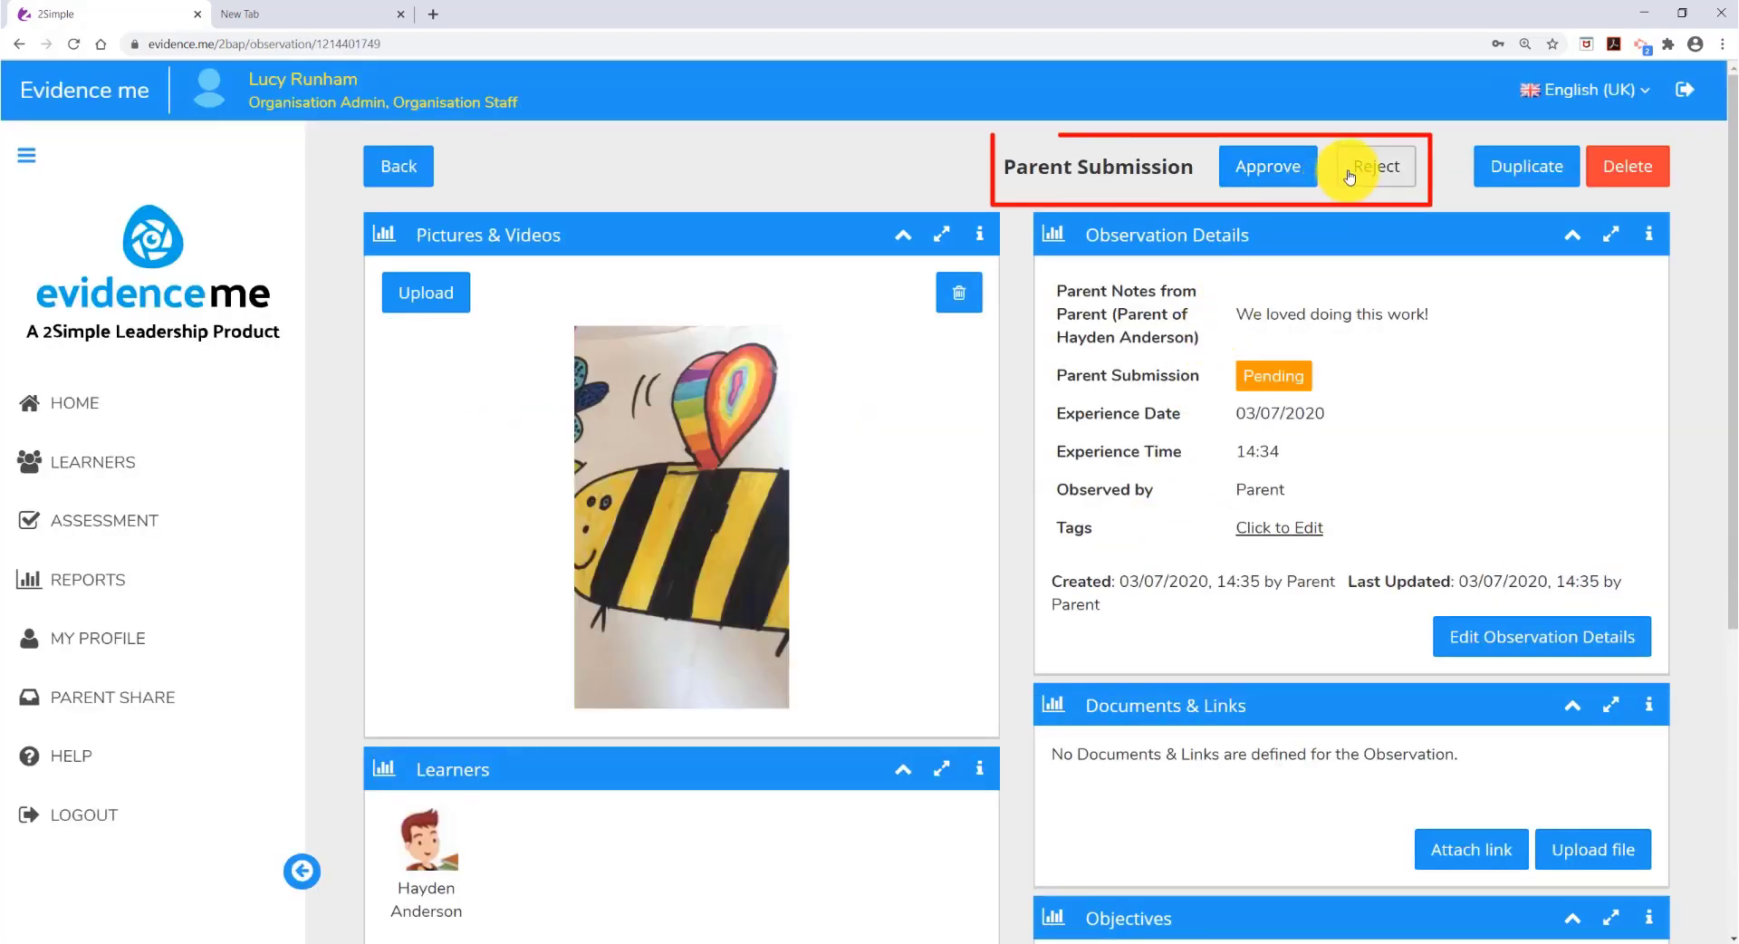
pyautogui.scroll(-3)
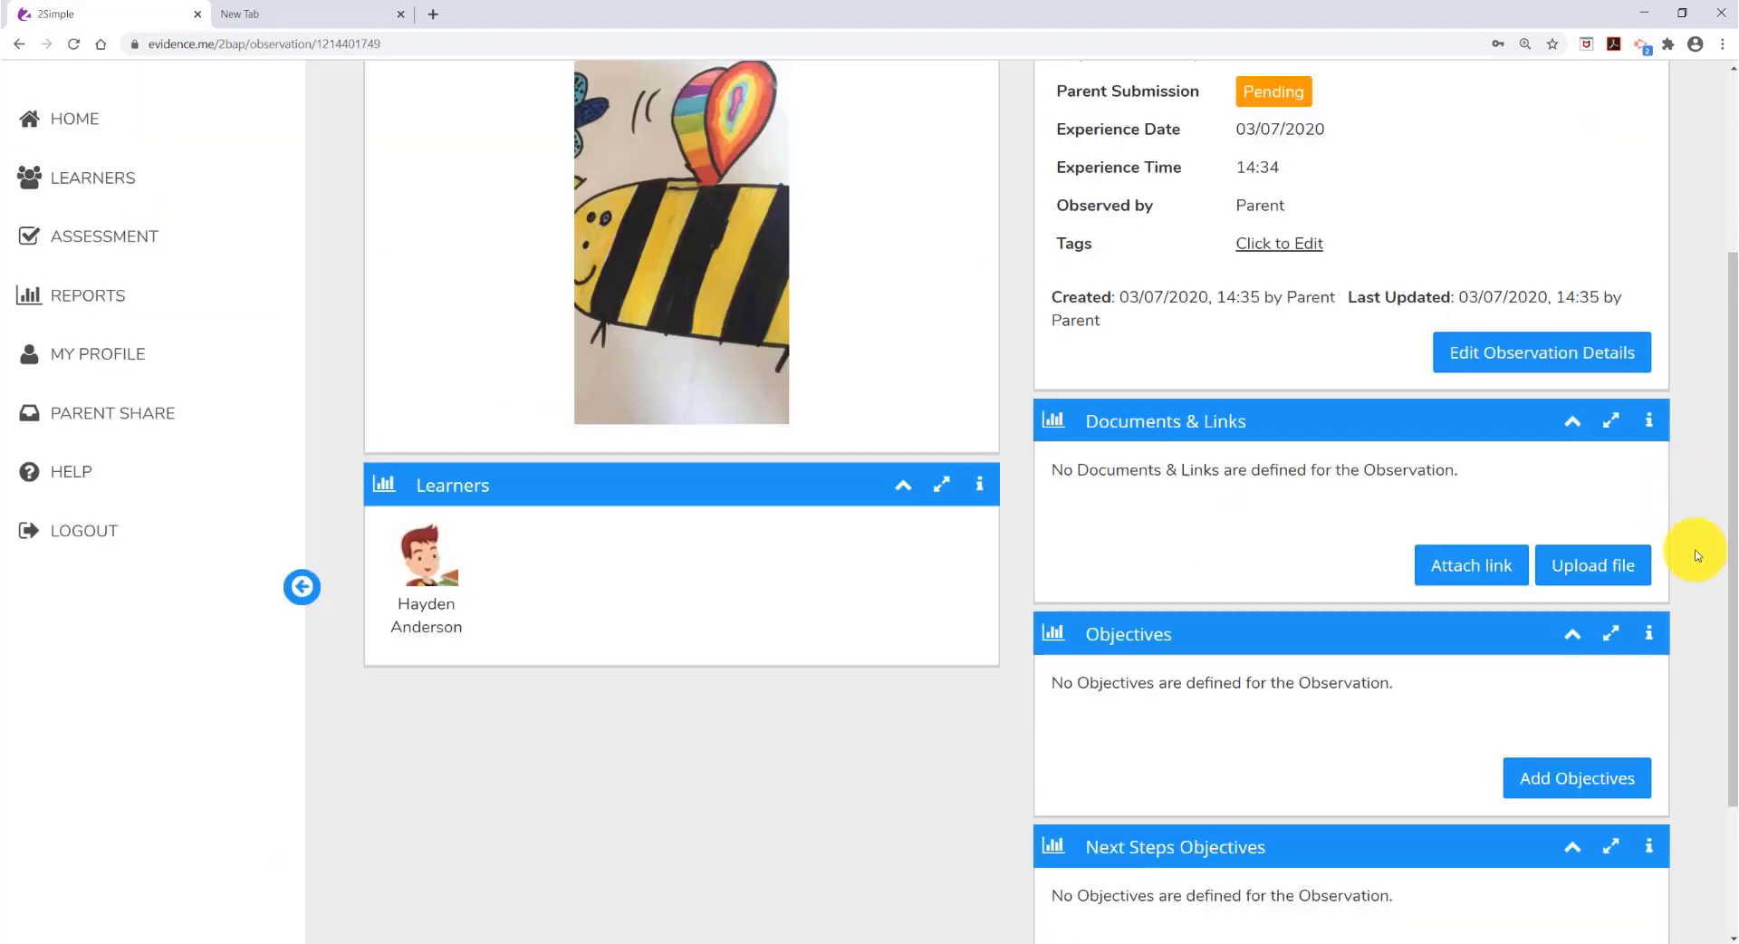
pyautogui.scroll(-3)
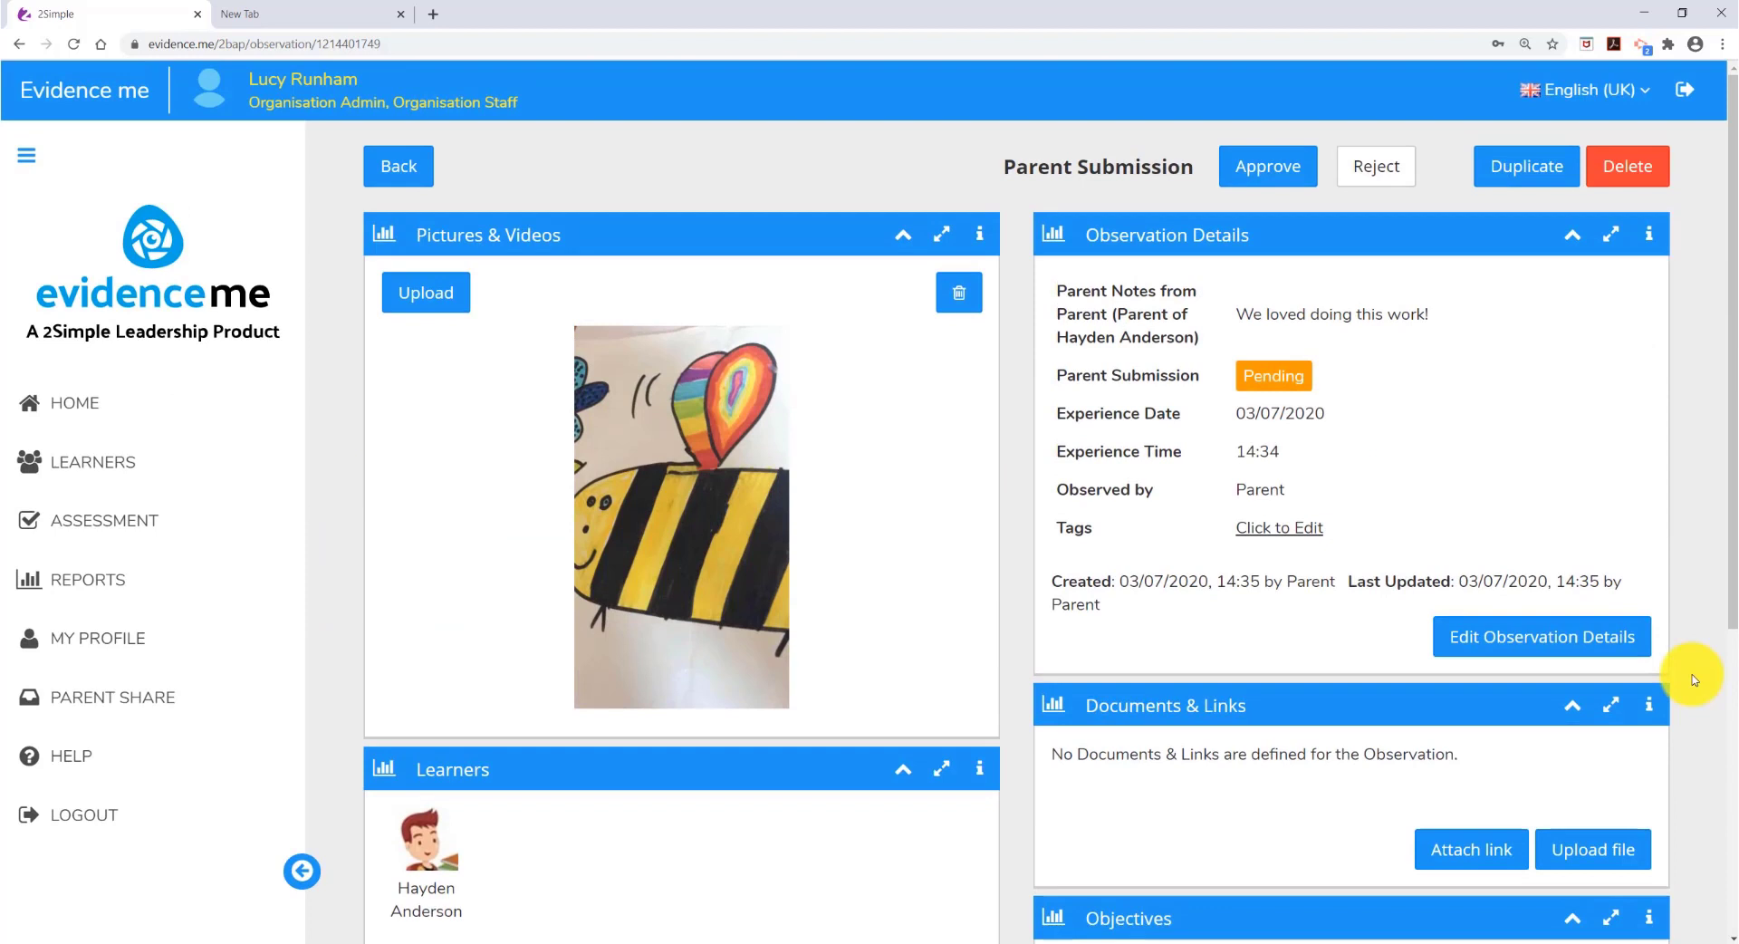
pyautogui.click(1266, 164)
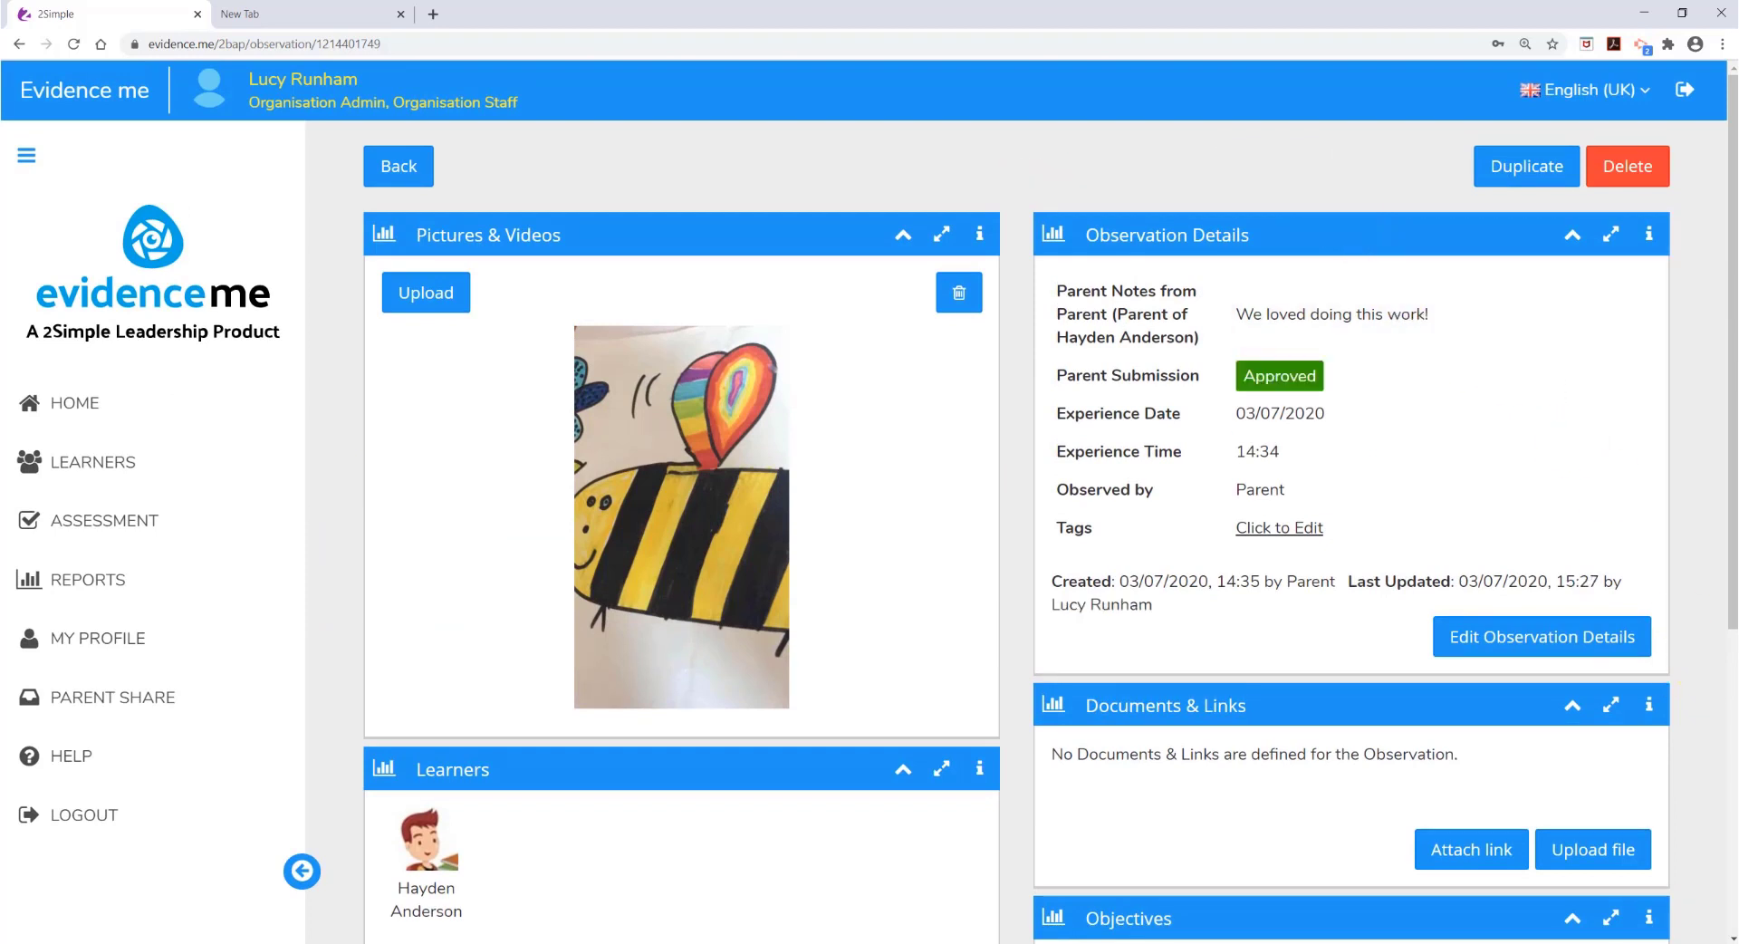